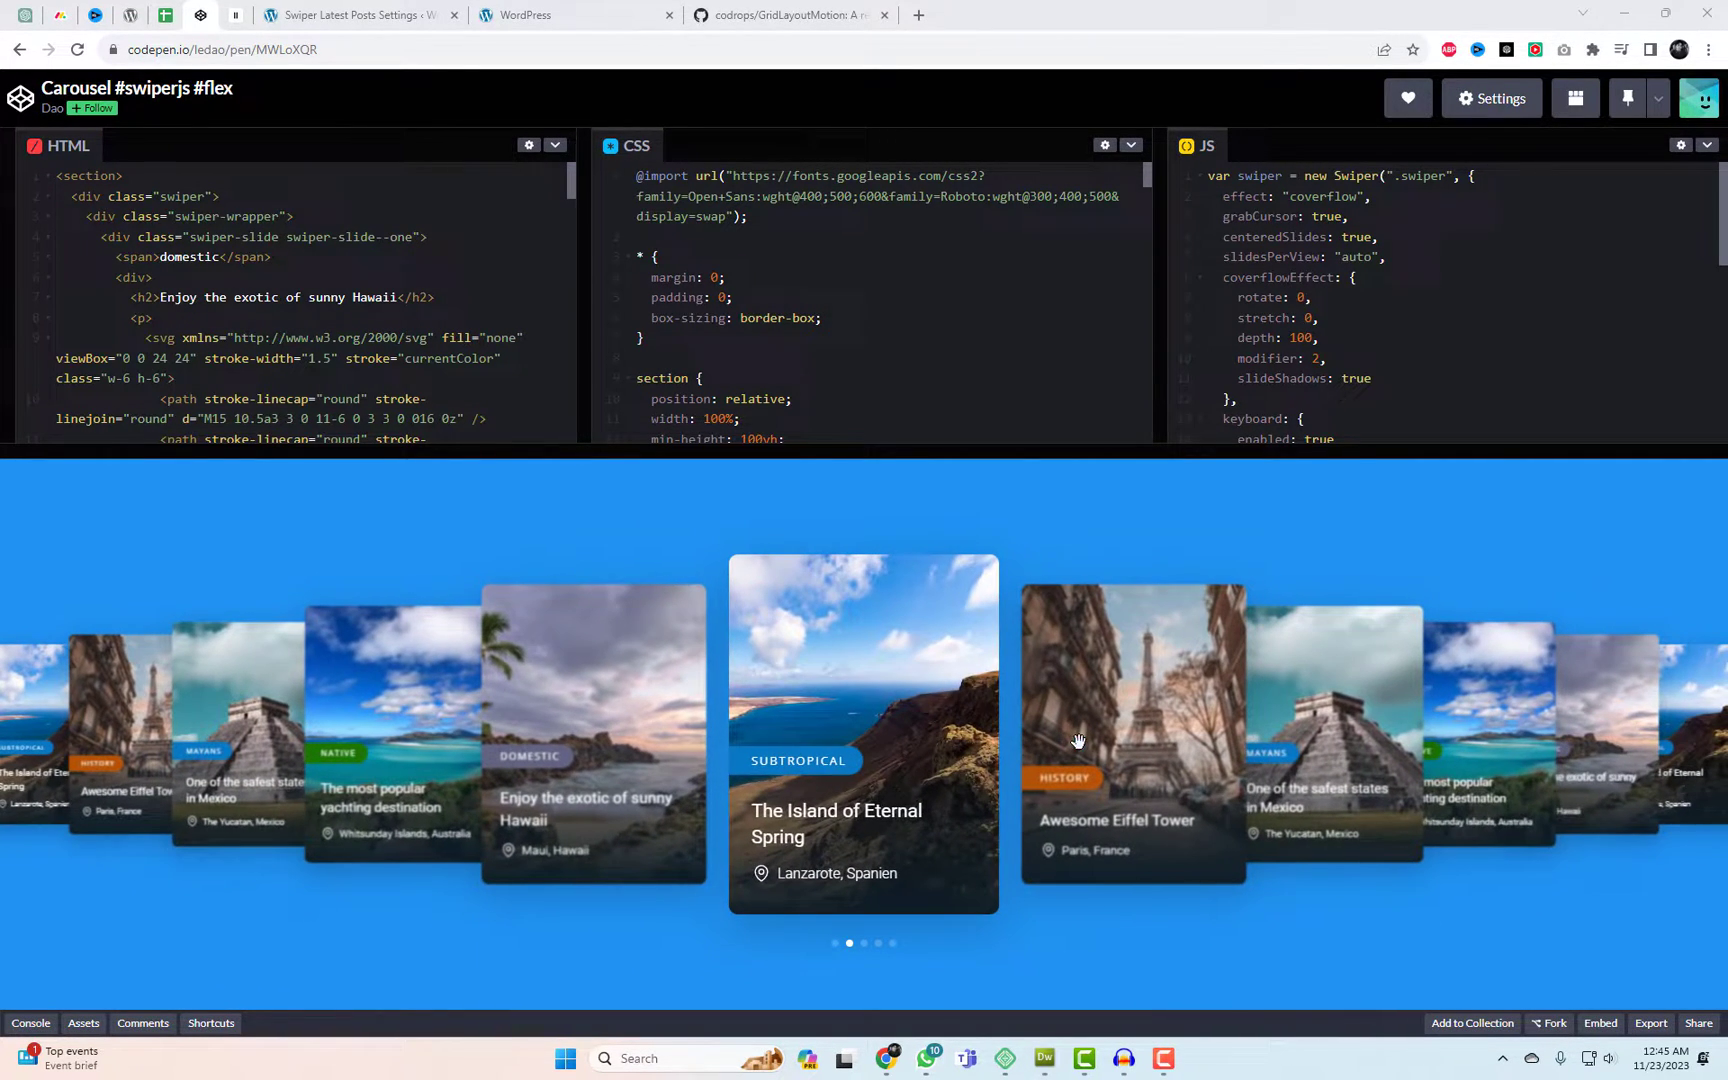
Switch to the Swiper Latest Posts settings page and review its shortcode and category attribute
left_click(353, 14)
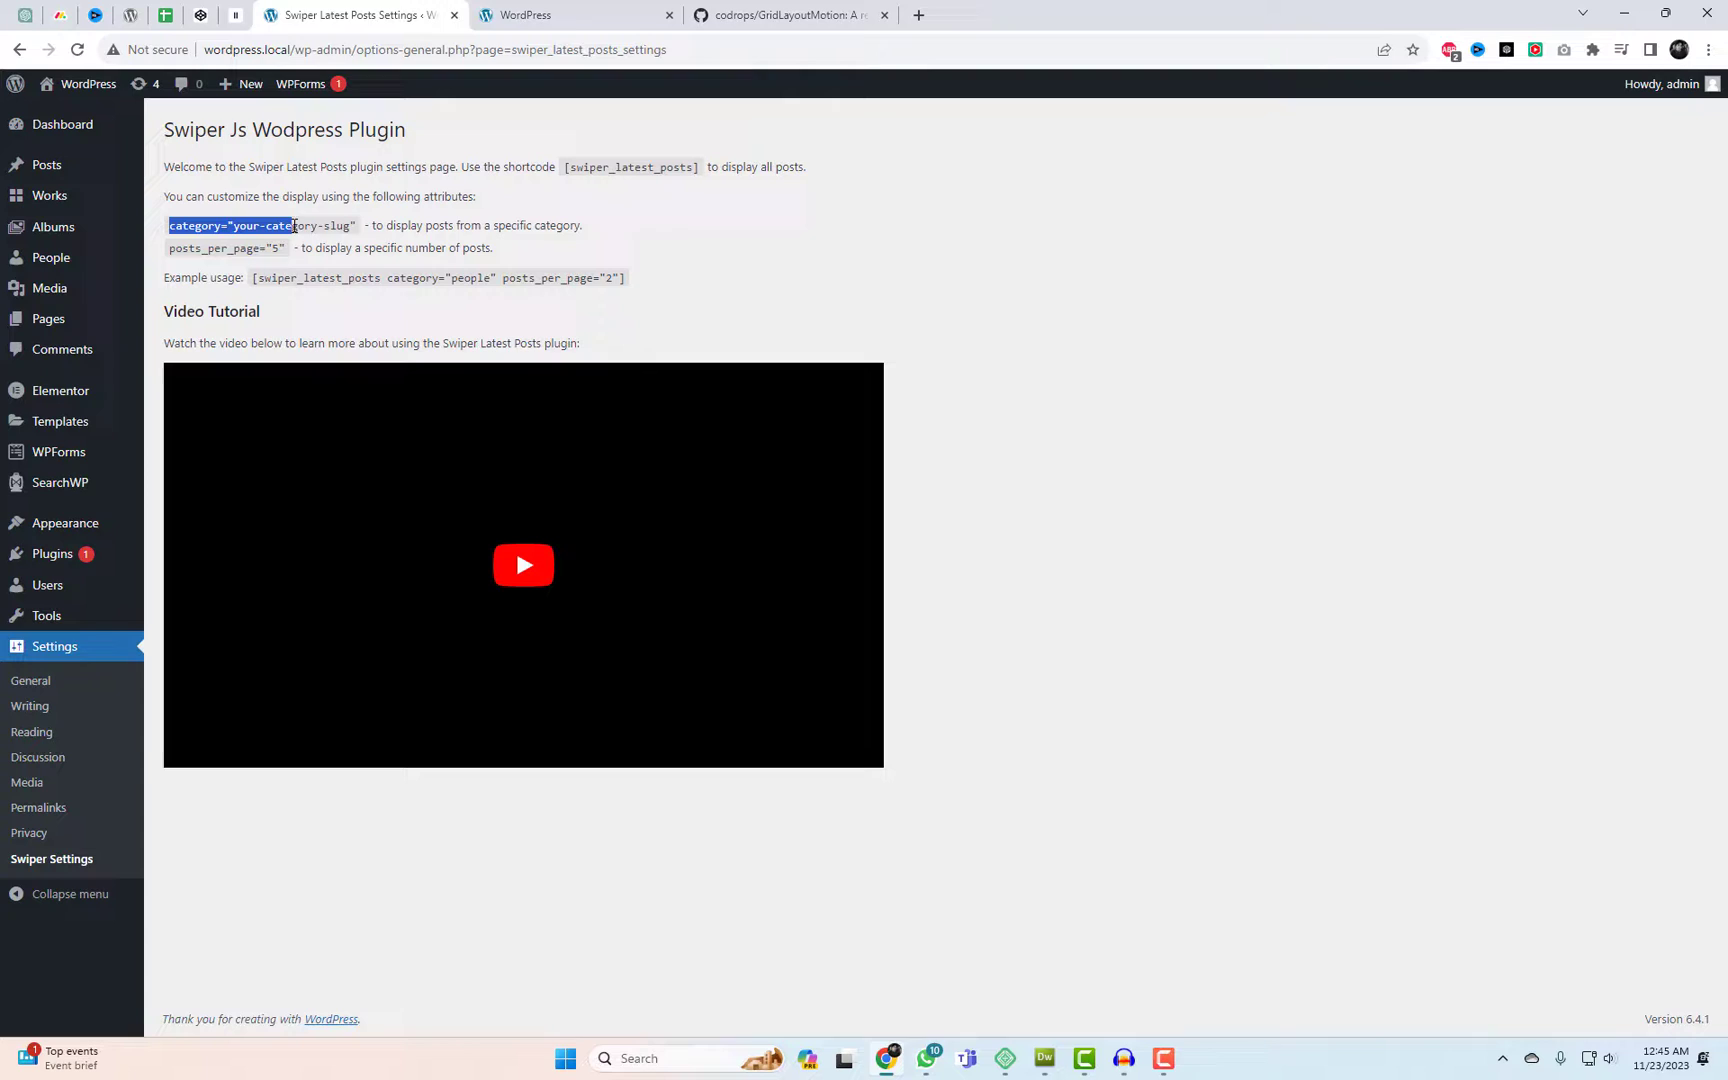
left_click(250, 298)
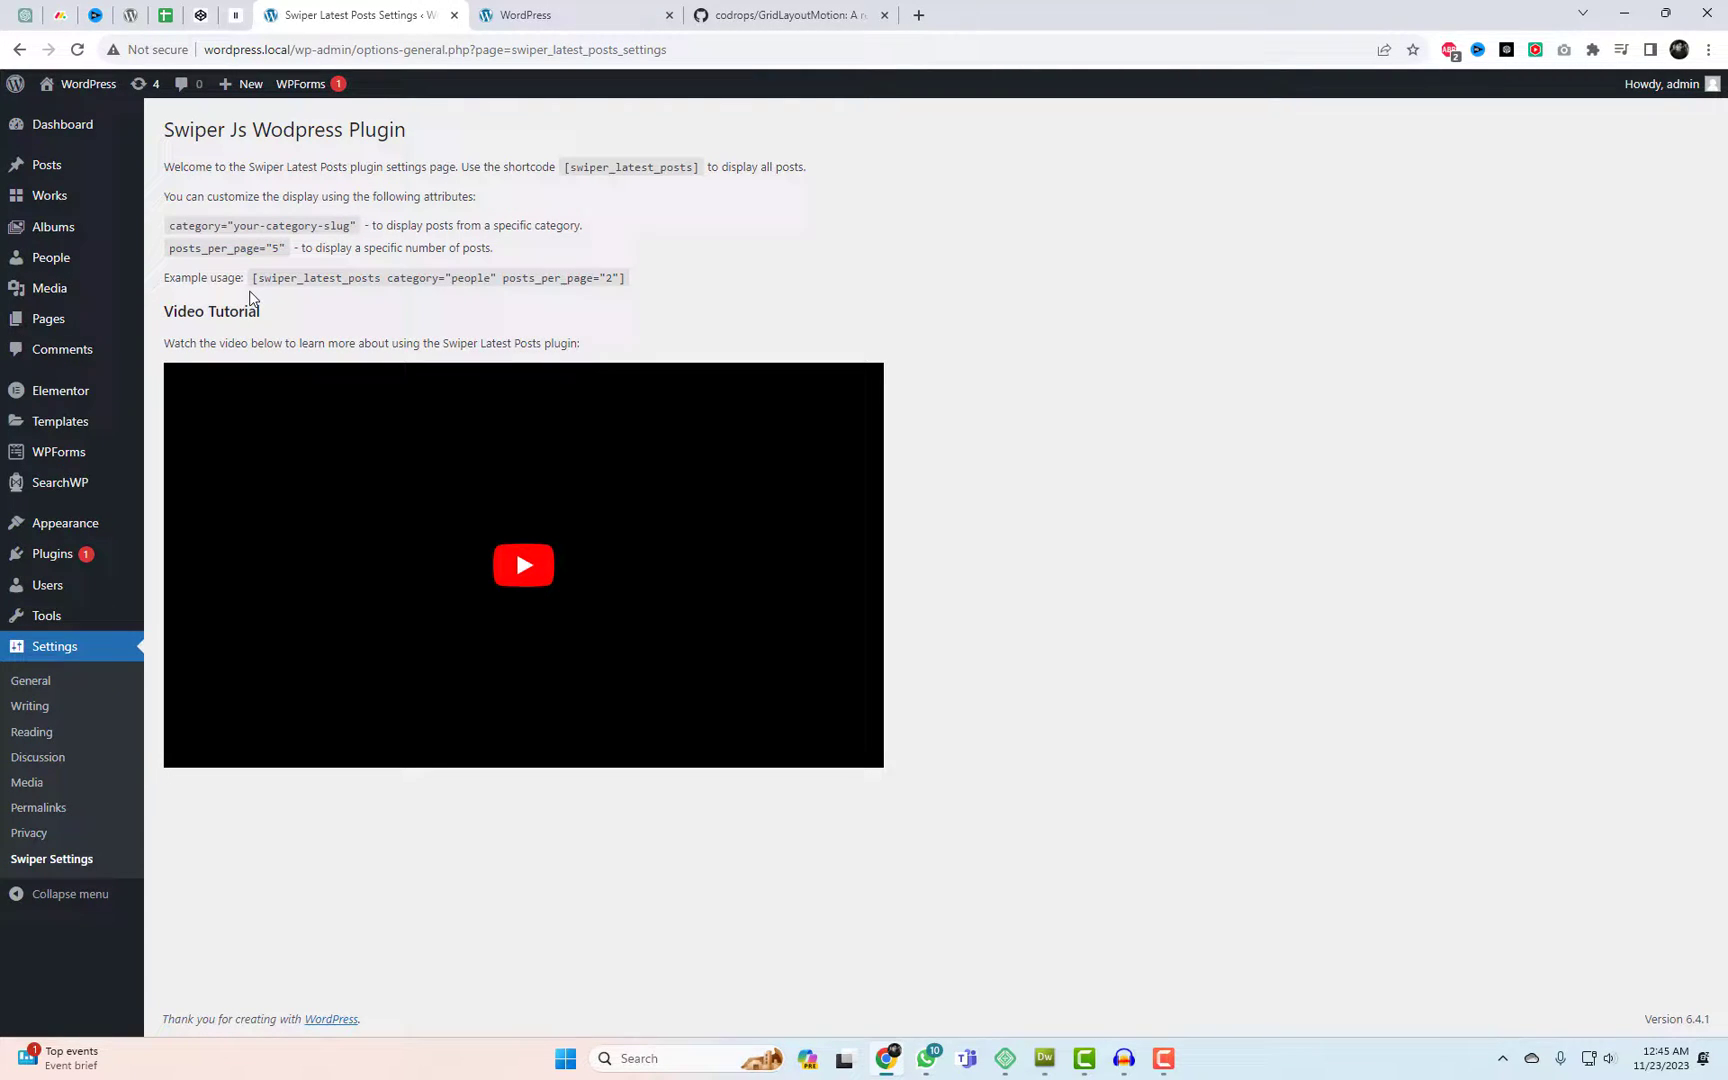
mouse_move(52, 553)
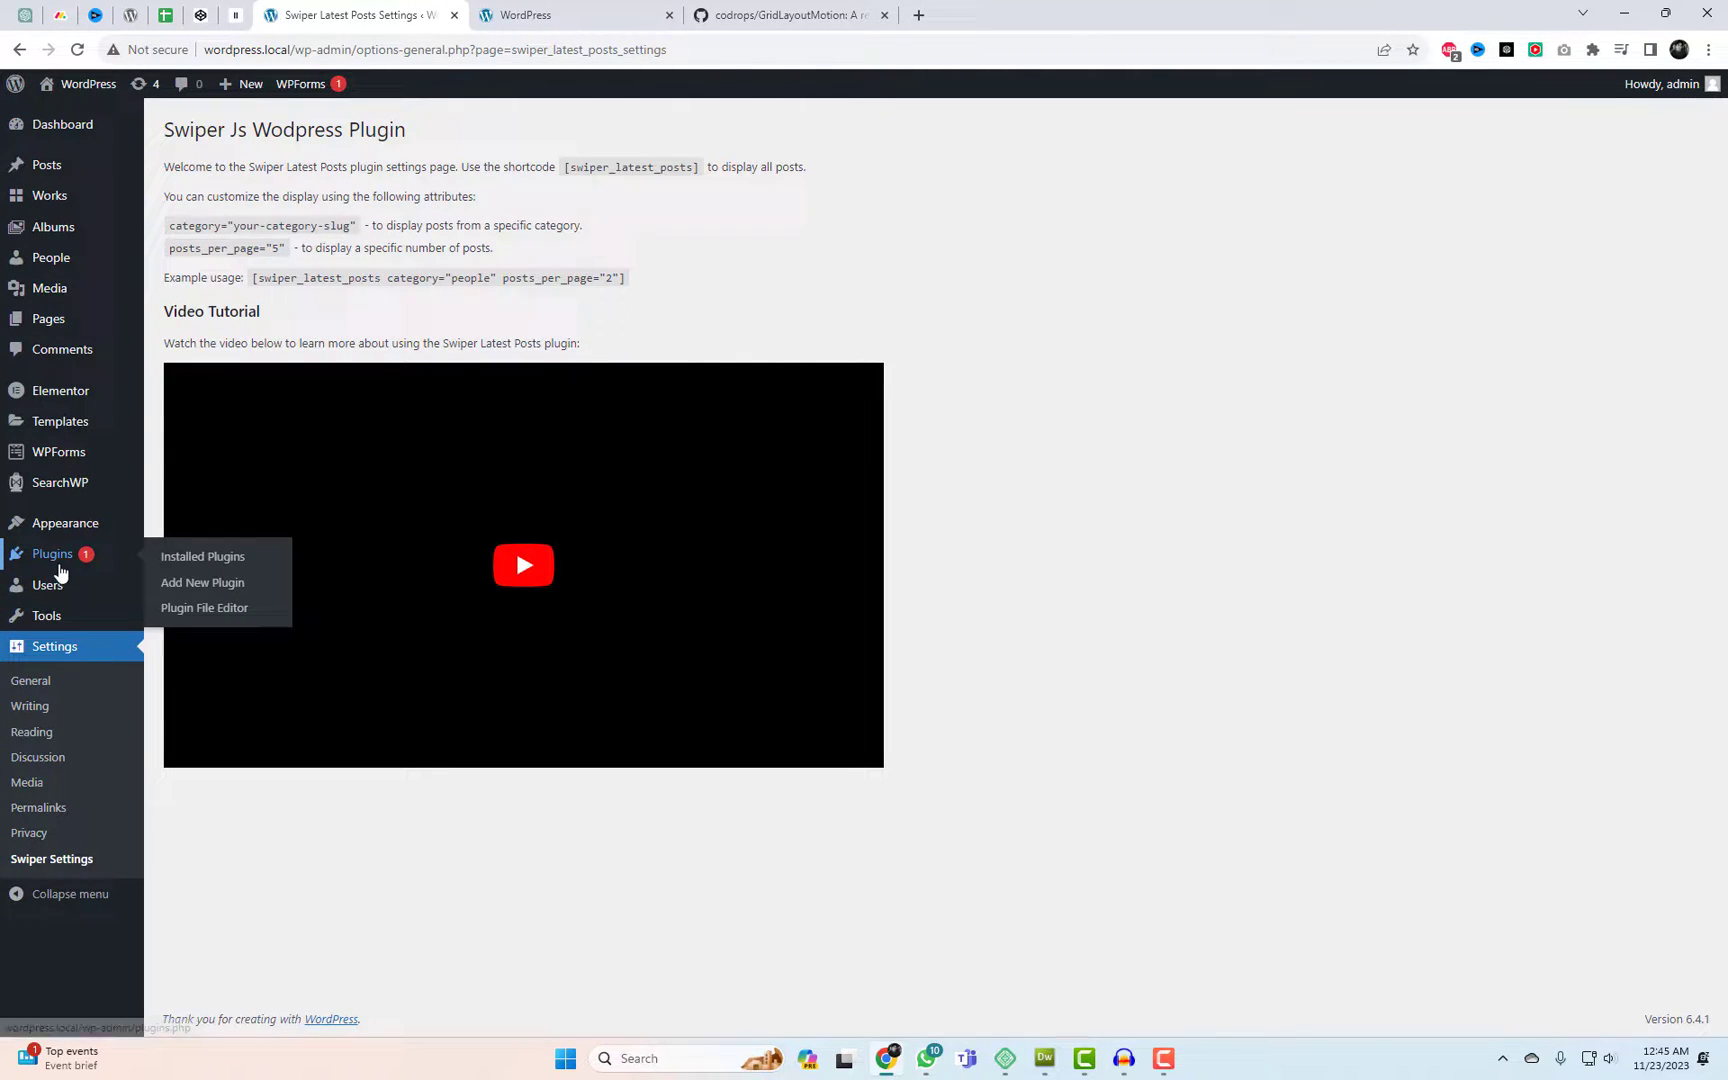
Open the Card-Carousel-Post-Slider-Swiper-Js GitHub repository and download it as a ZIP
left_click(788, 14)
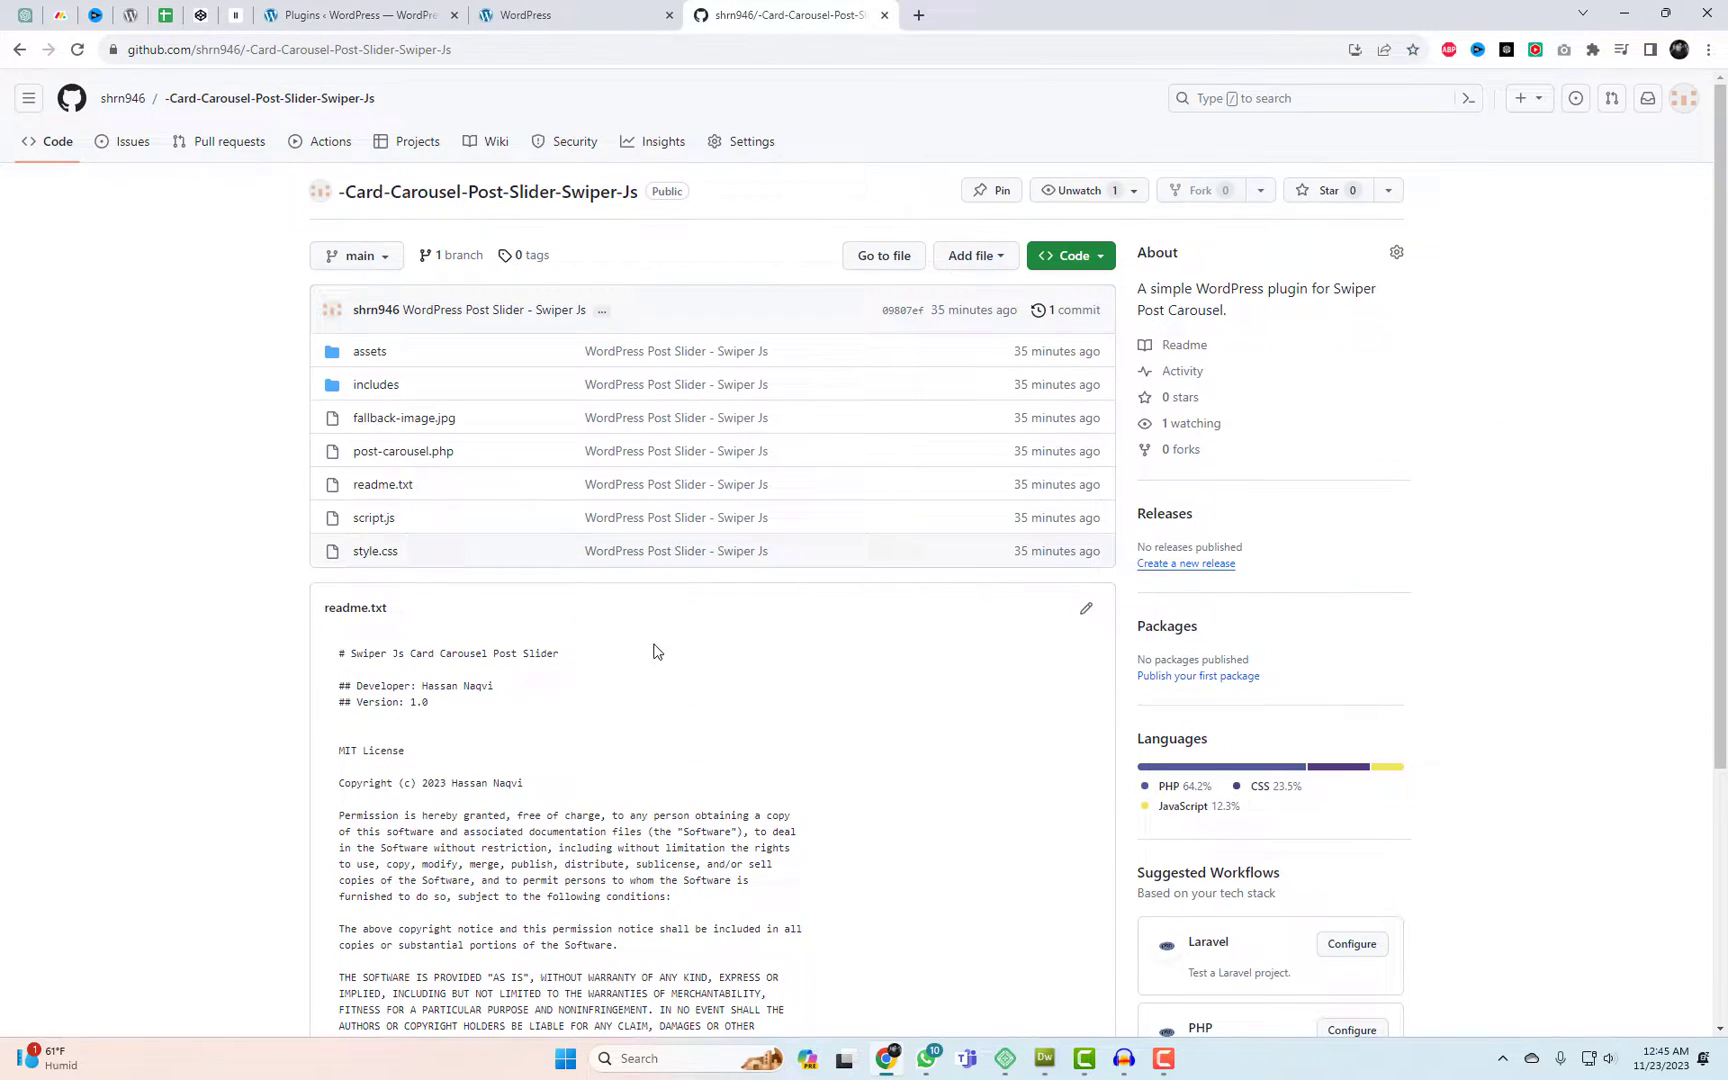
left_click(1067, 255)
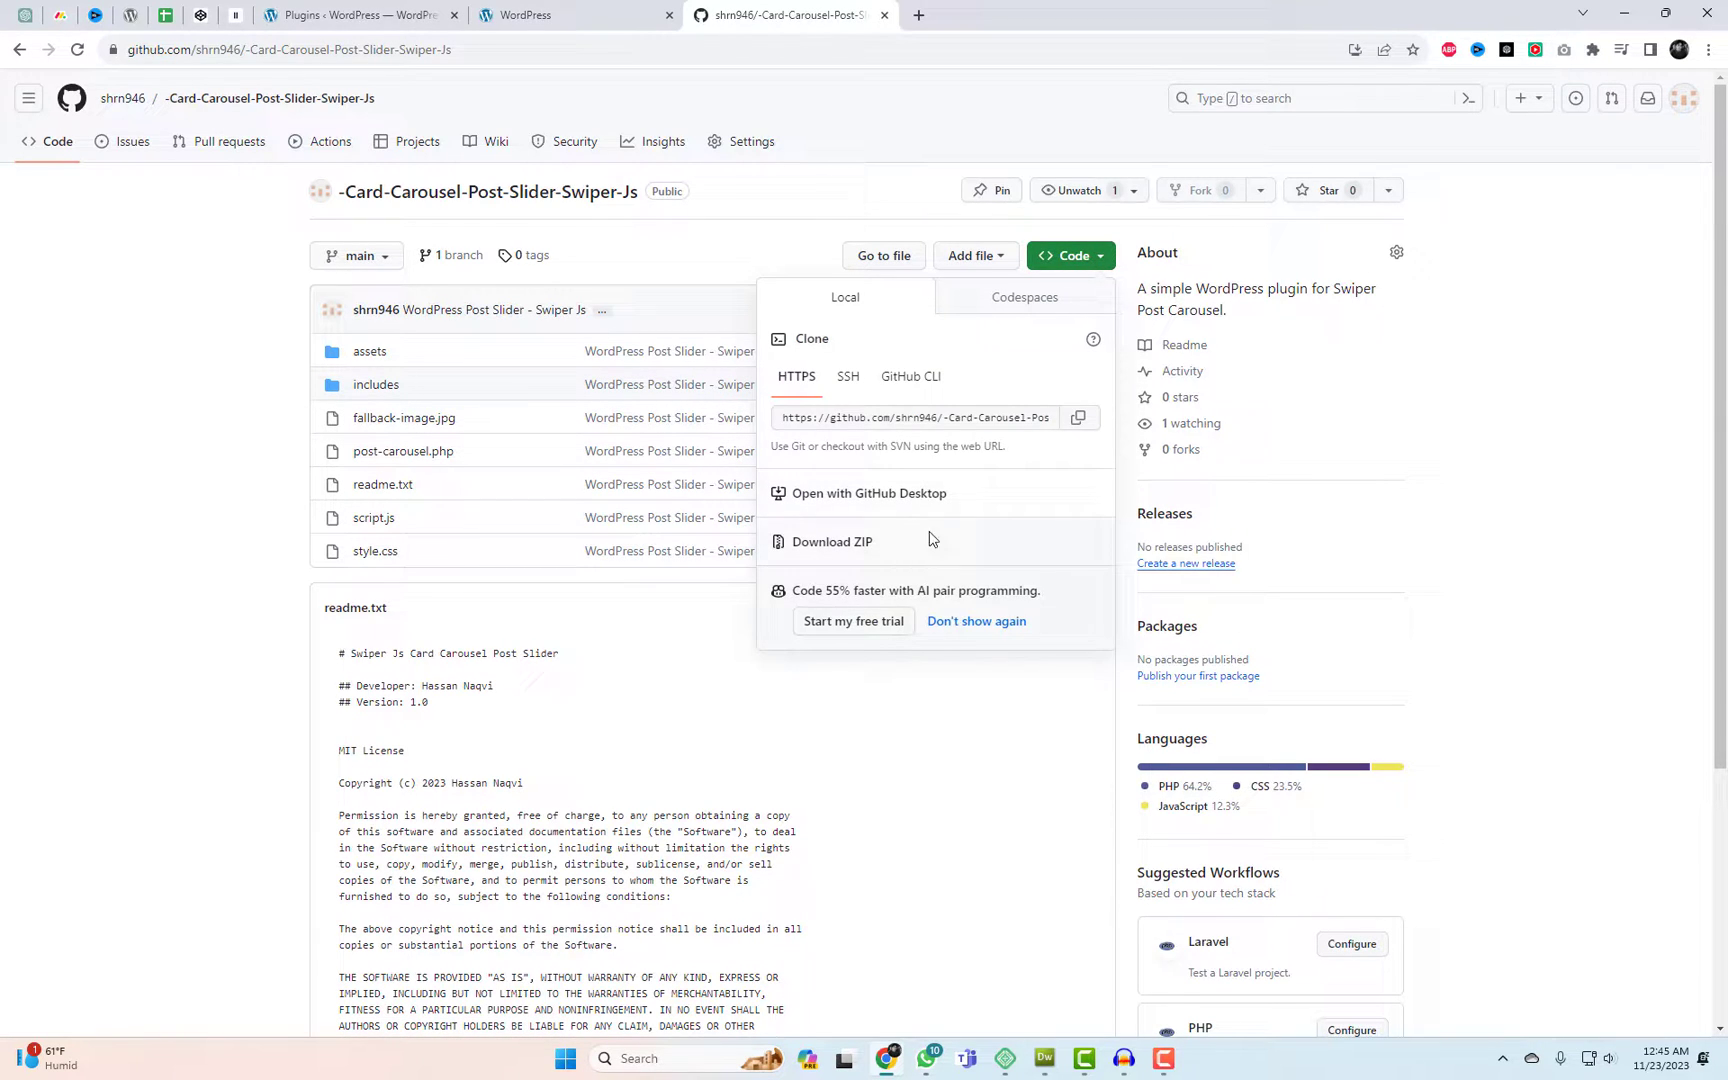
mouse_move(847, 555)
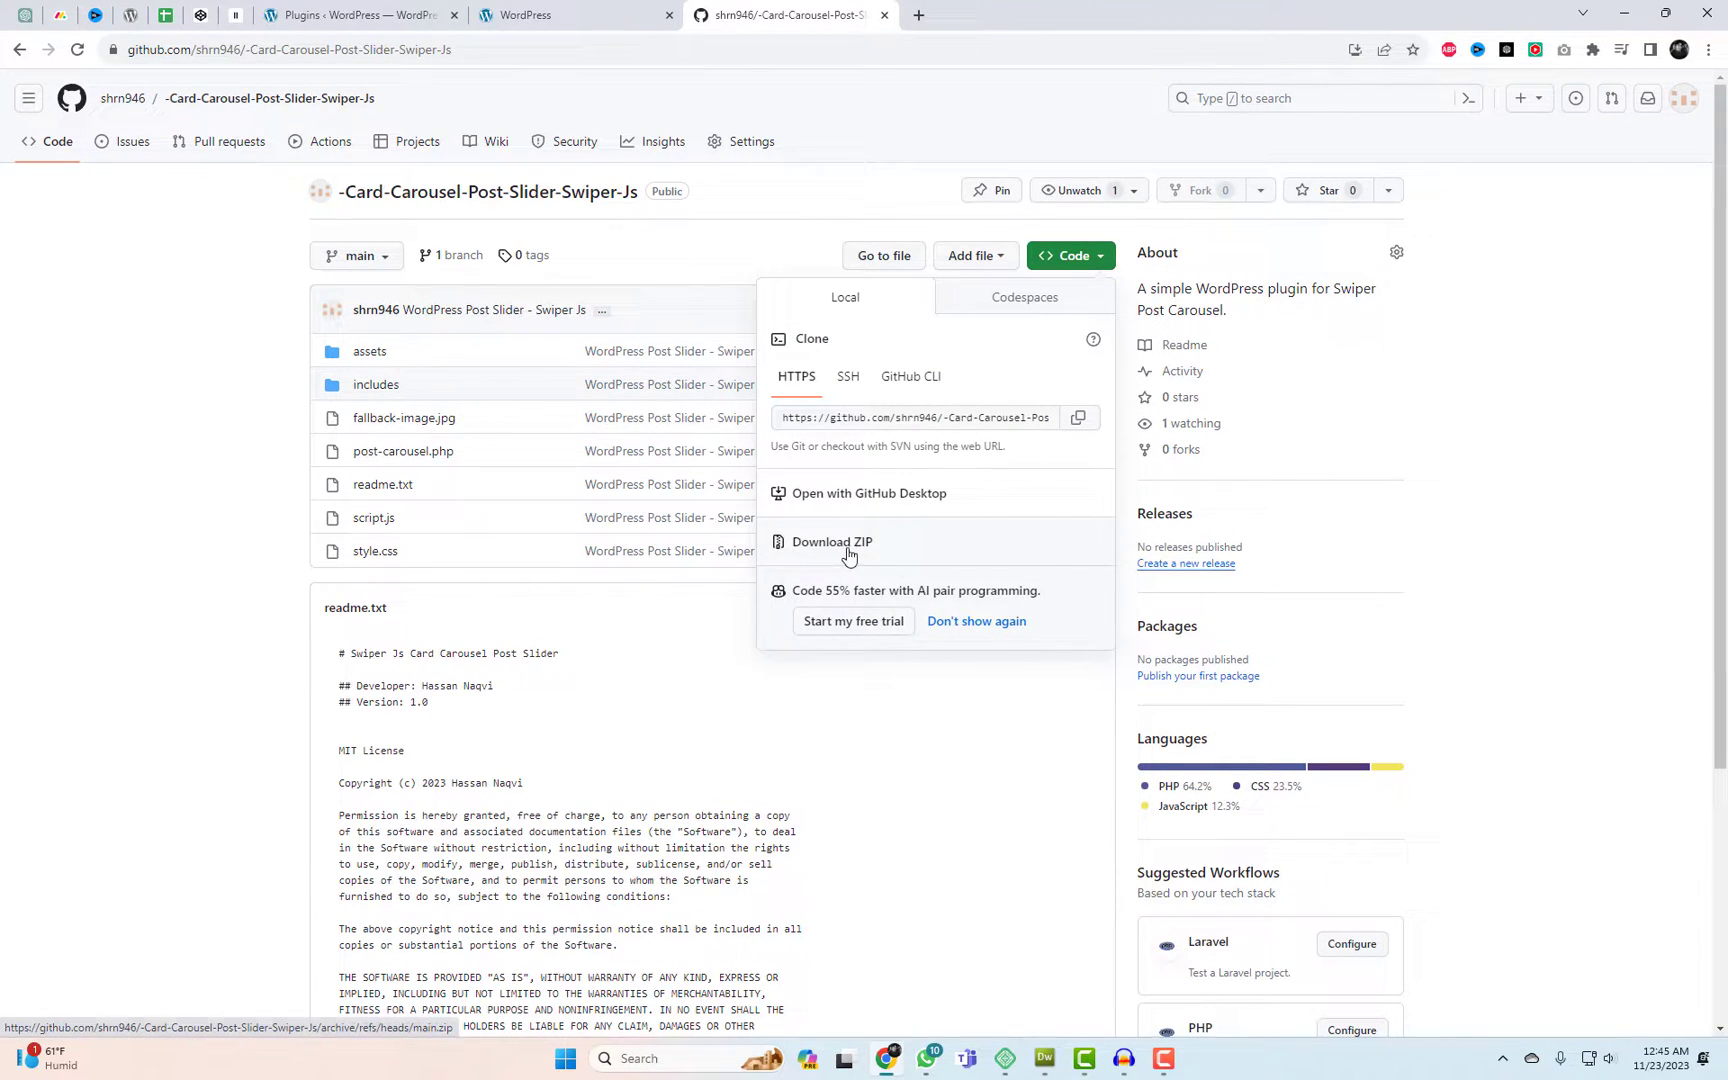
mouse_move(866, 562)
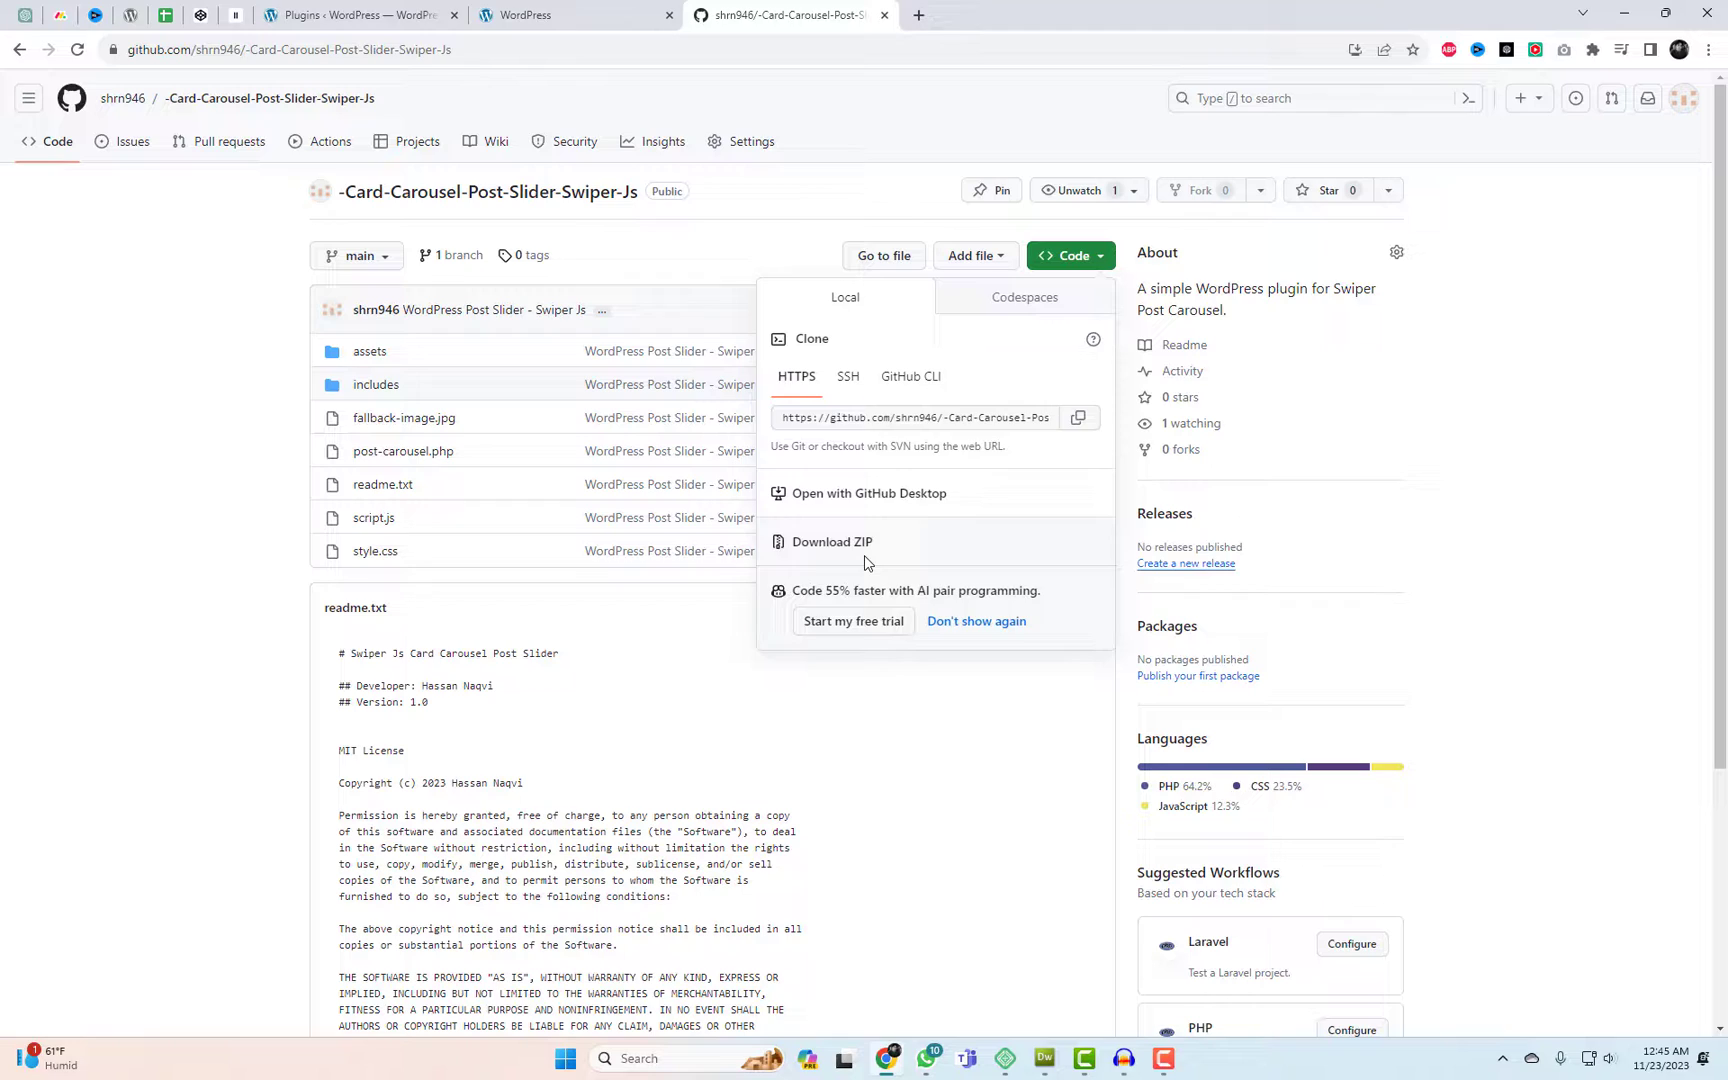
left_click(1068, 255)
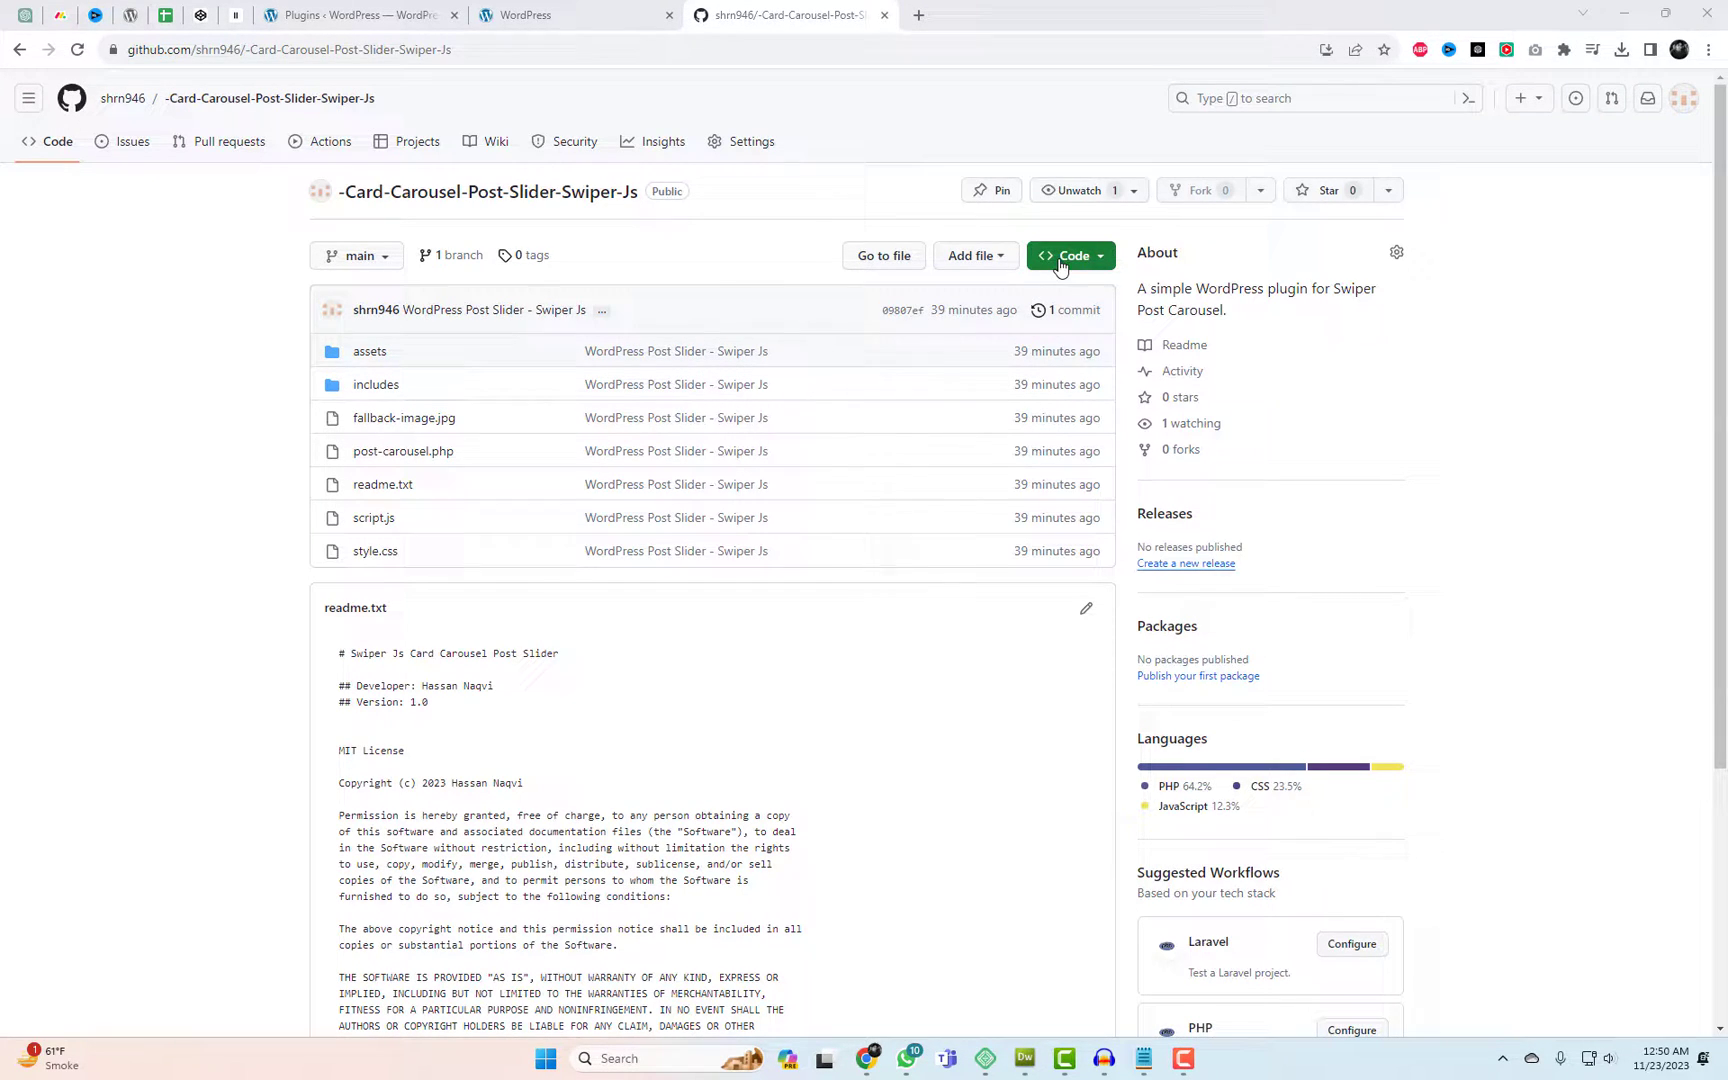
left_click(1063, 256)
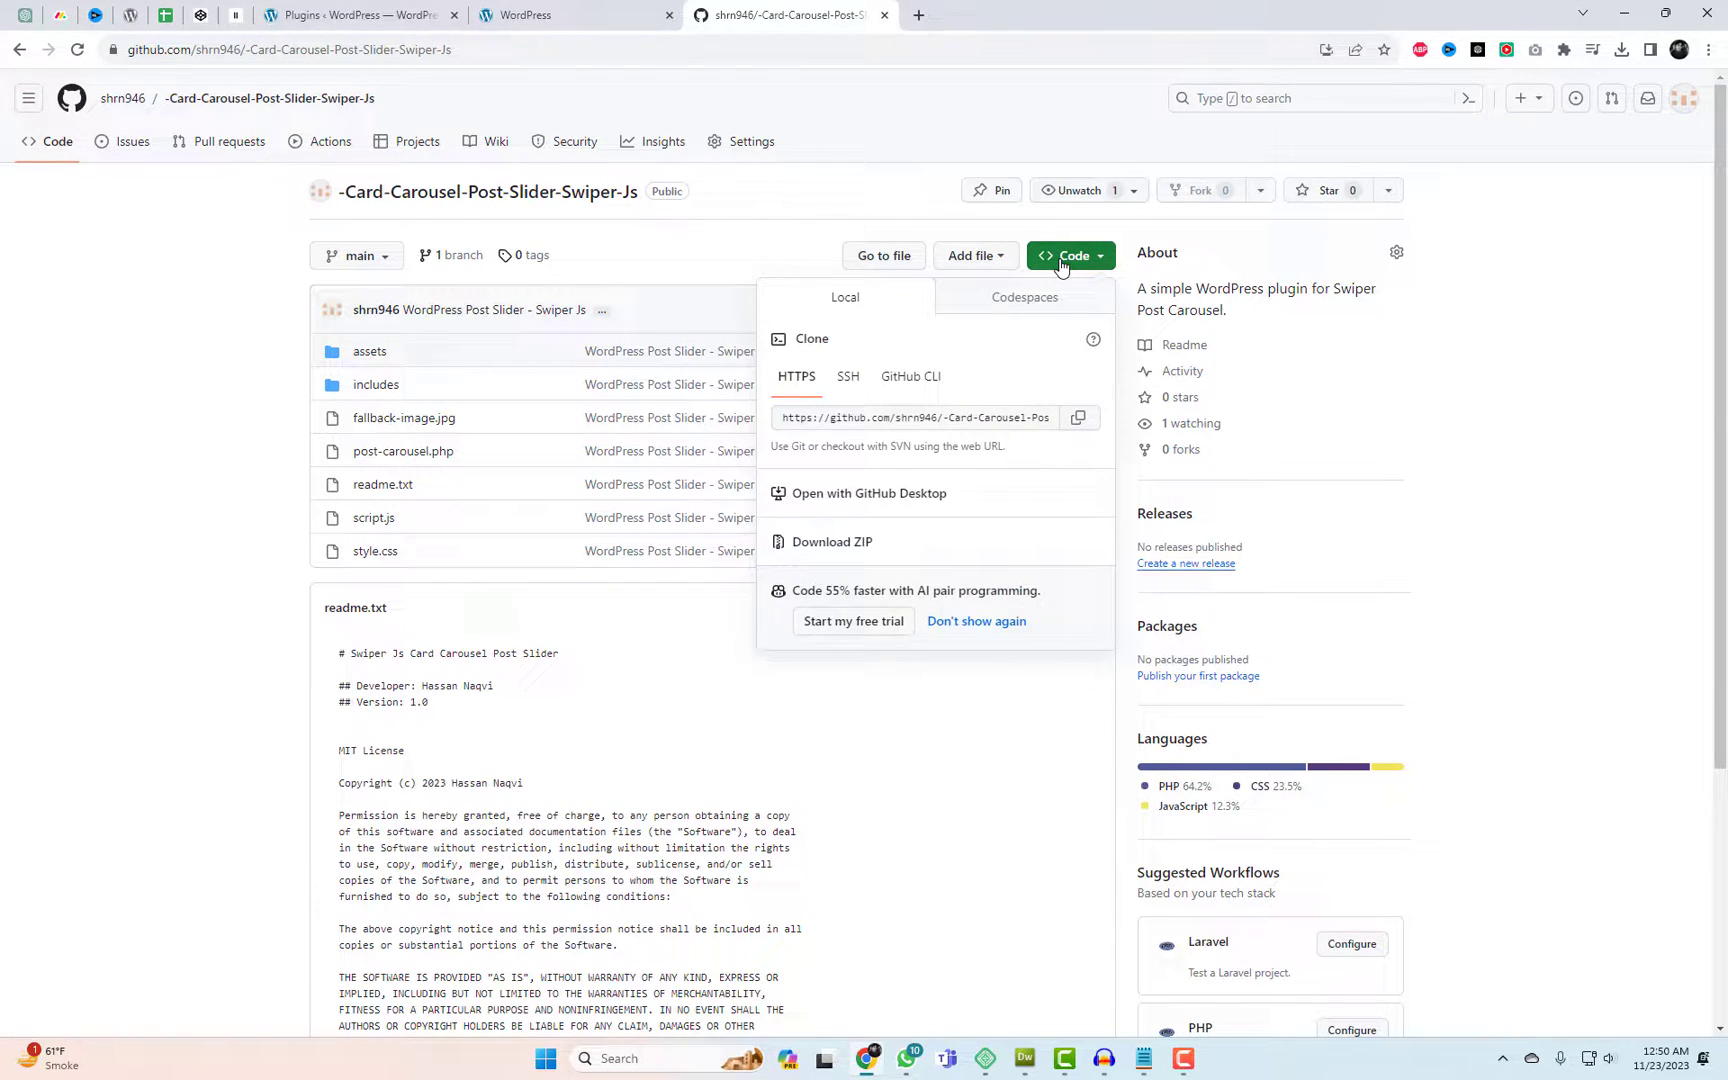
left_click(832, 541)
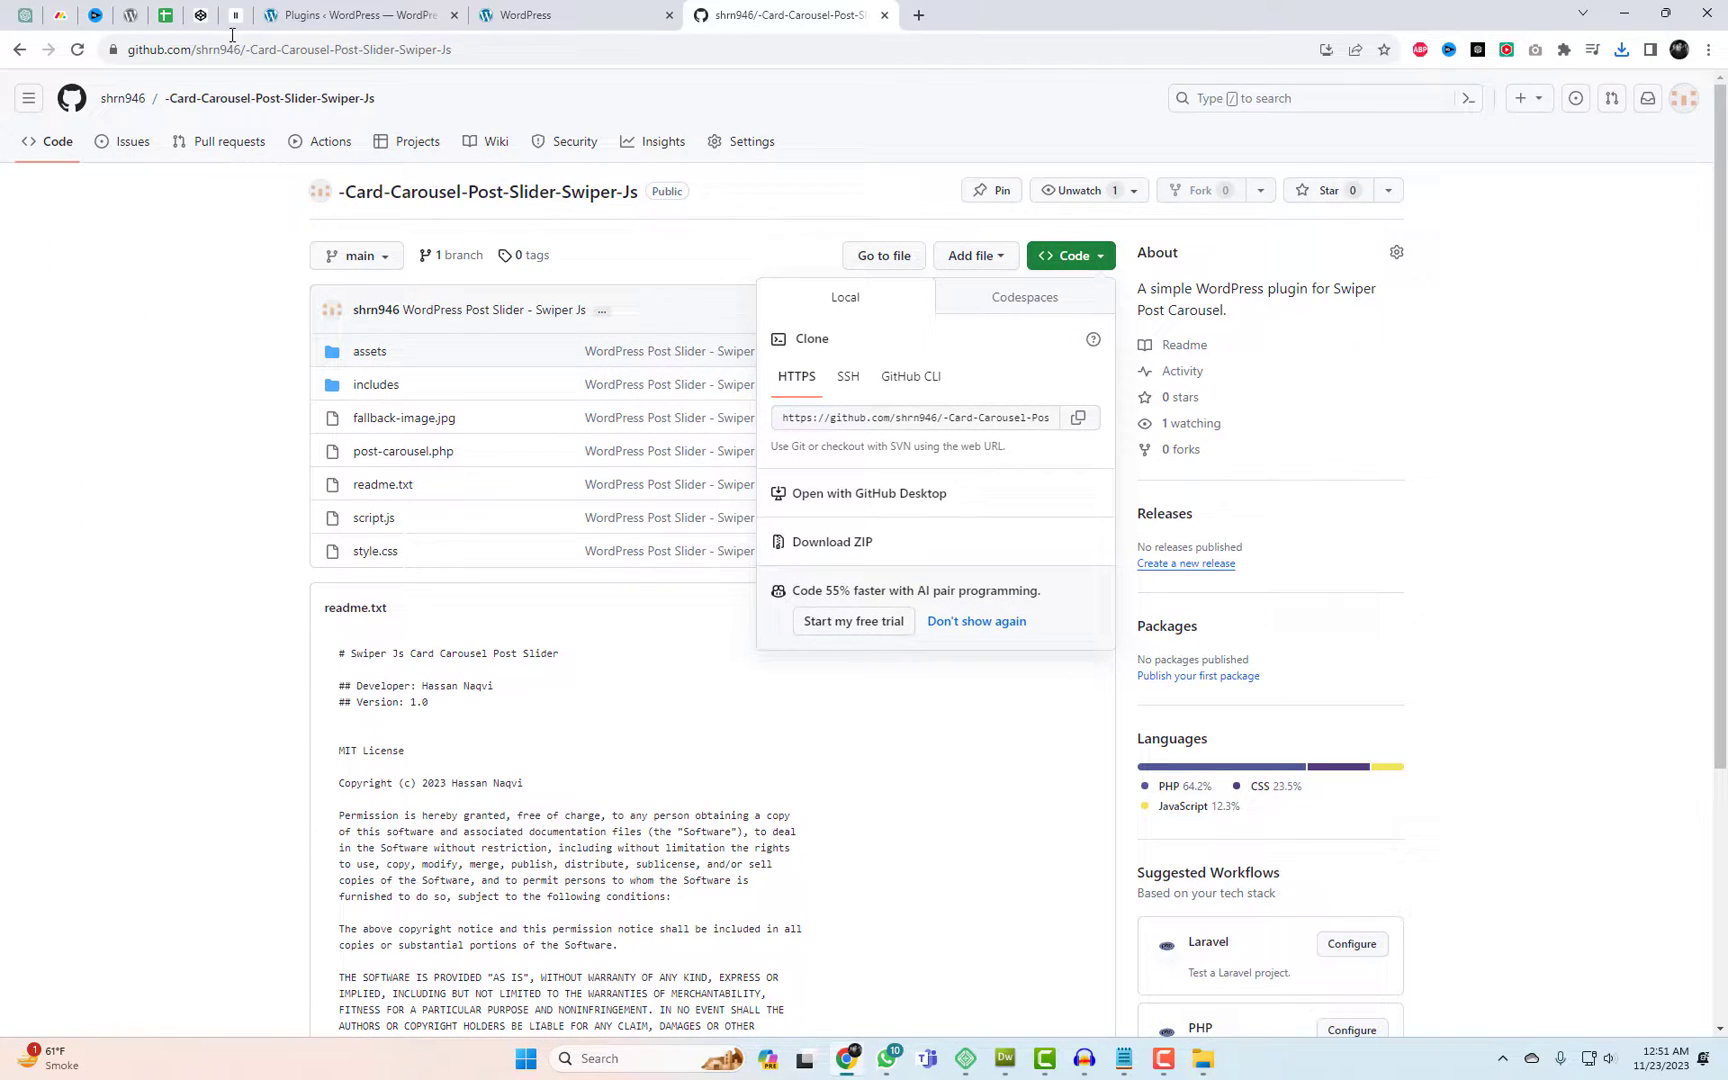
Upload the downloaded carousel ZIP under Add New Plugin, install it and activate it
left_click(353, 14)
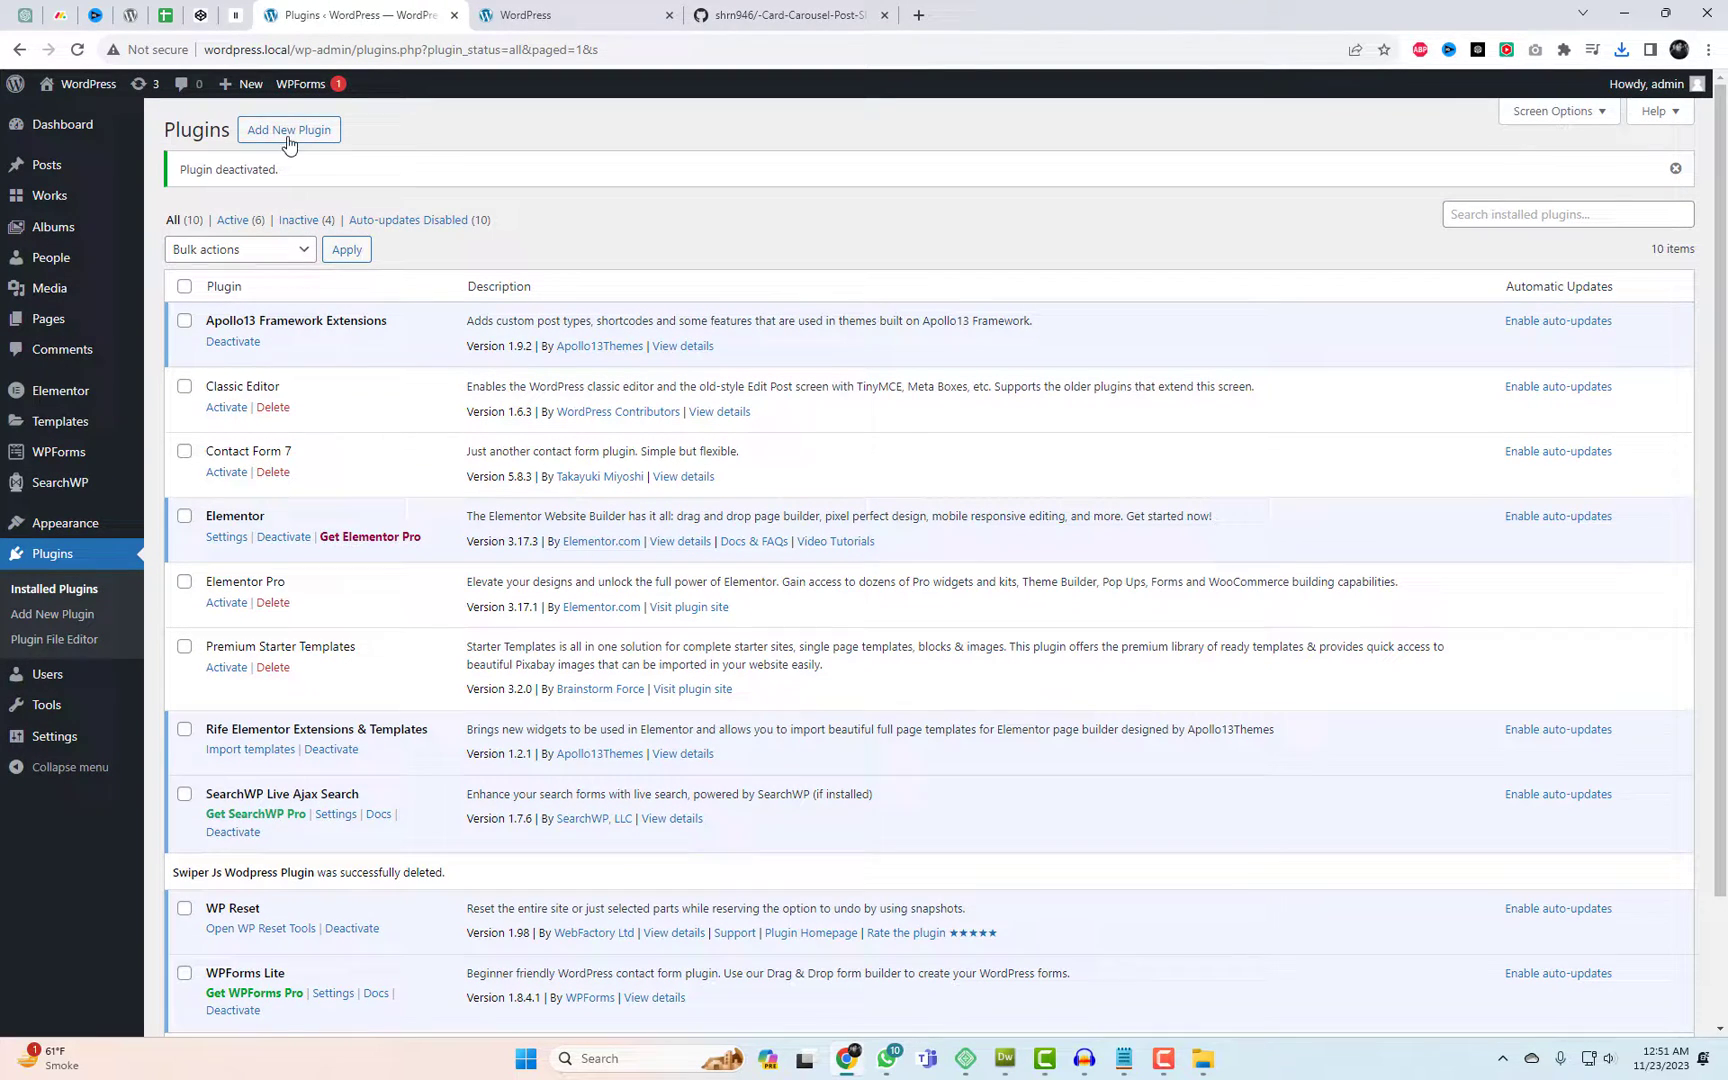
left_click(289, 129)
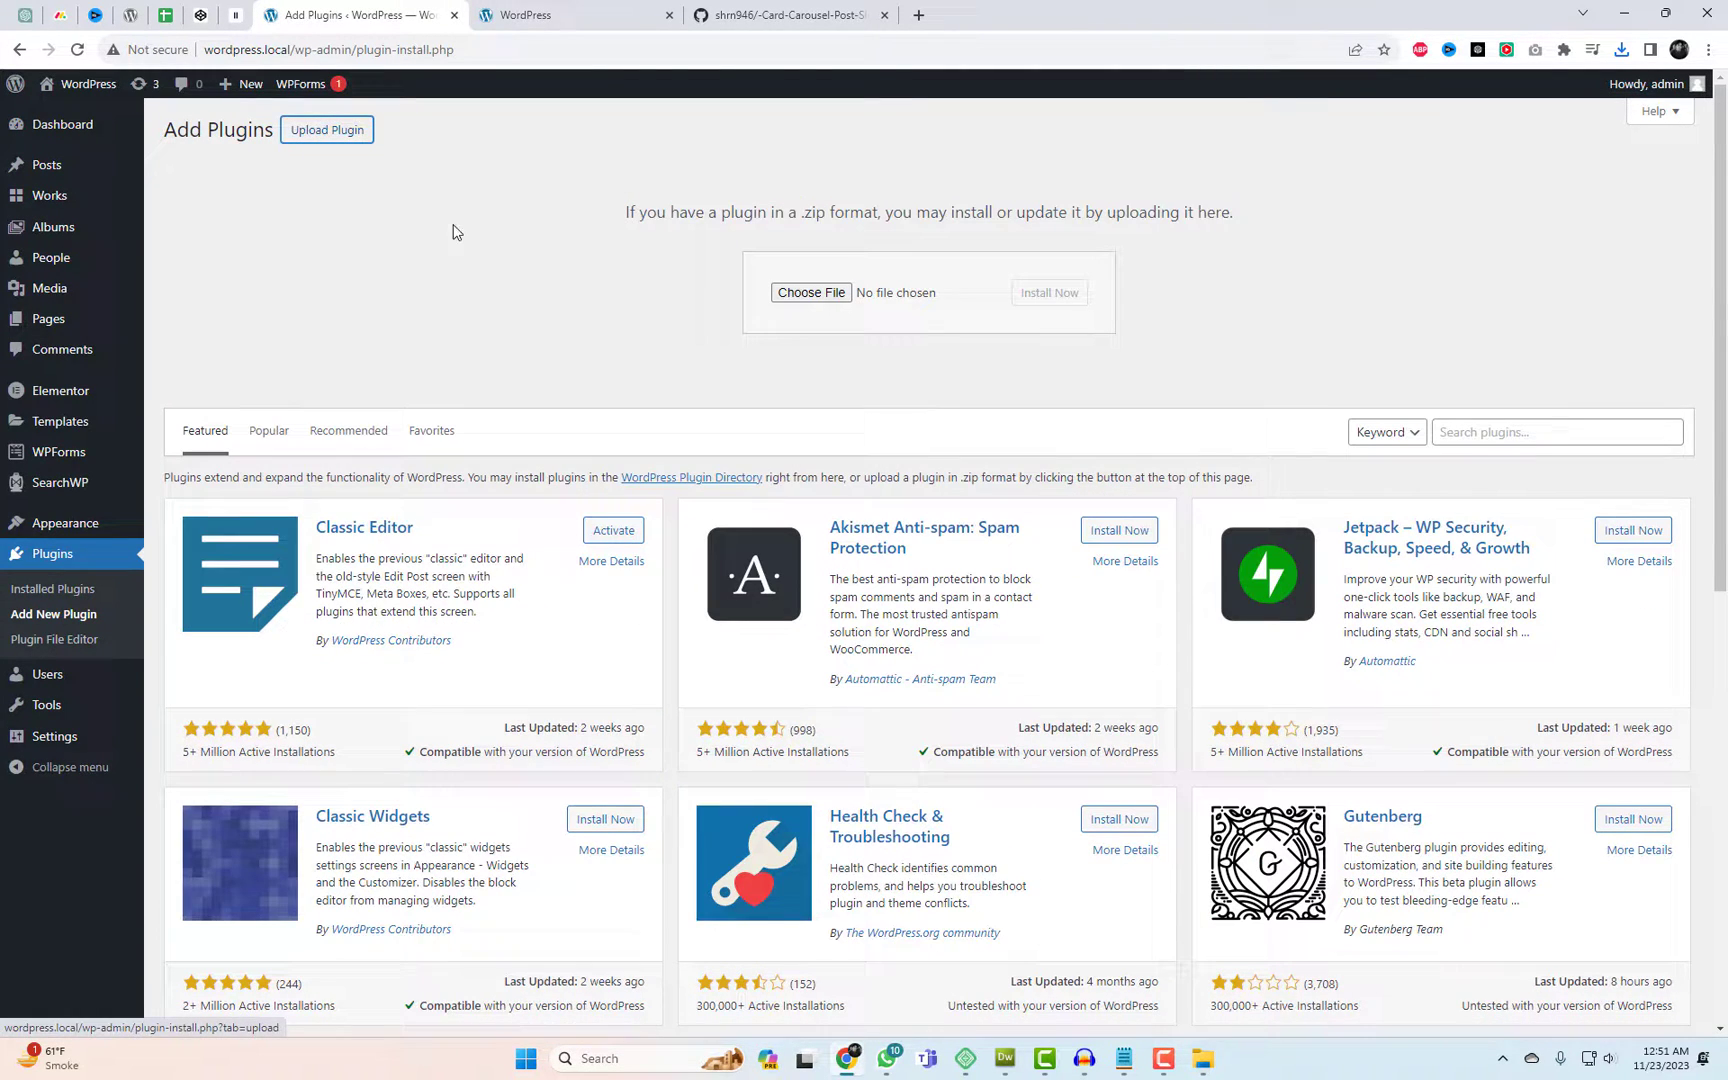
left_click(810, 292)
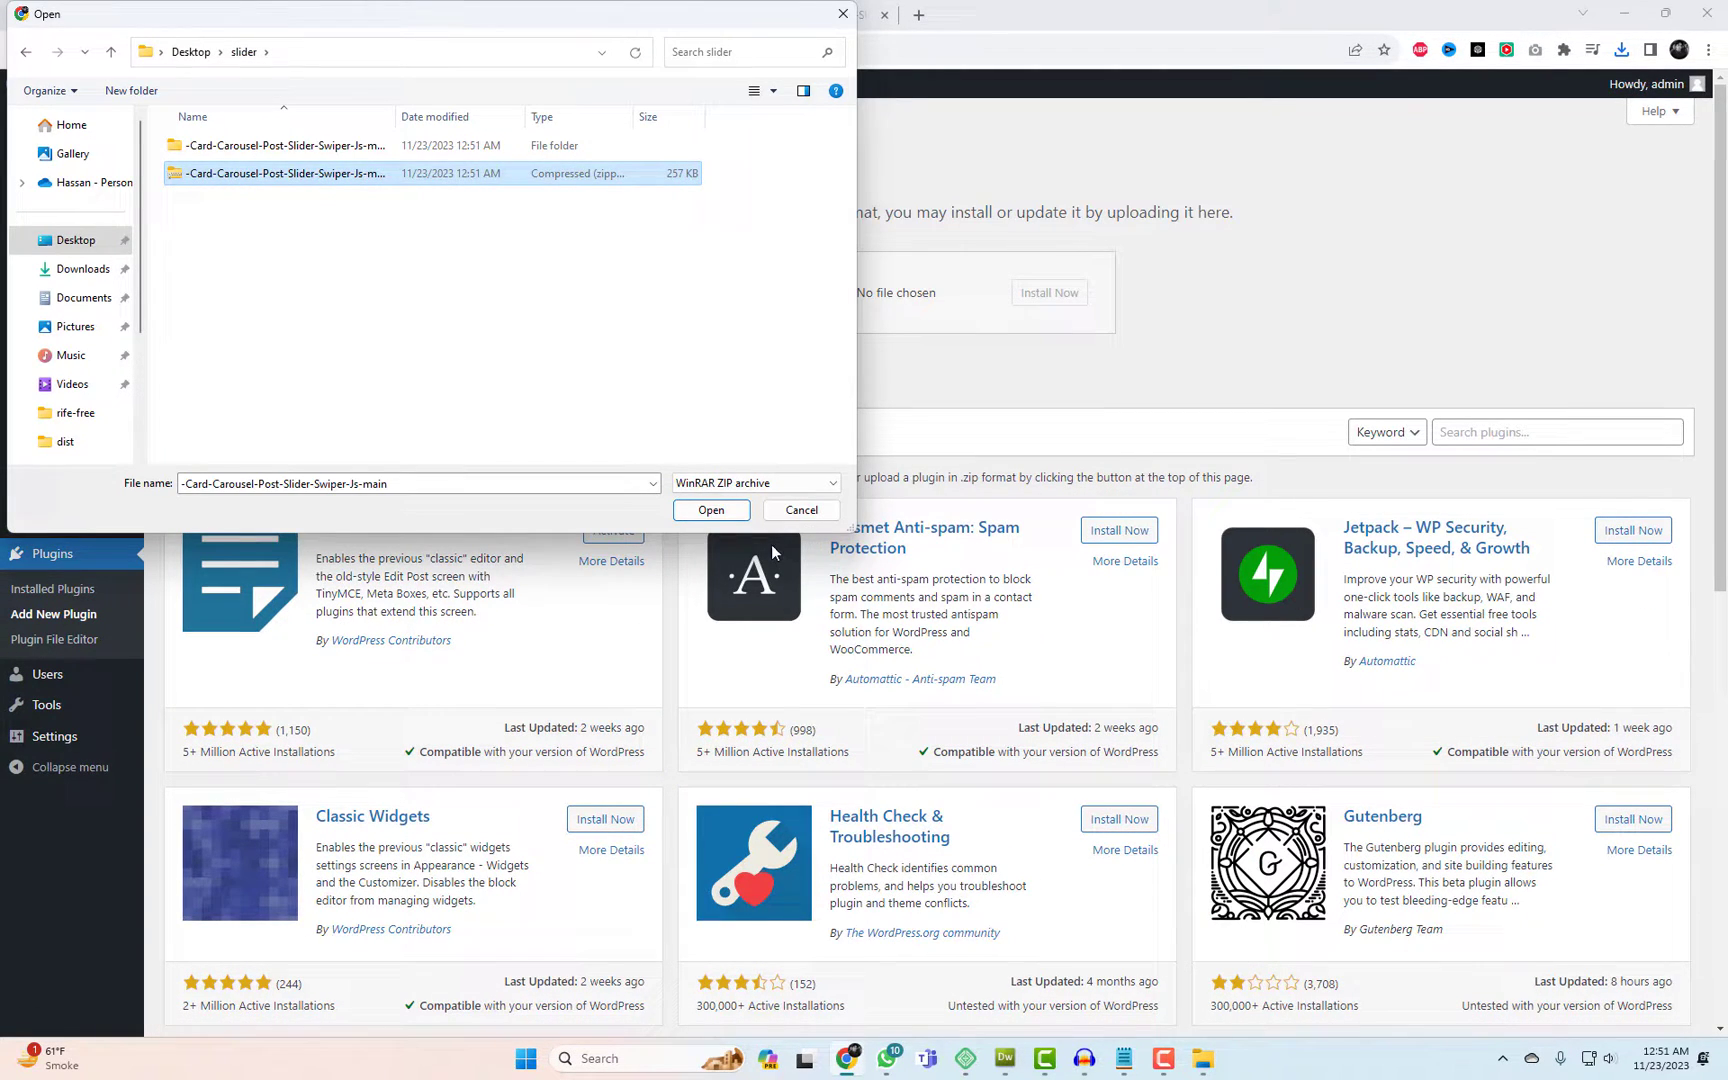
left_click(711, 509)
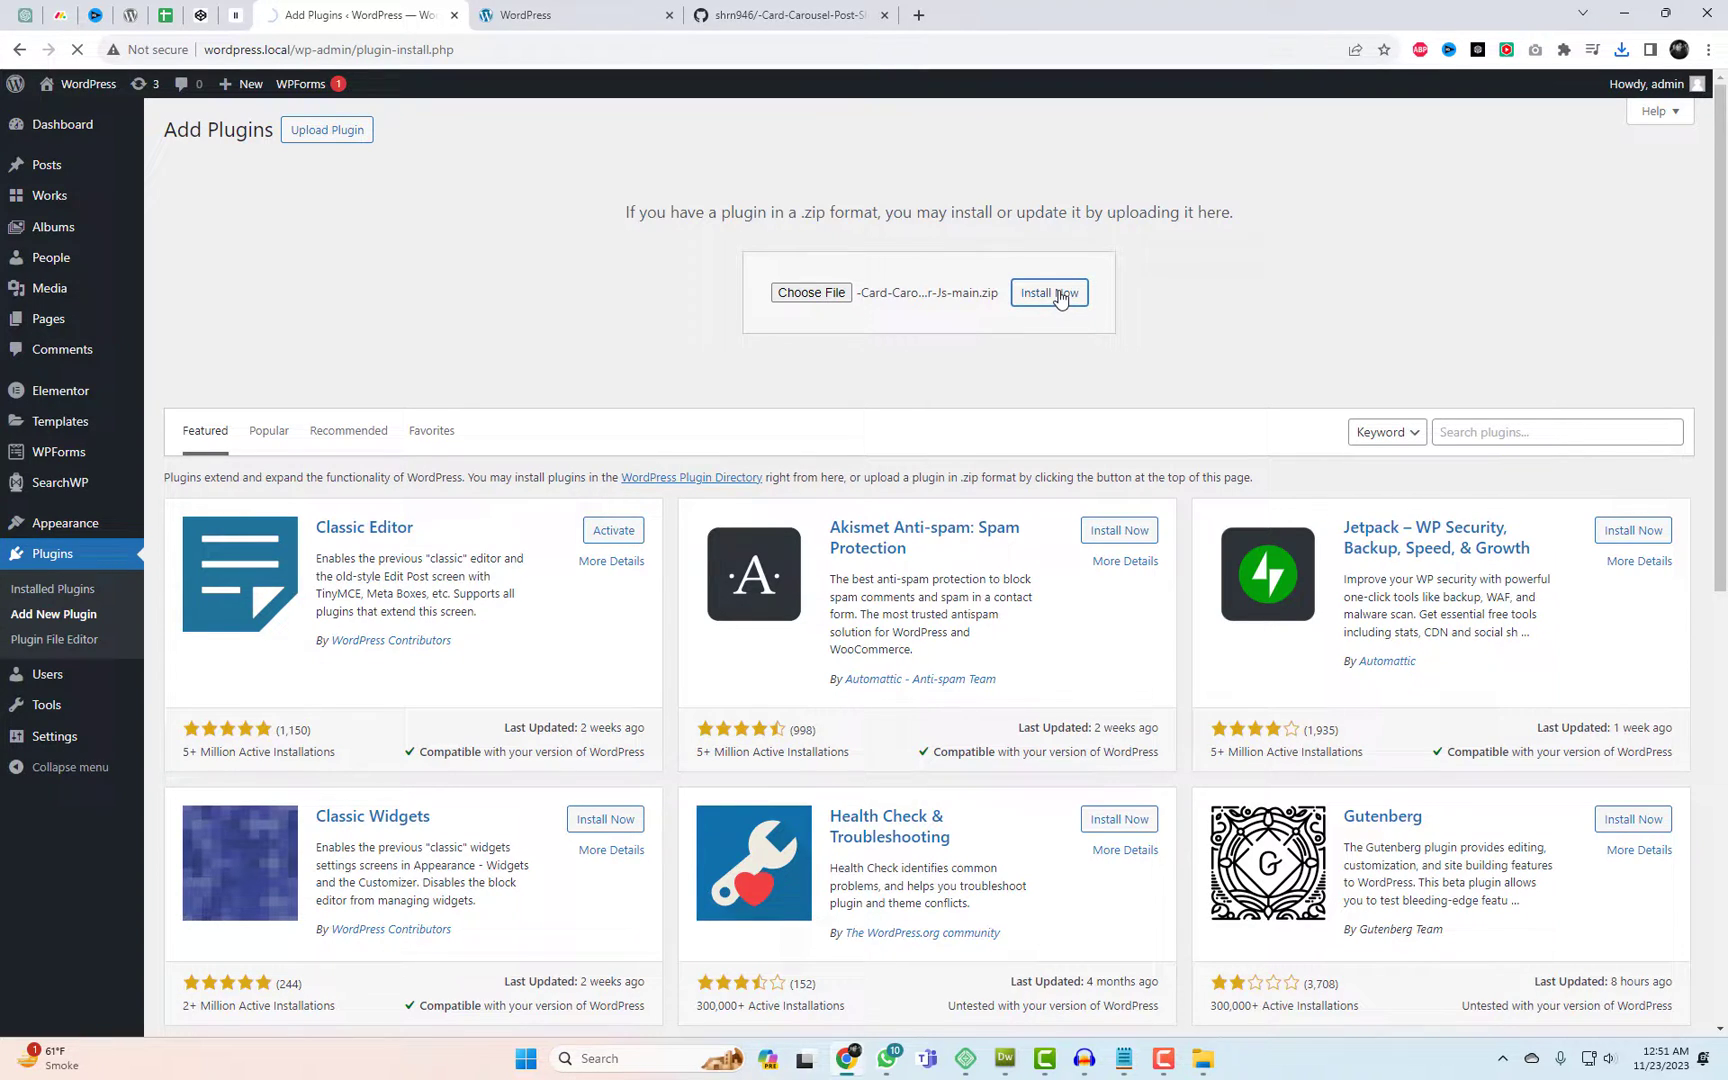
left_click(1048, 293)
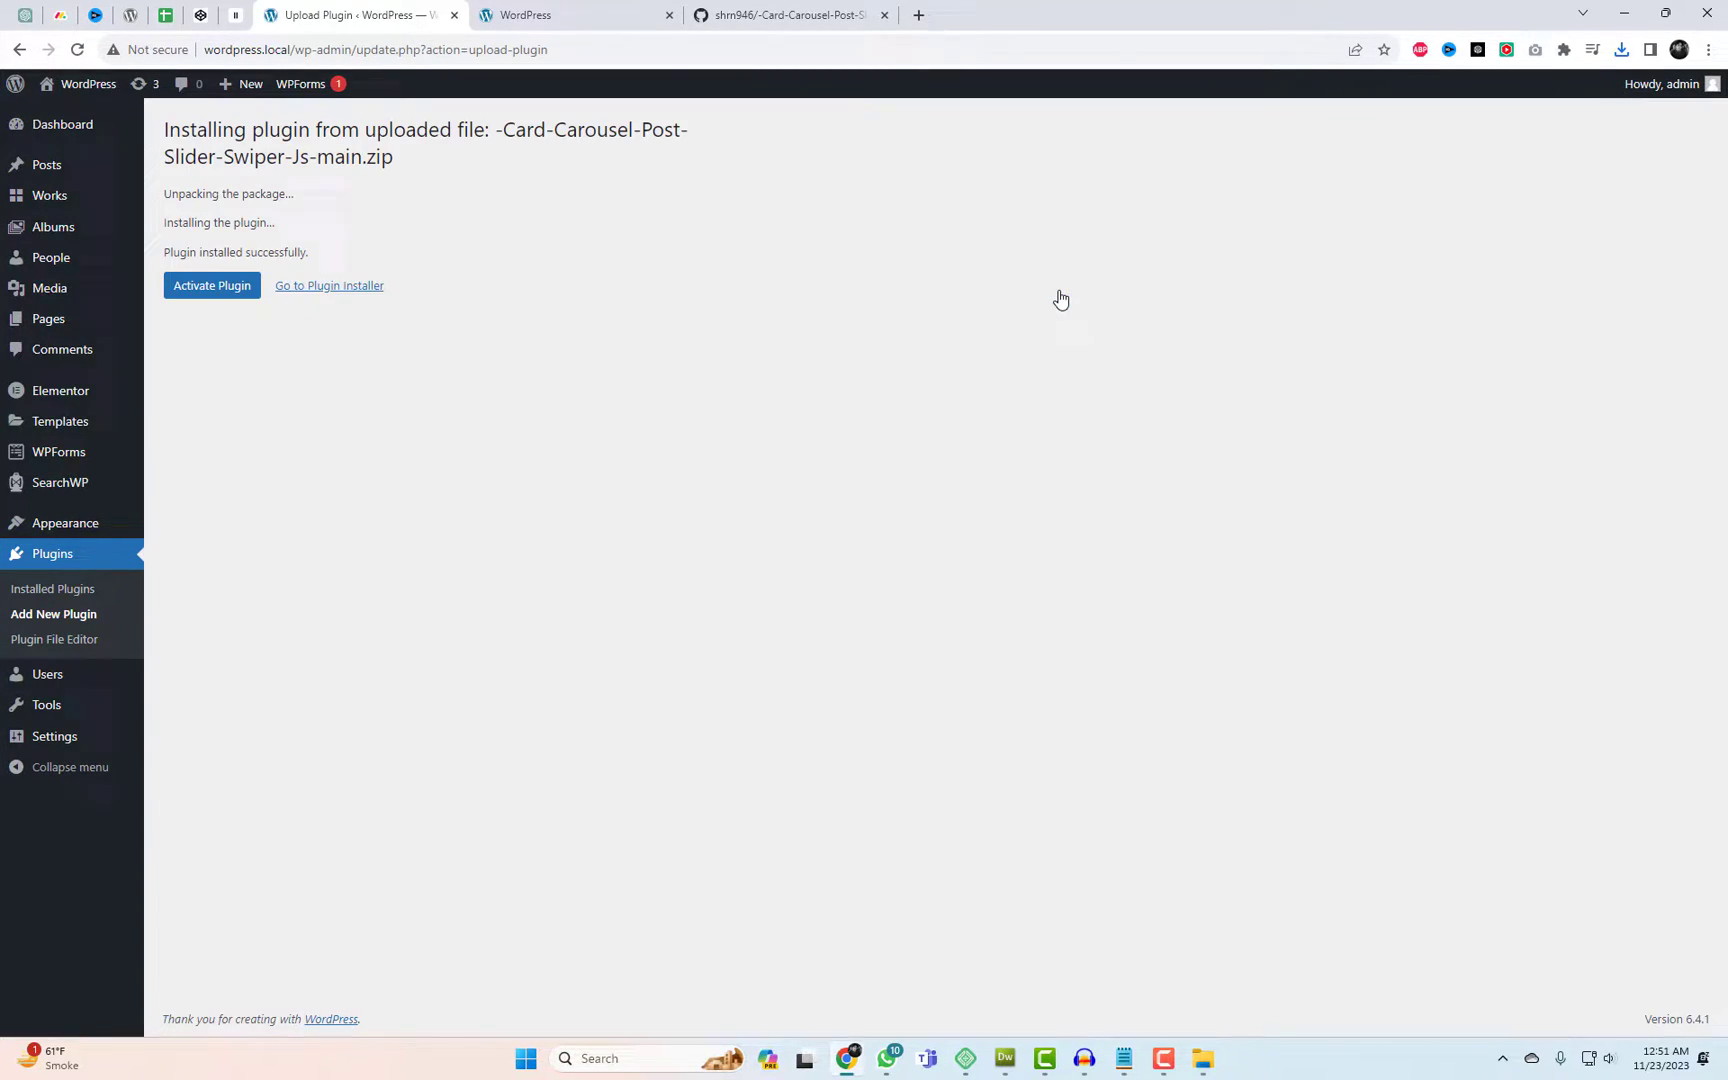
left_click(212, 285)
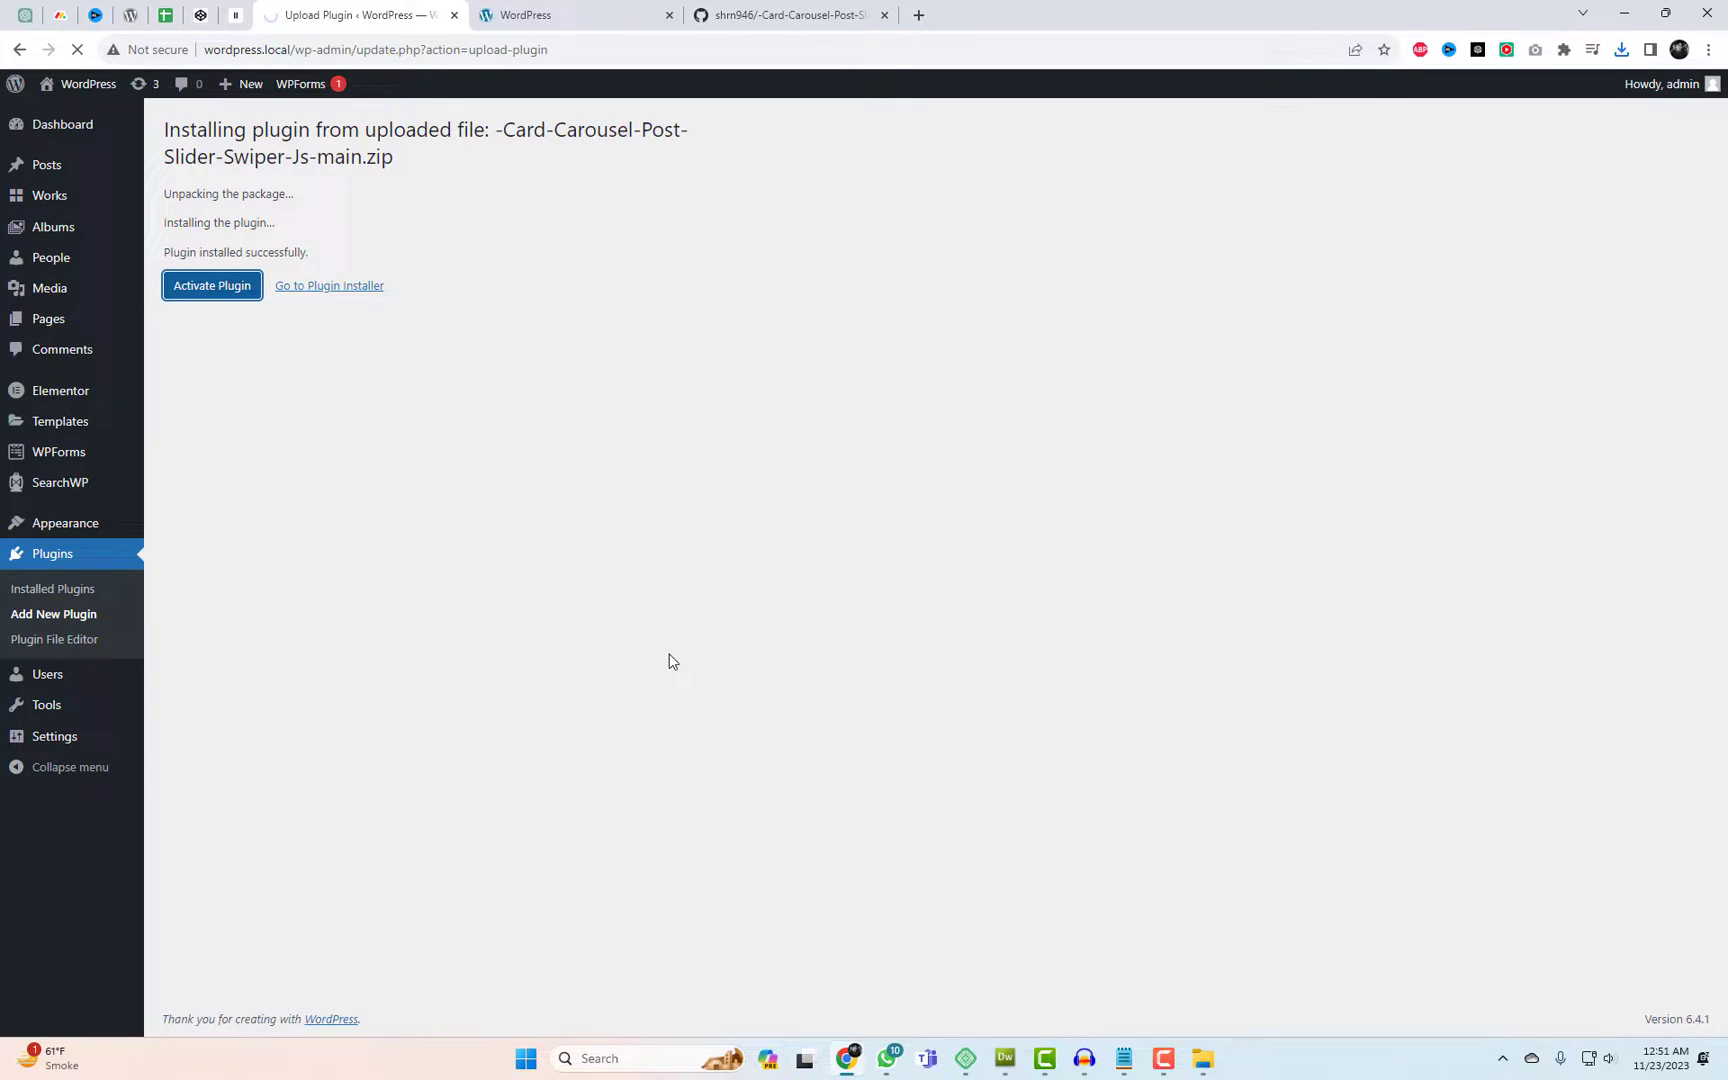
left_click(212, 285)
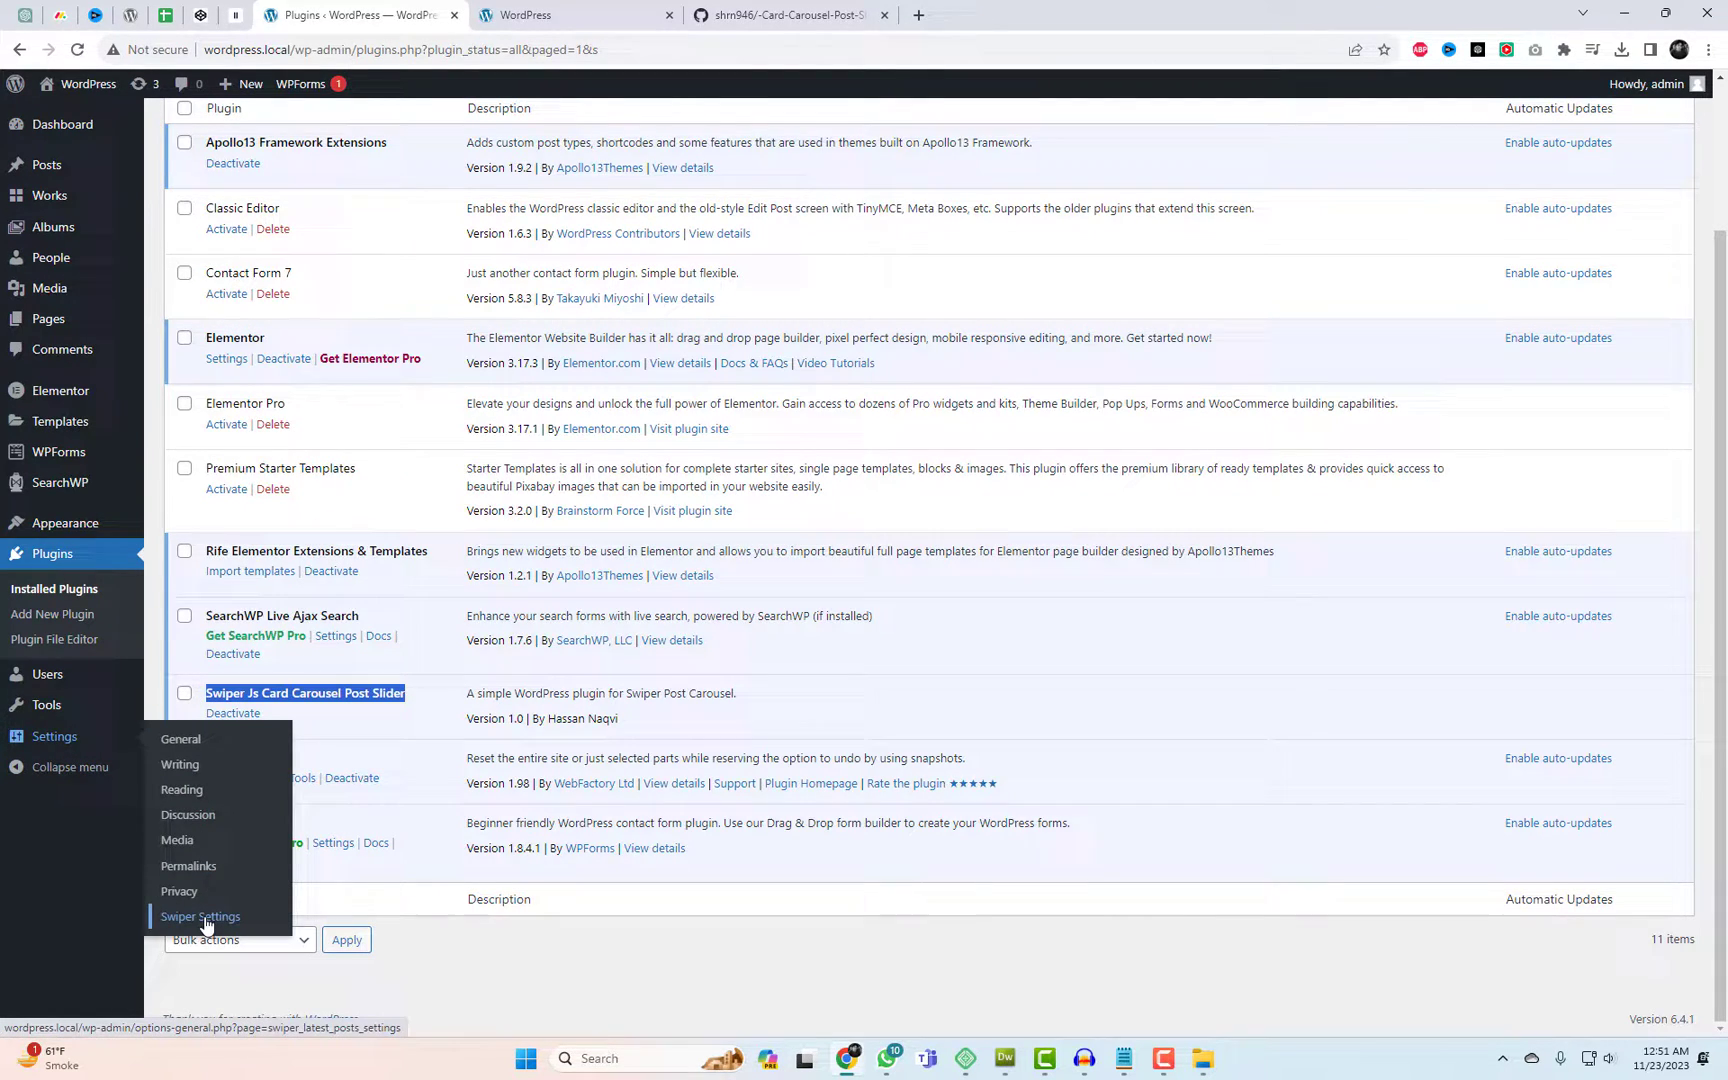
Visit Swiper Settings, then view and close the Rife Free theme details
left_click(199, 916)
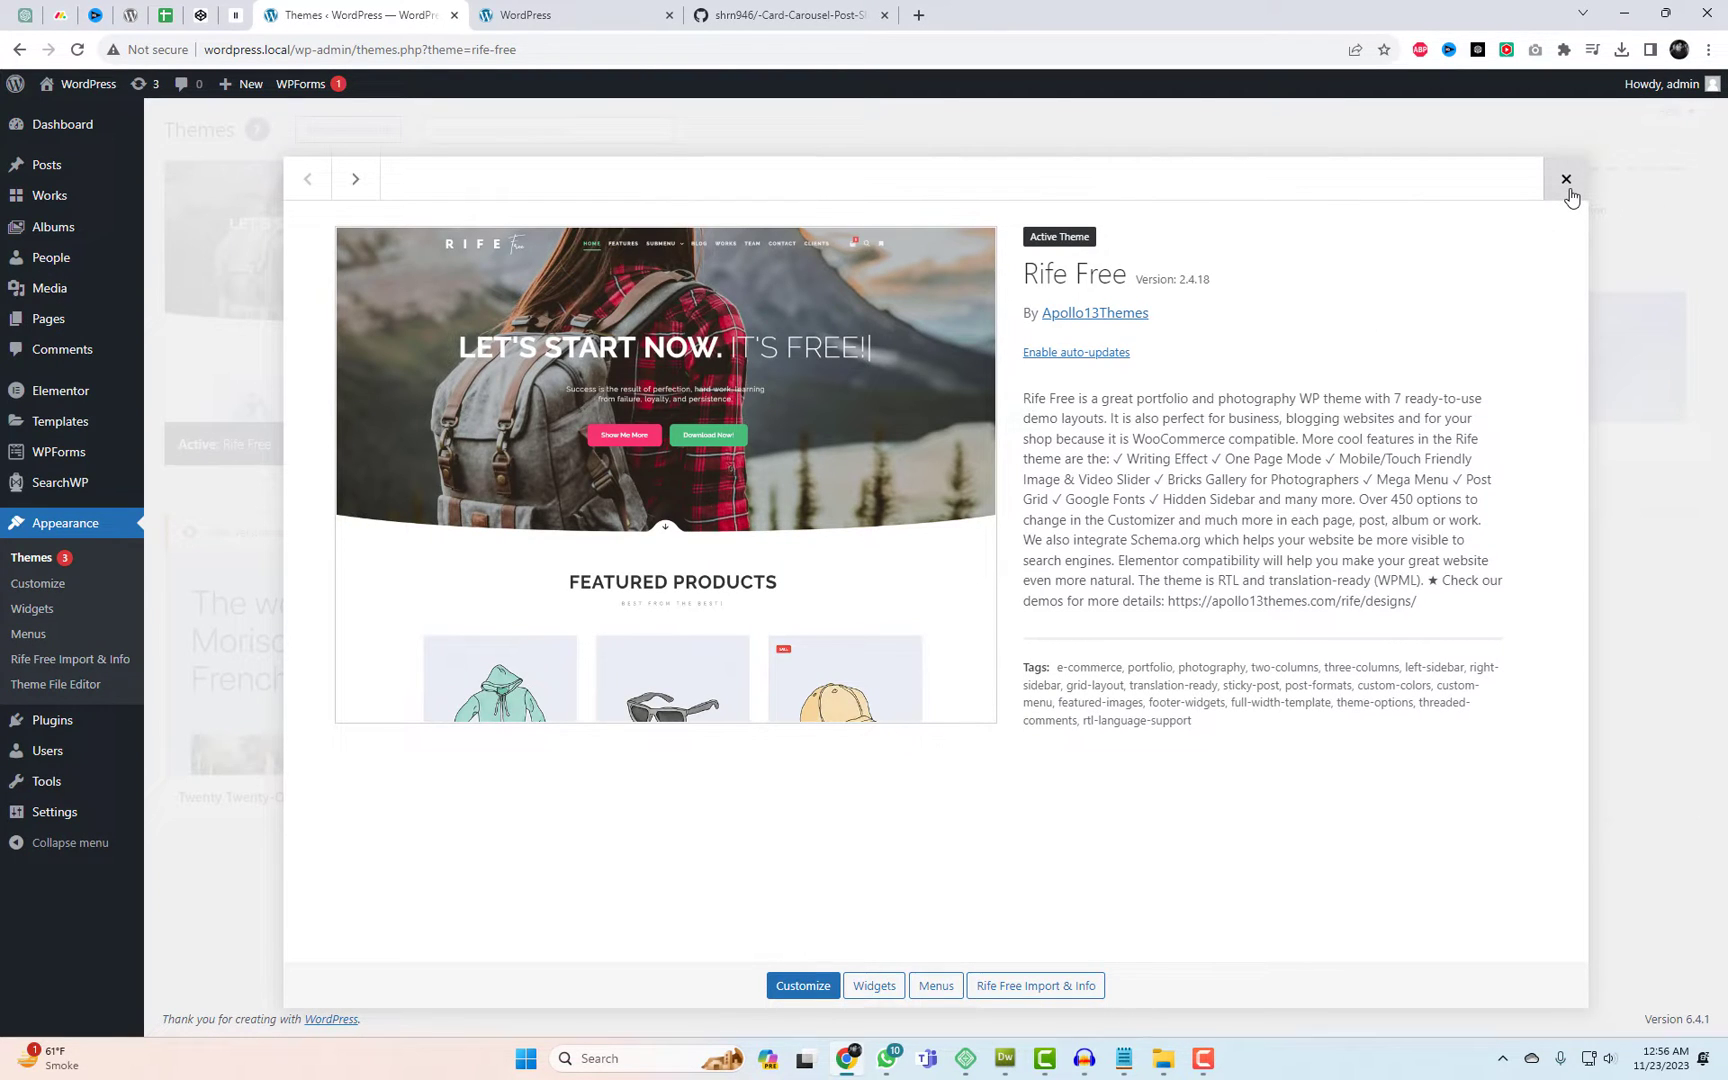
left_click(1565, 179)
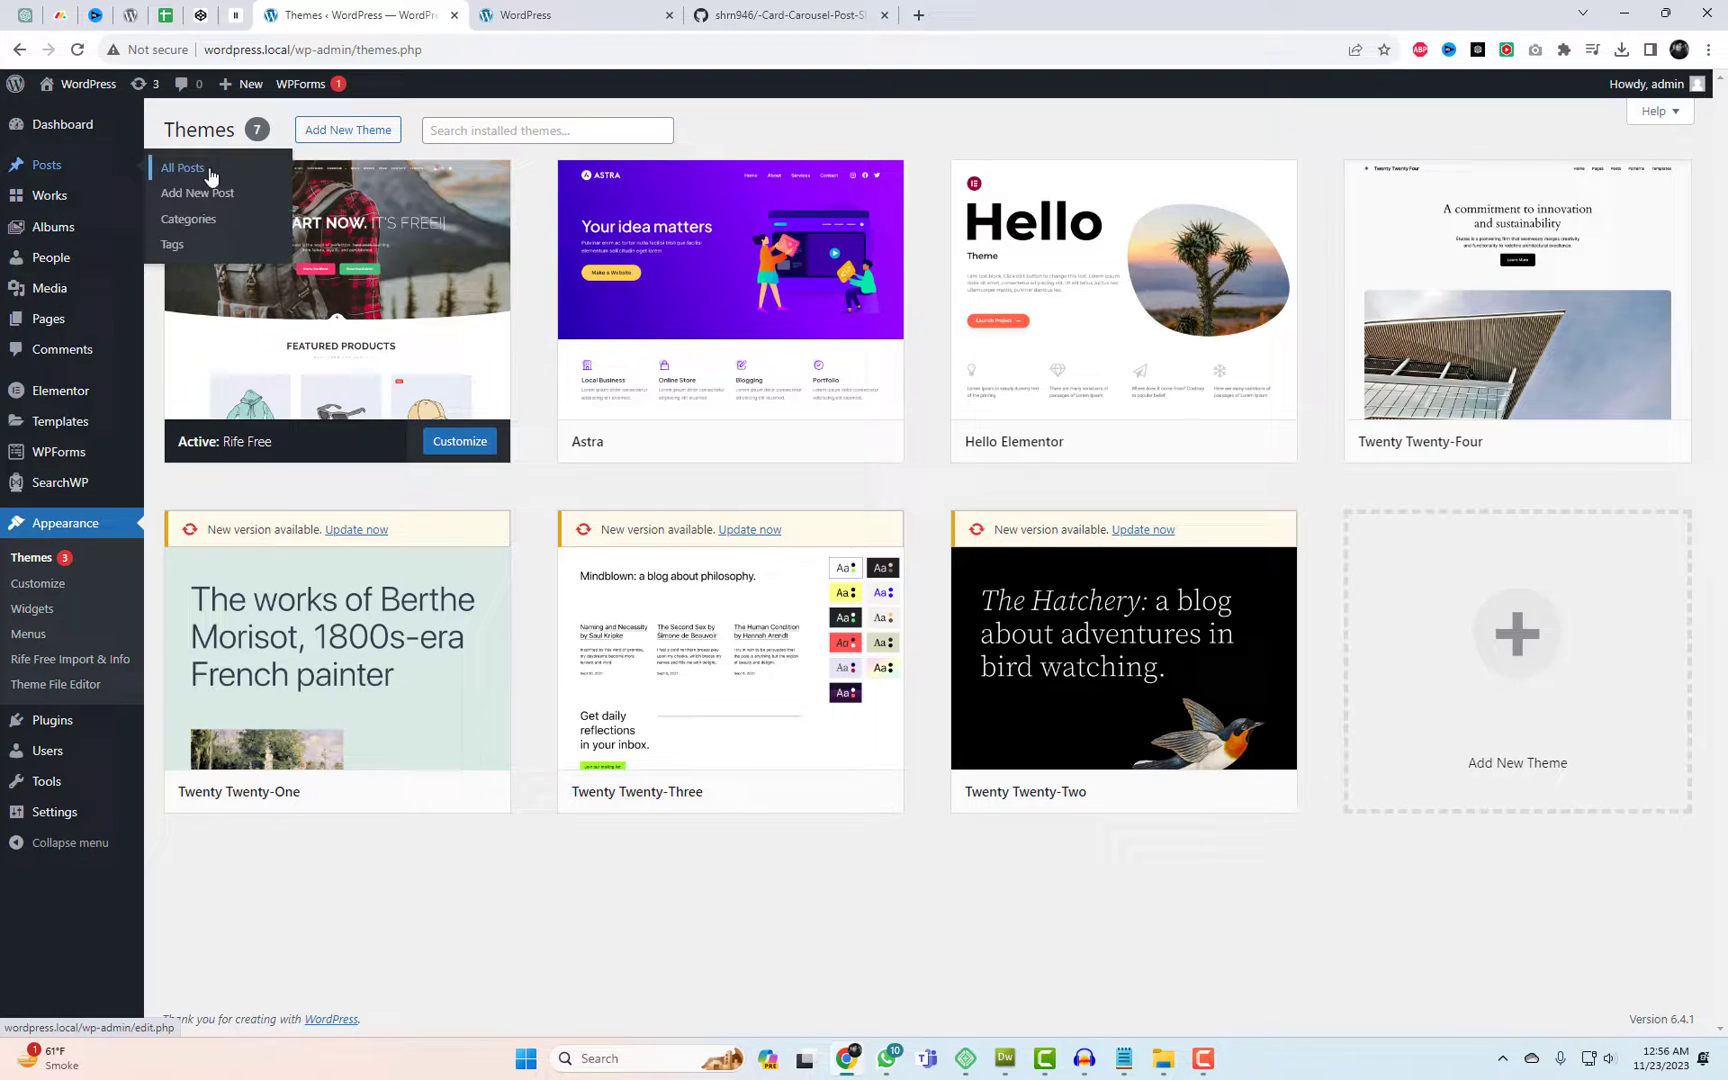
Check All Posts and the Categories list, including News and Lifestyle, then switch to the About Us page
left_click(183, 168)
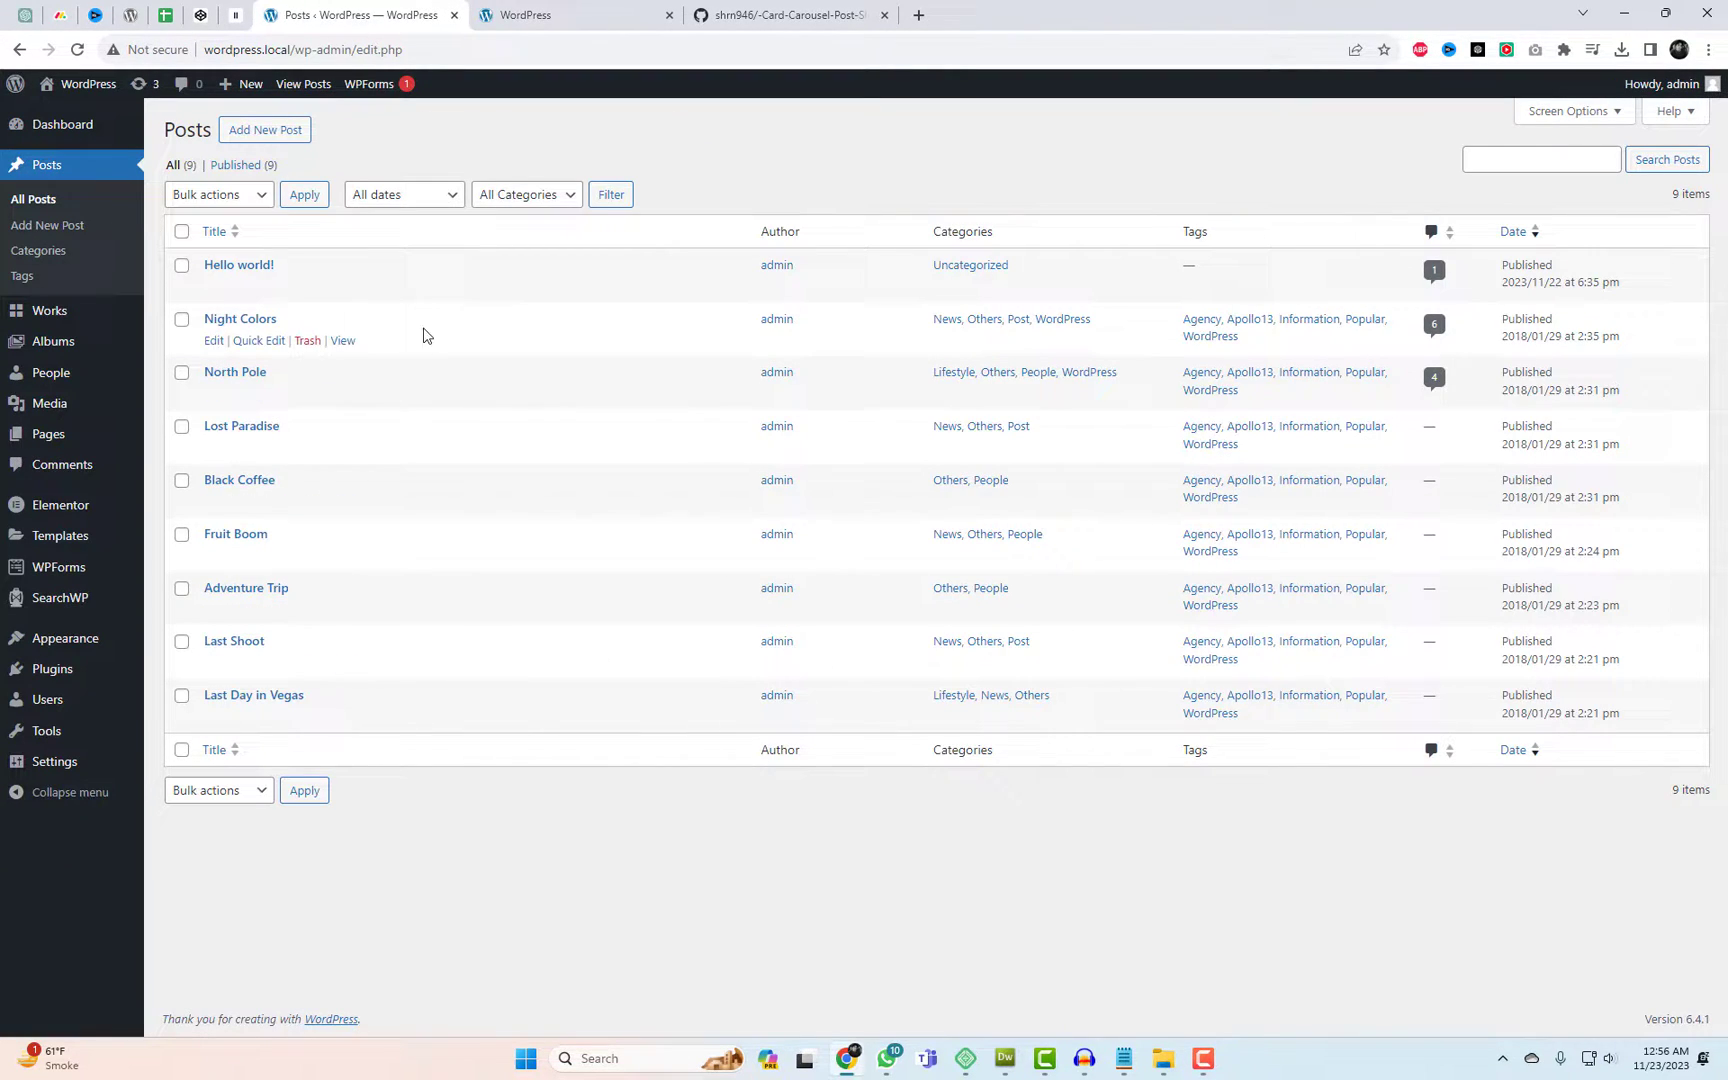
mouse_move(39, 250)
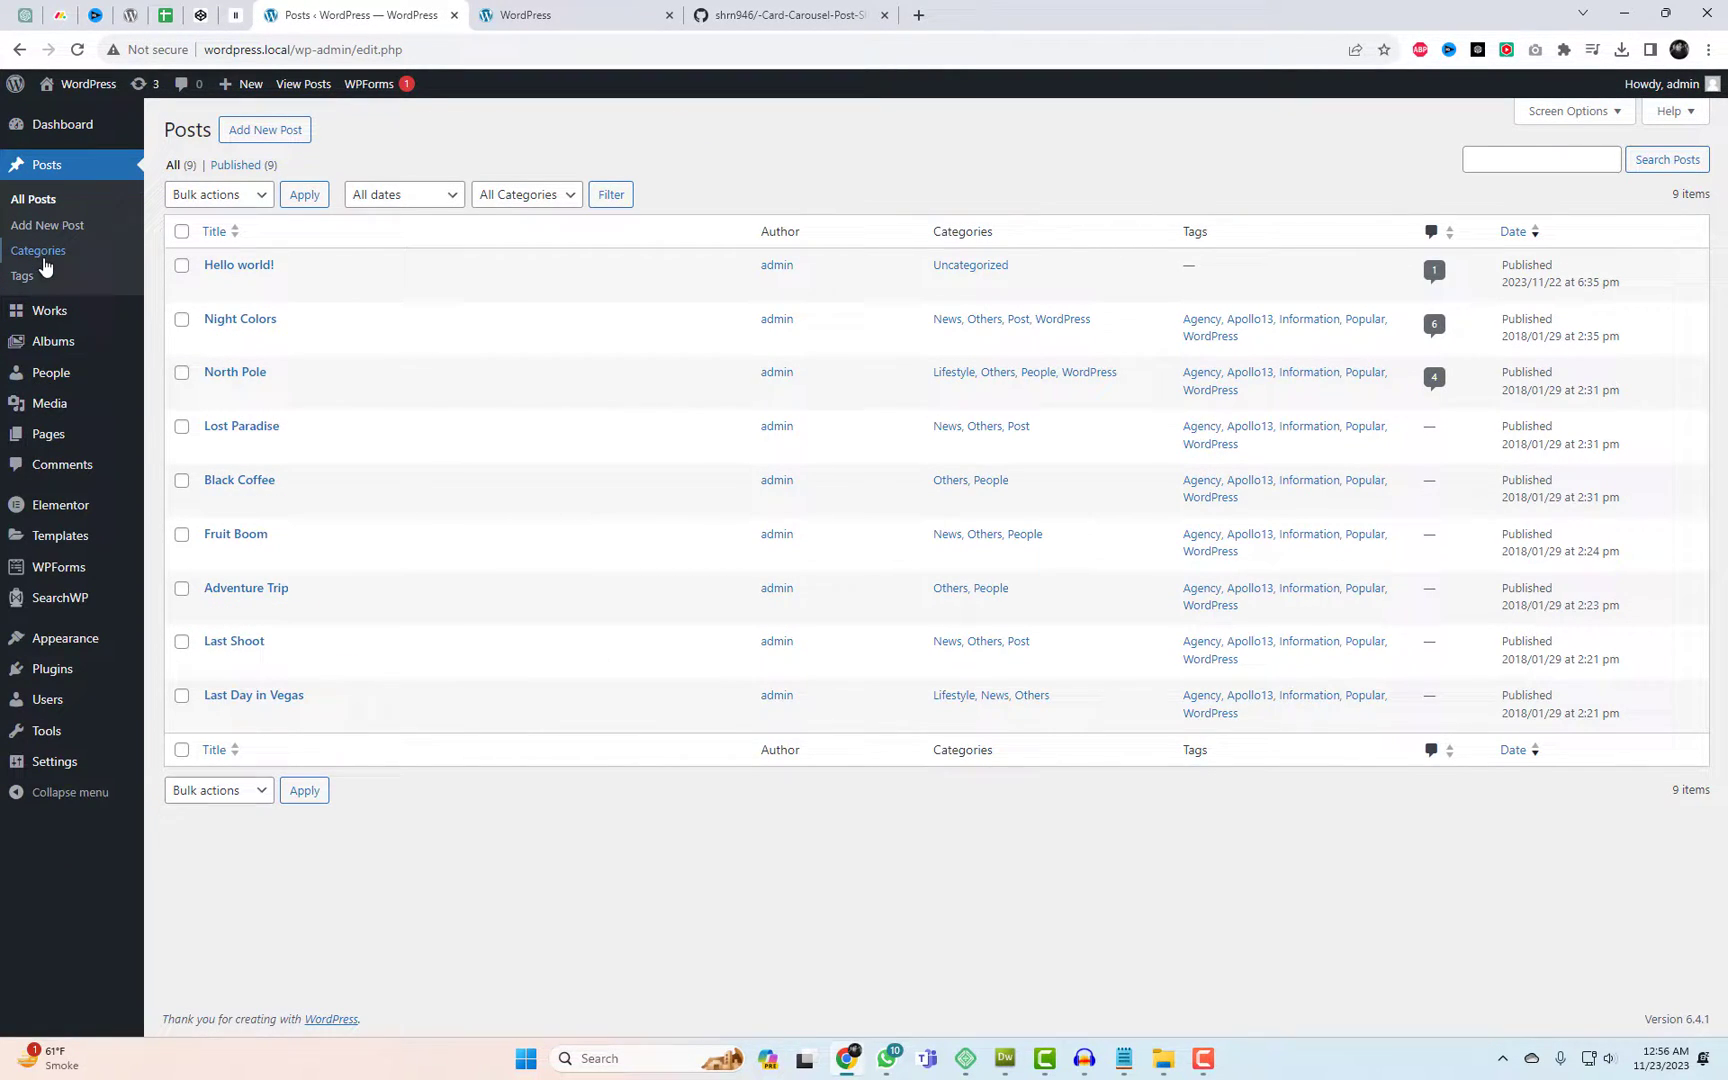
left_click(39, 251)
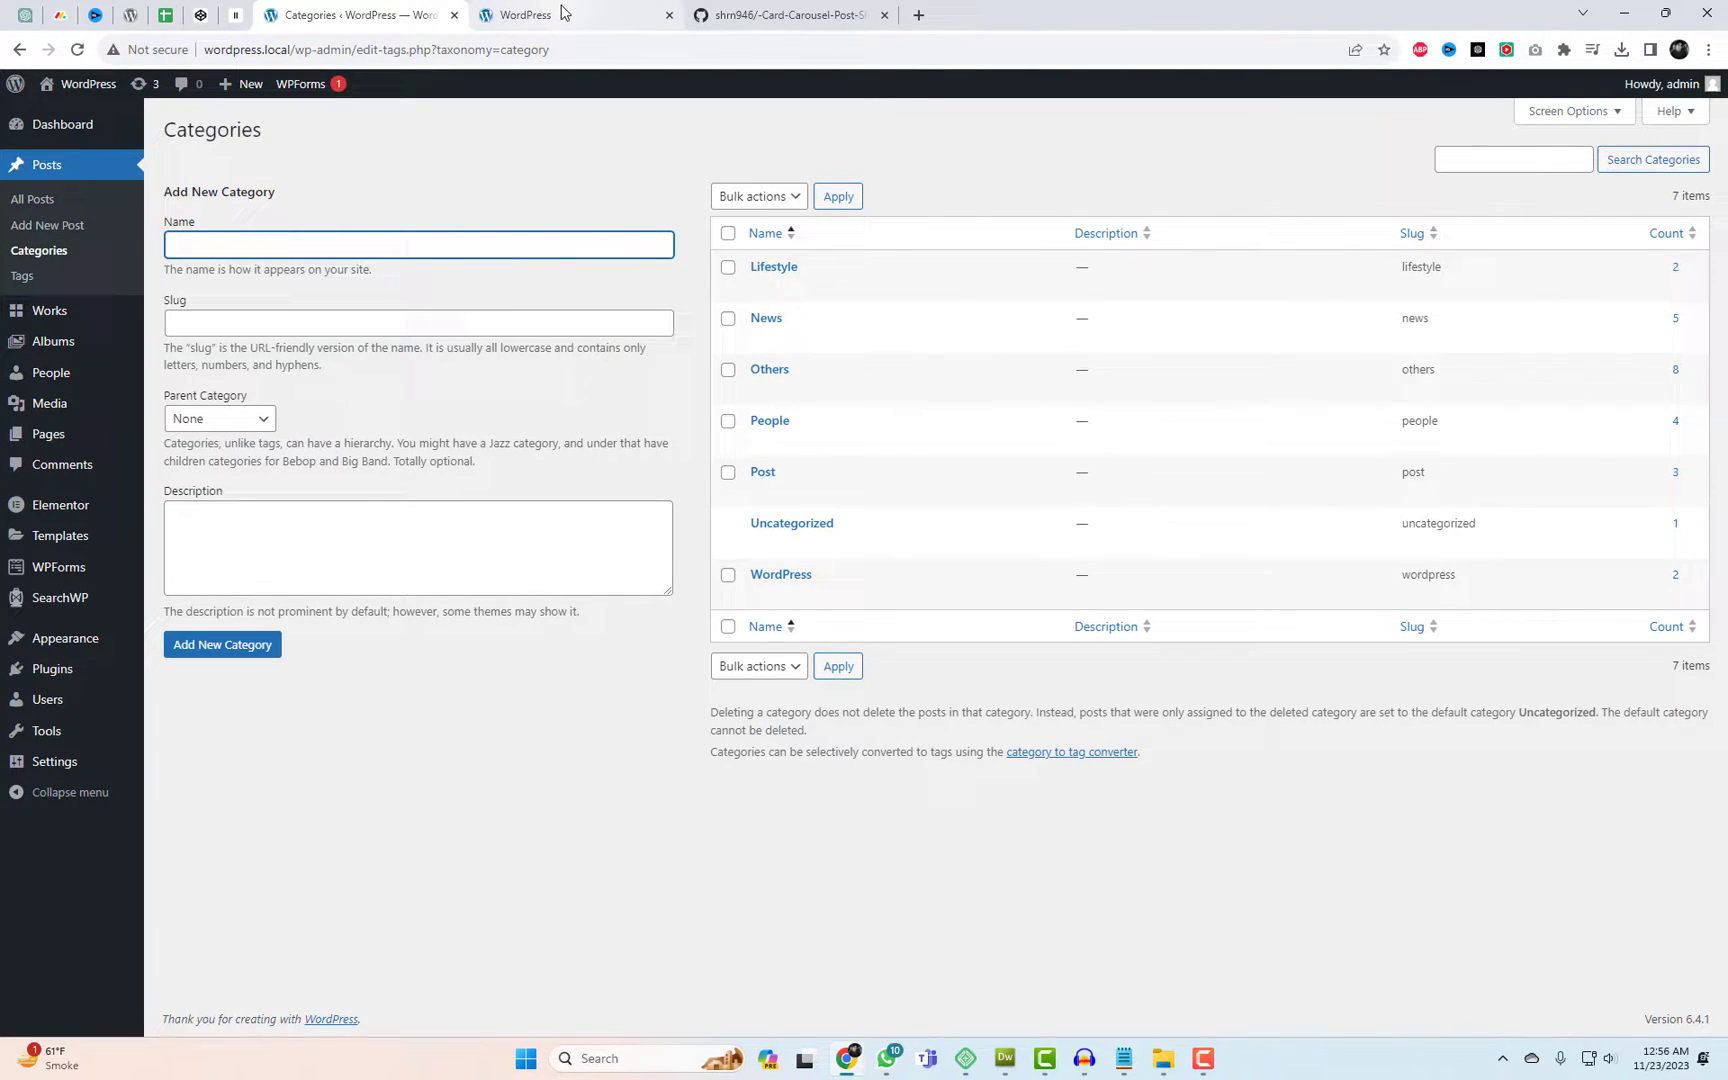
left_click(573, 14)
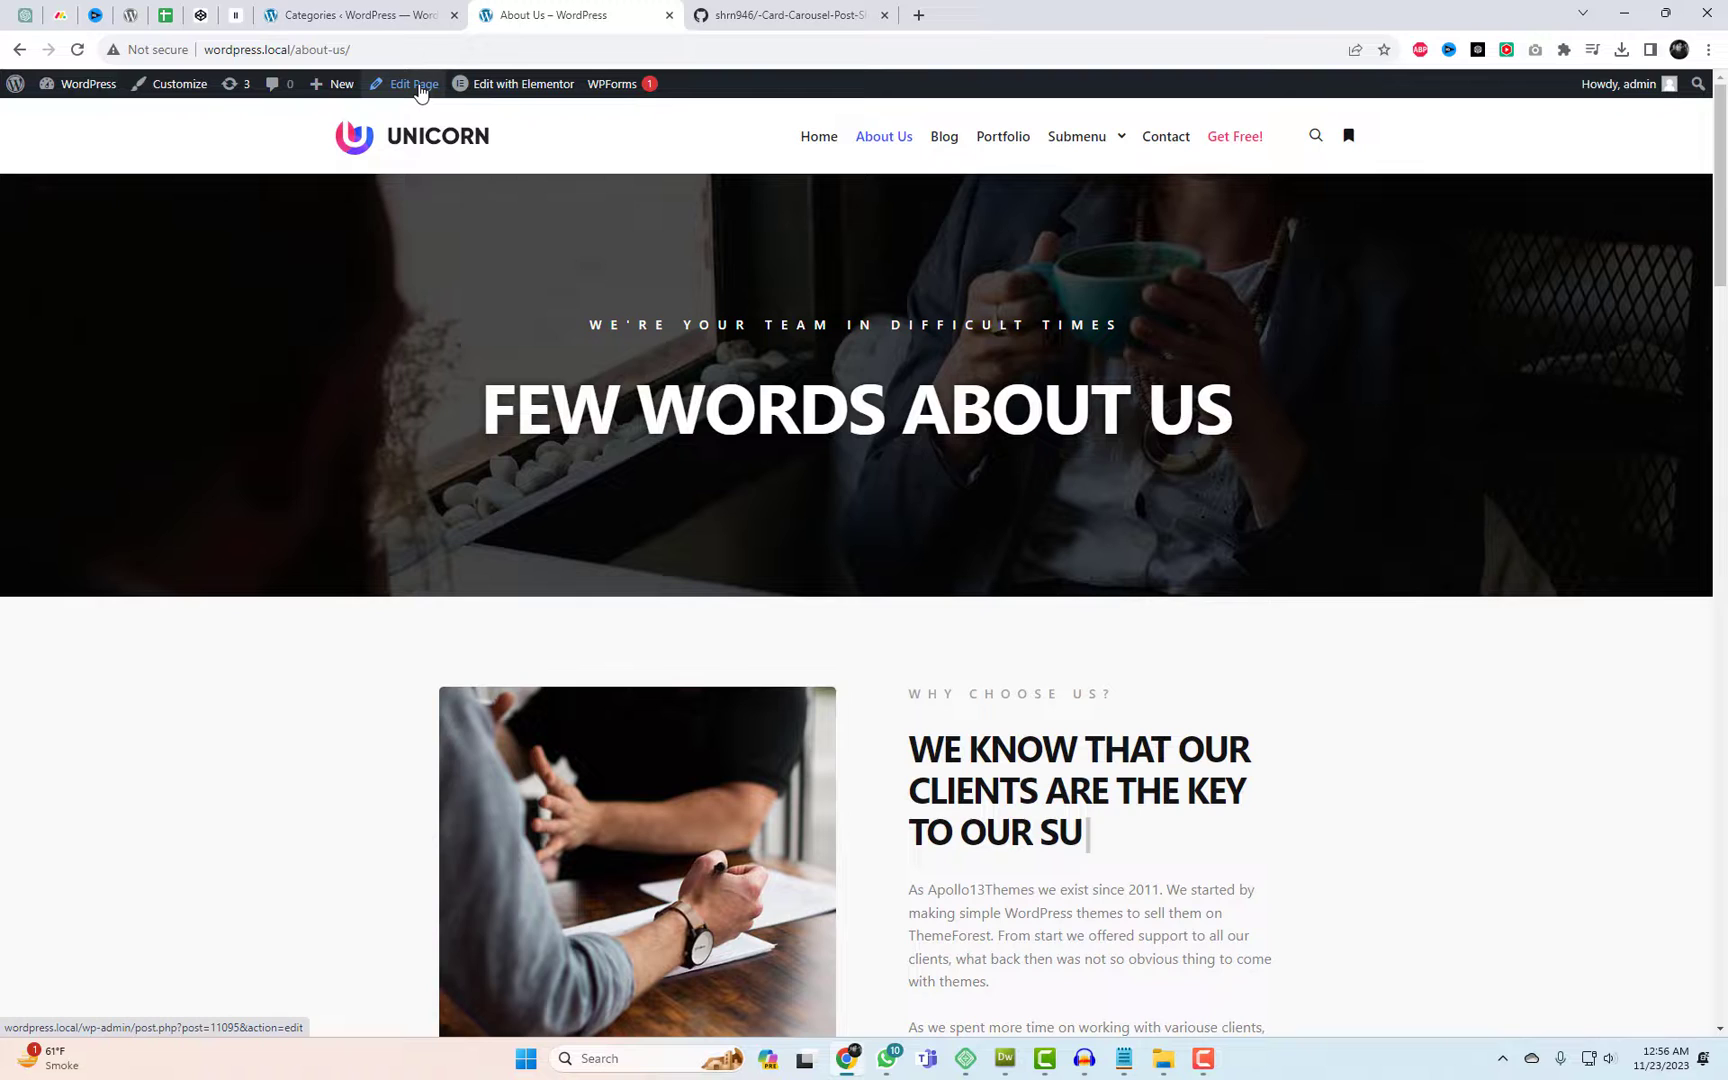
Set the About Us page Content Layout to Full width, update it, and launch Elementor
left_click(412, 84)
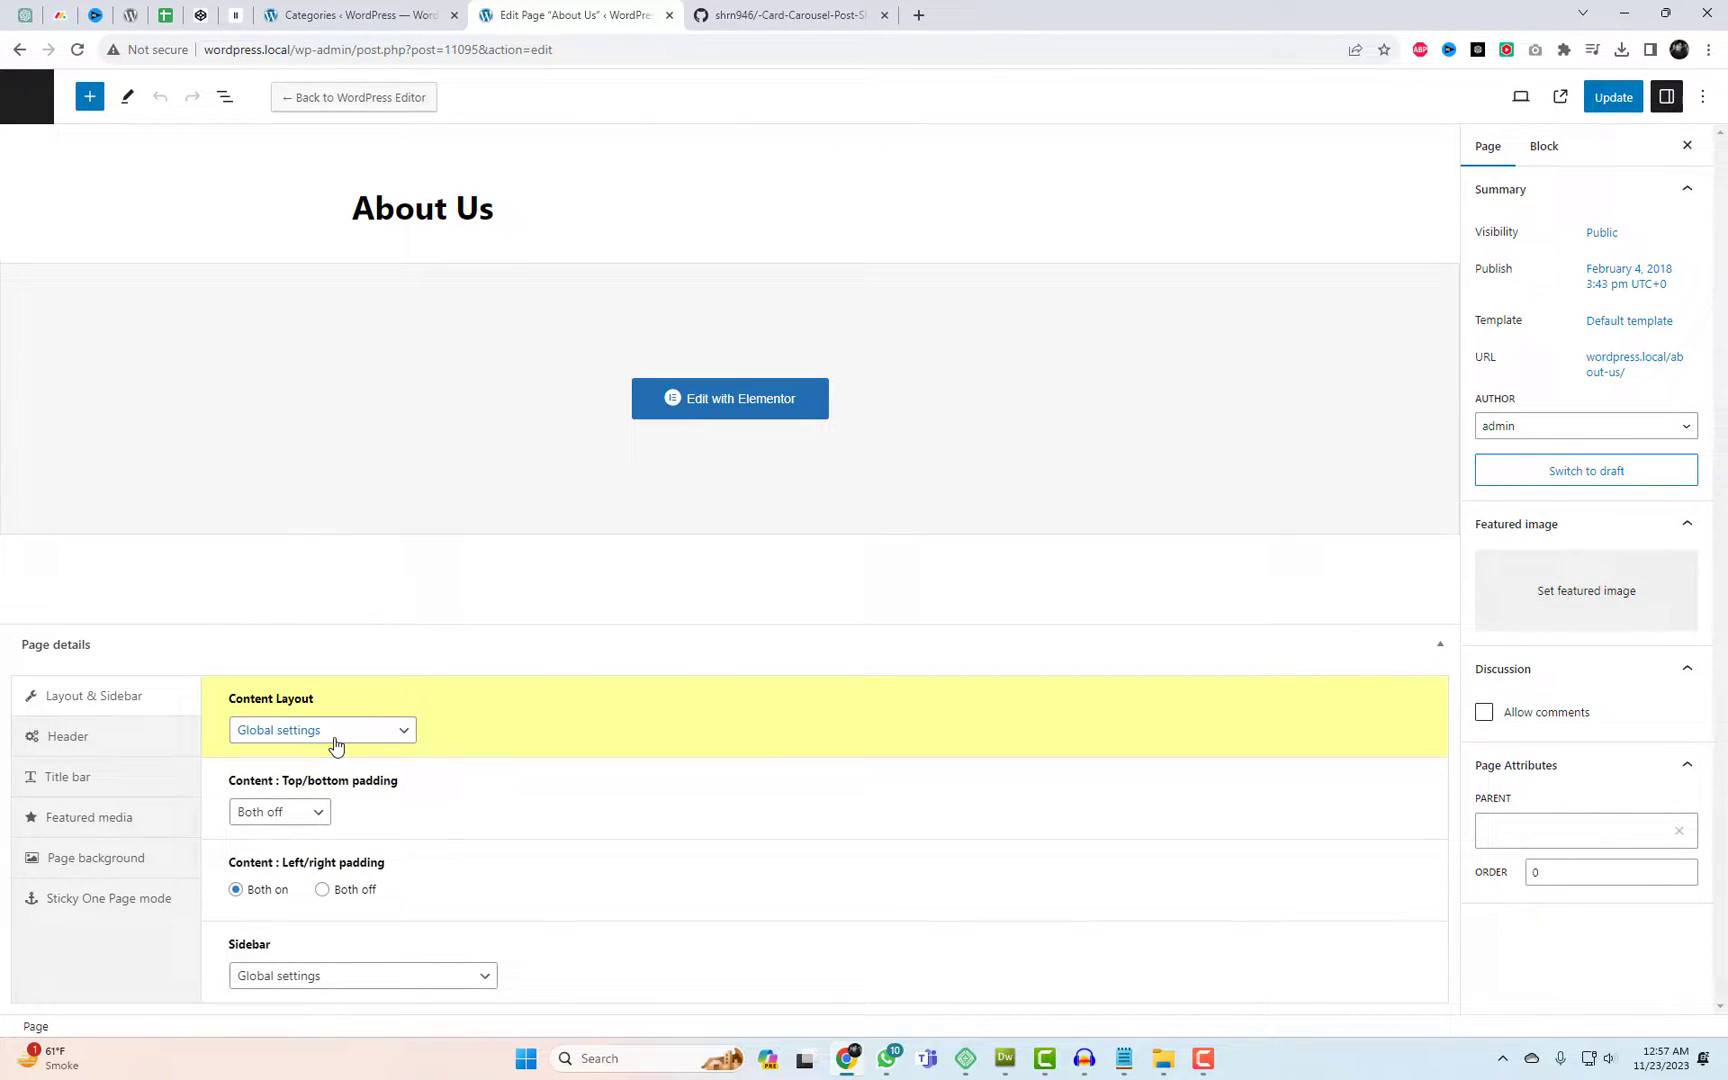
left_click(321, 730)
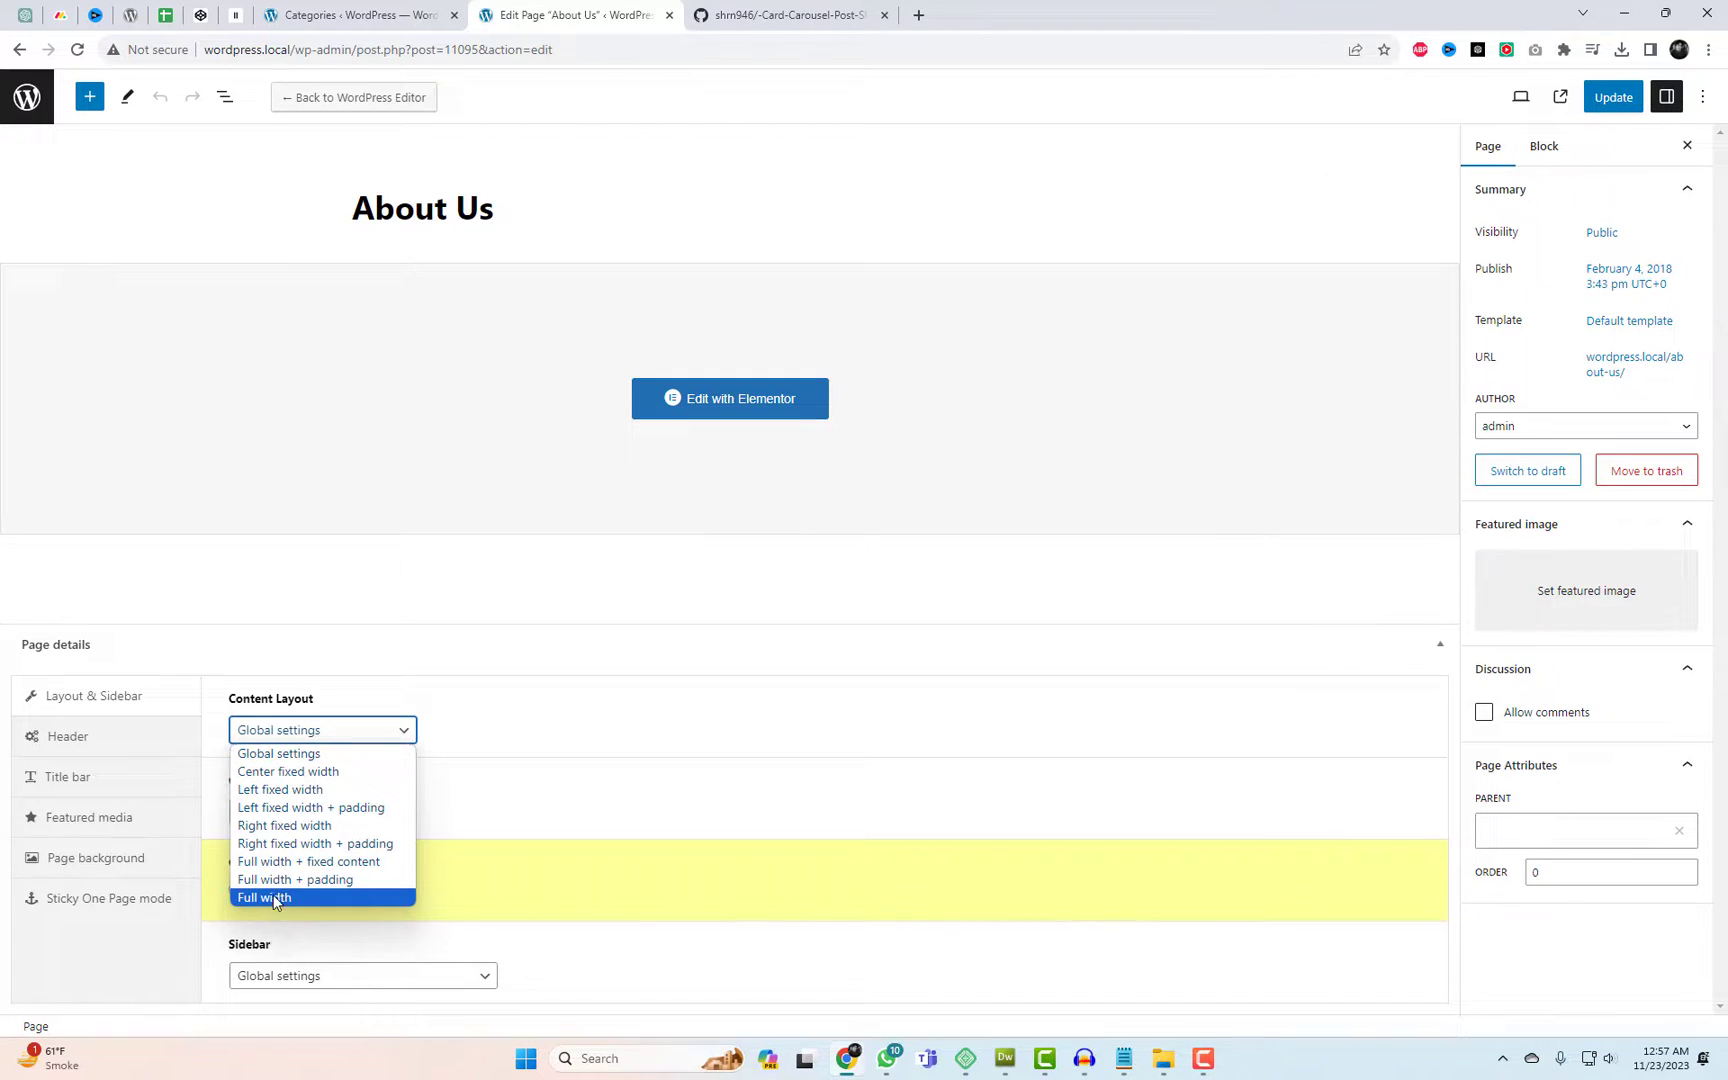
left_click(262, 897)
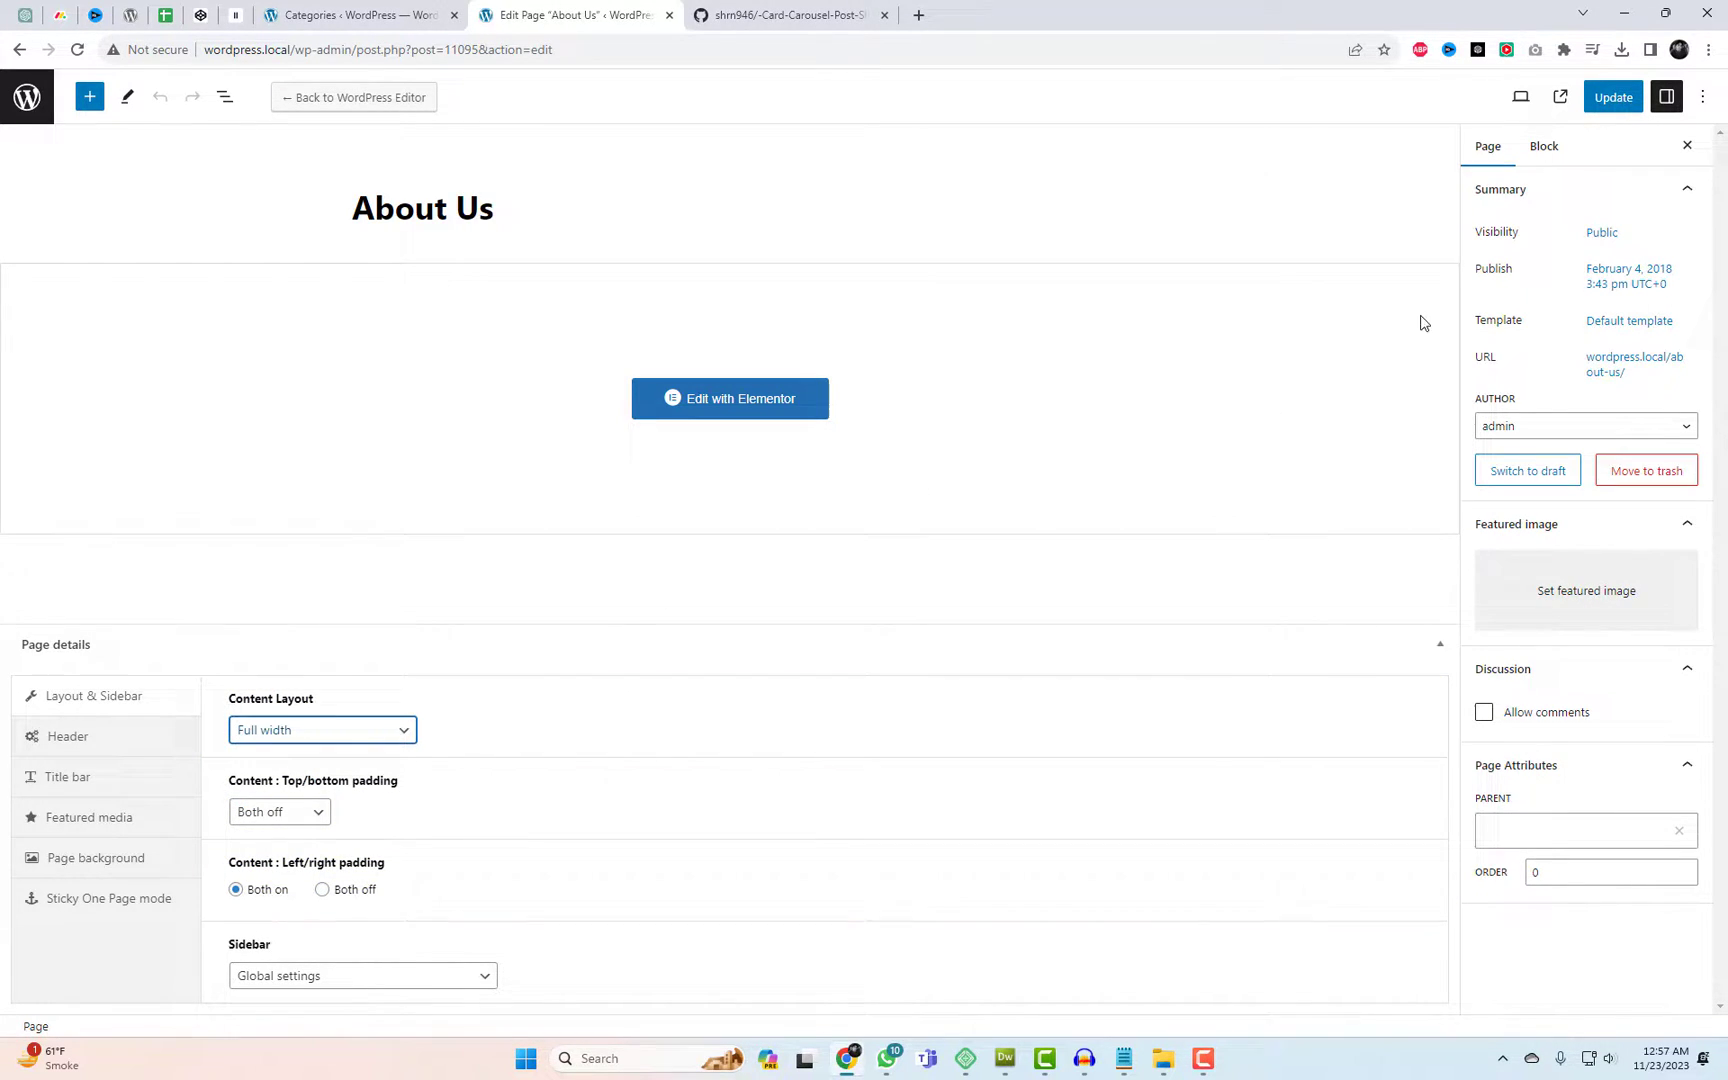
left_click(1612, 97)
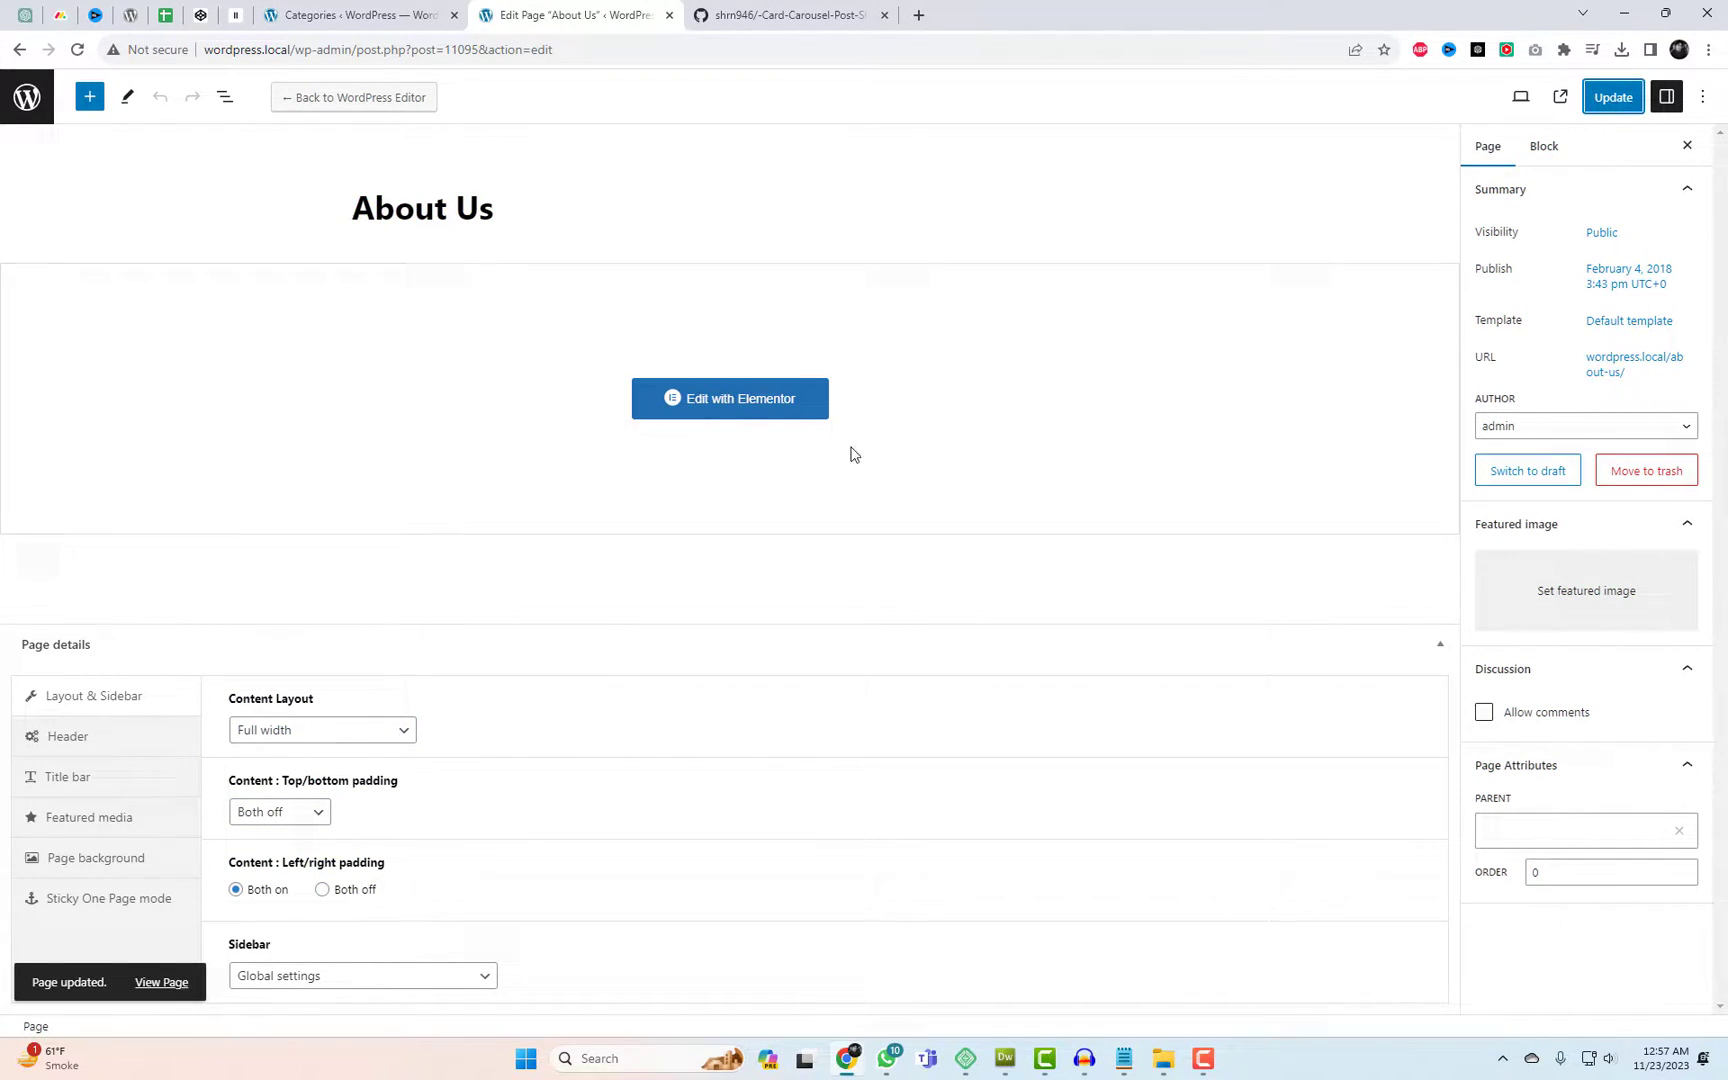
left_click(730, 398)
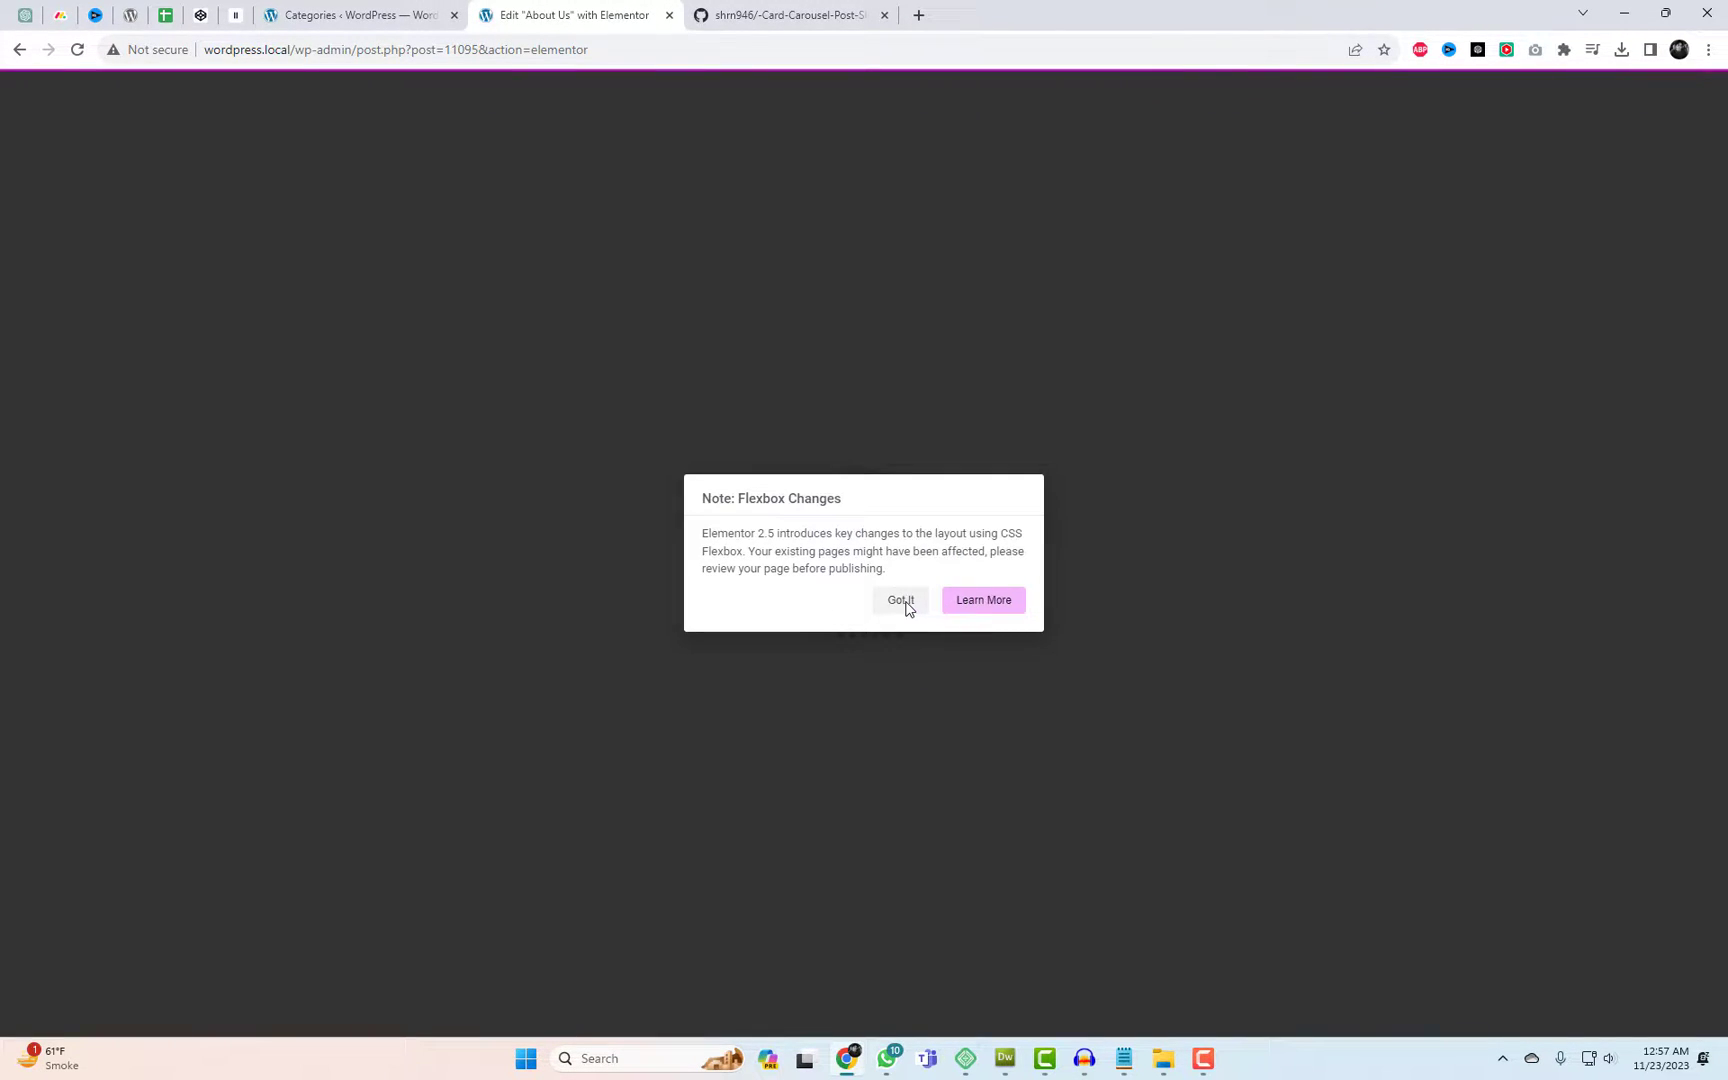
Dismiss the Flexbox notice, make the container Full Width, and search widgets for 'html'
left_click(900, 601)
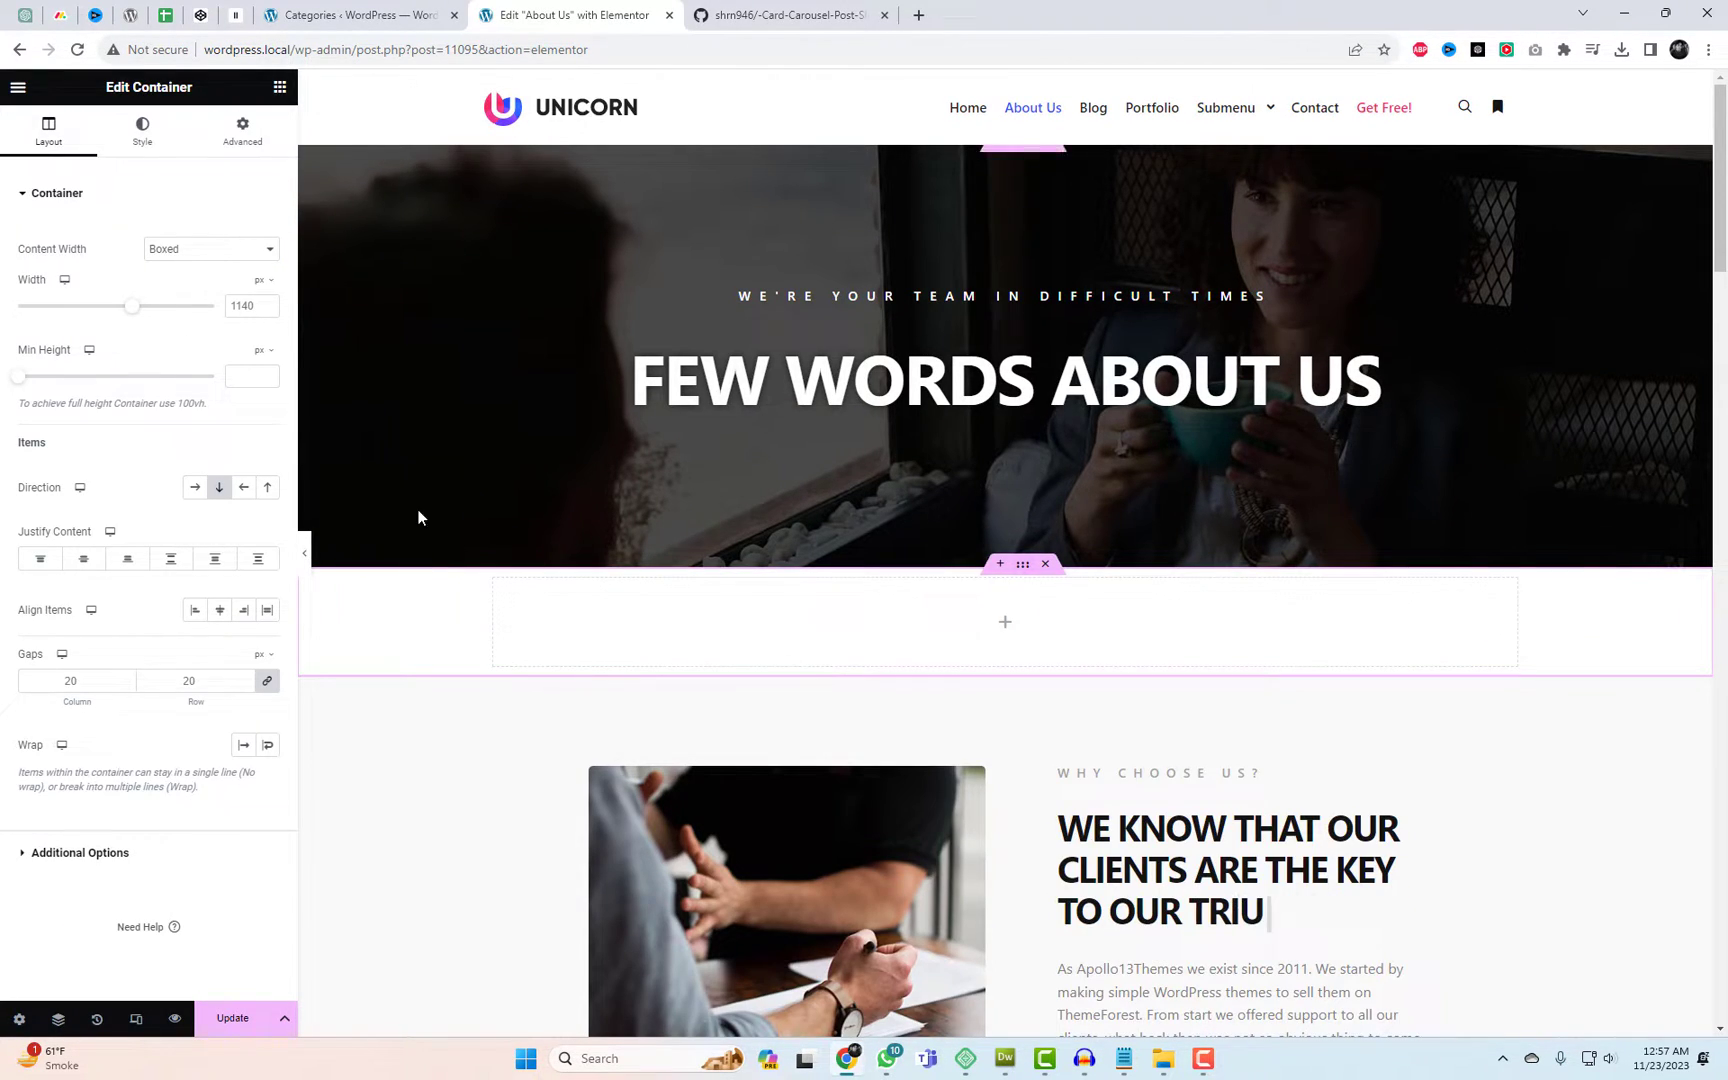
left_click(209, 248)
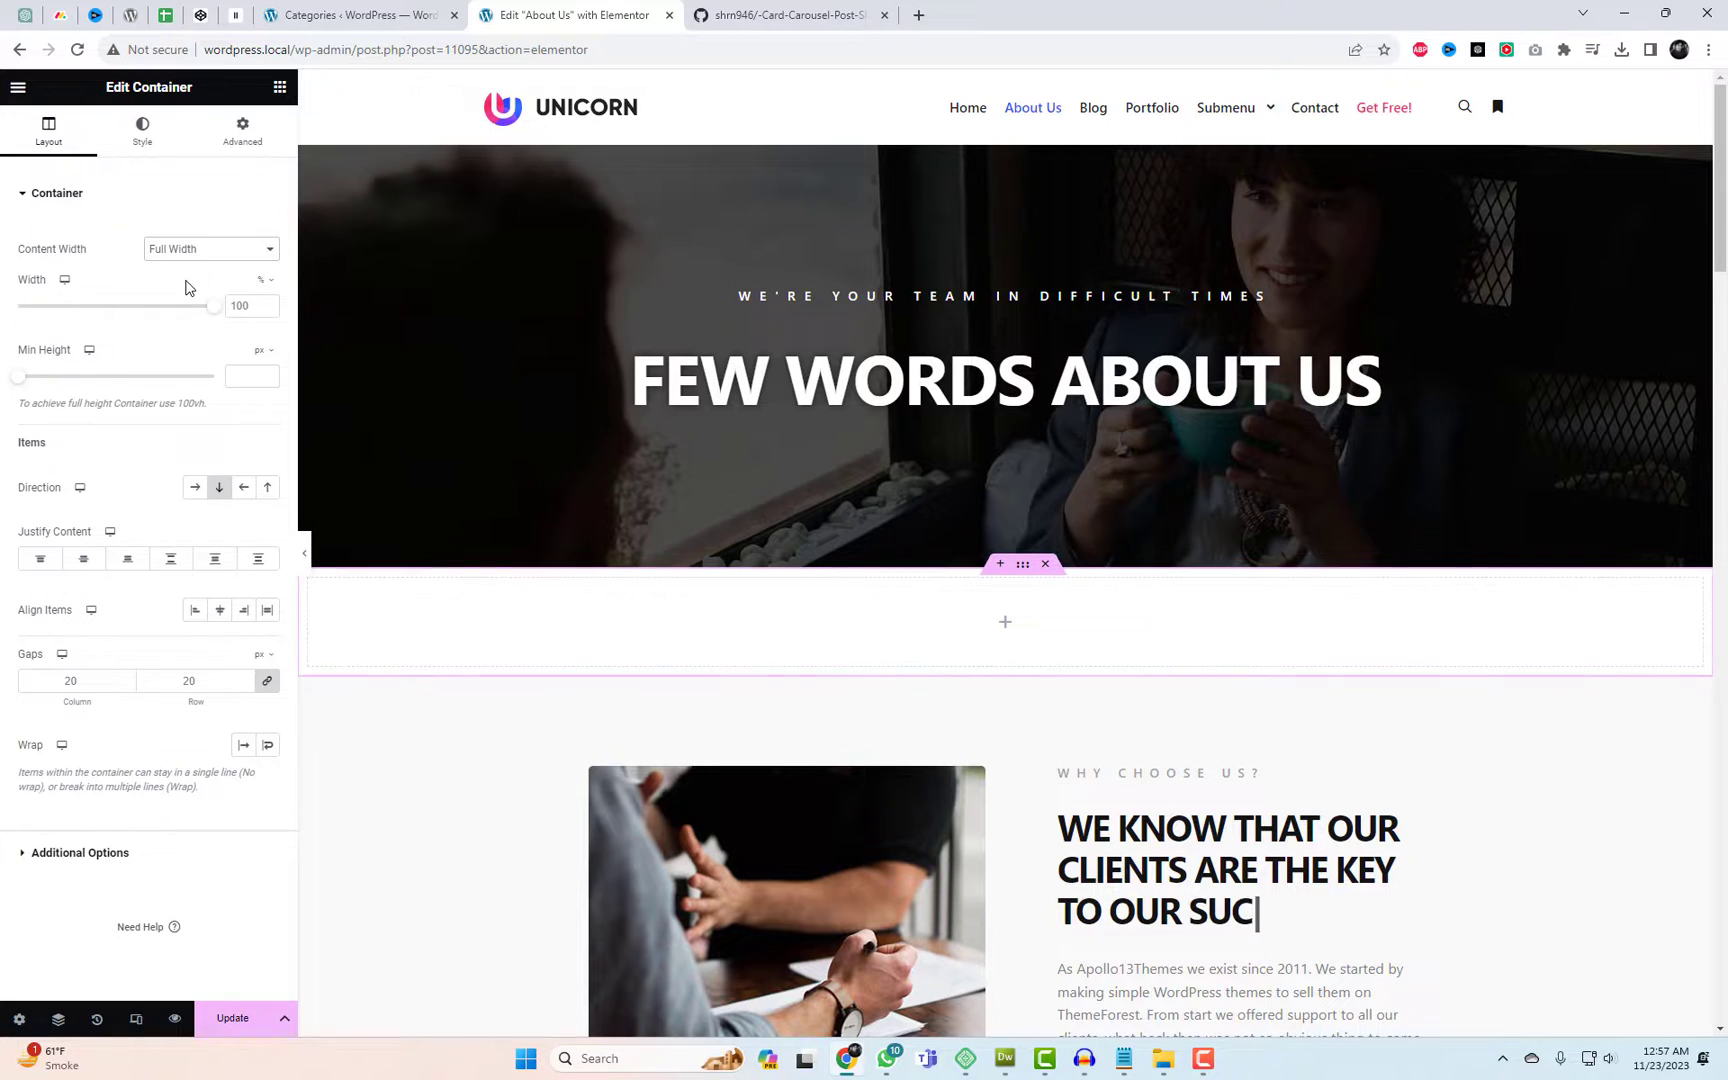
type("TRIUMPH.")
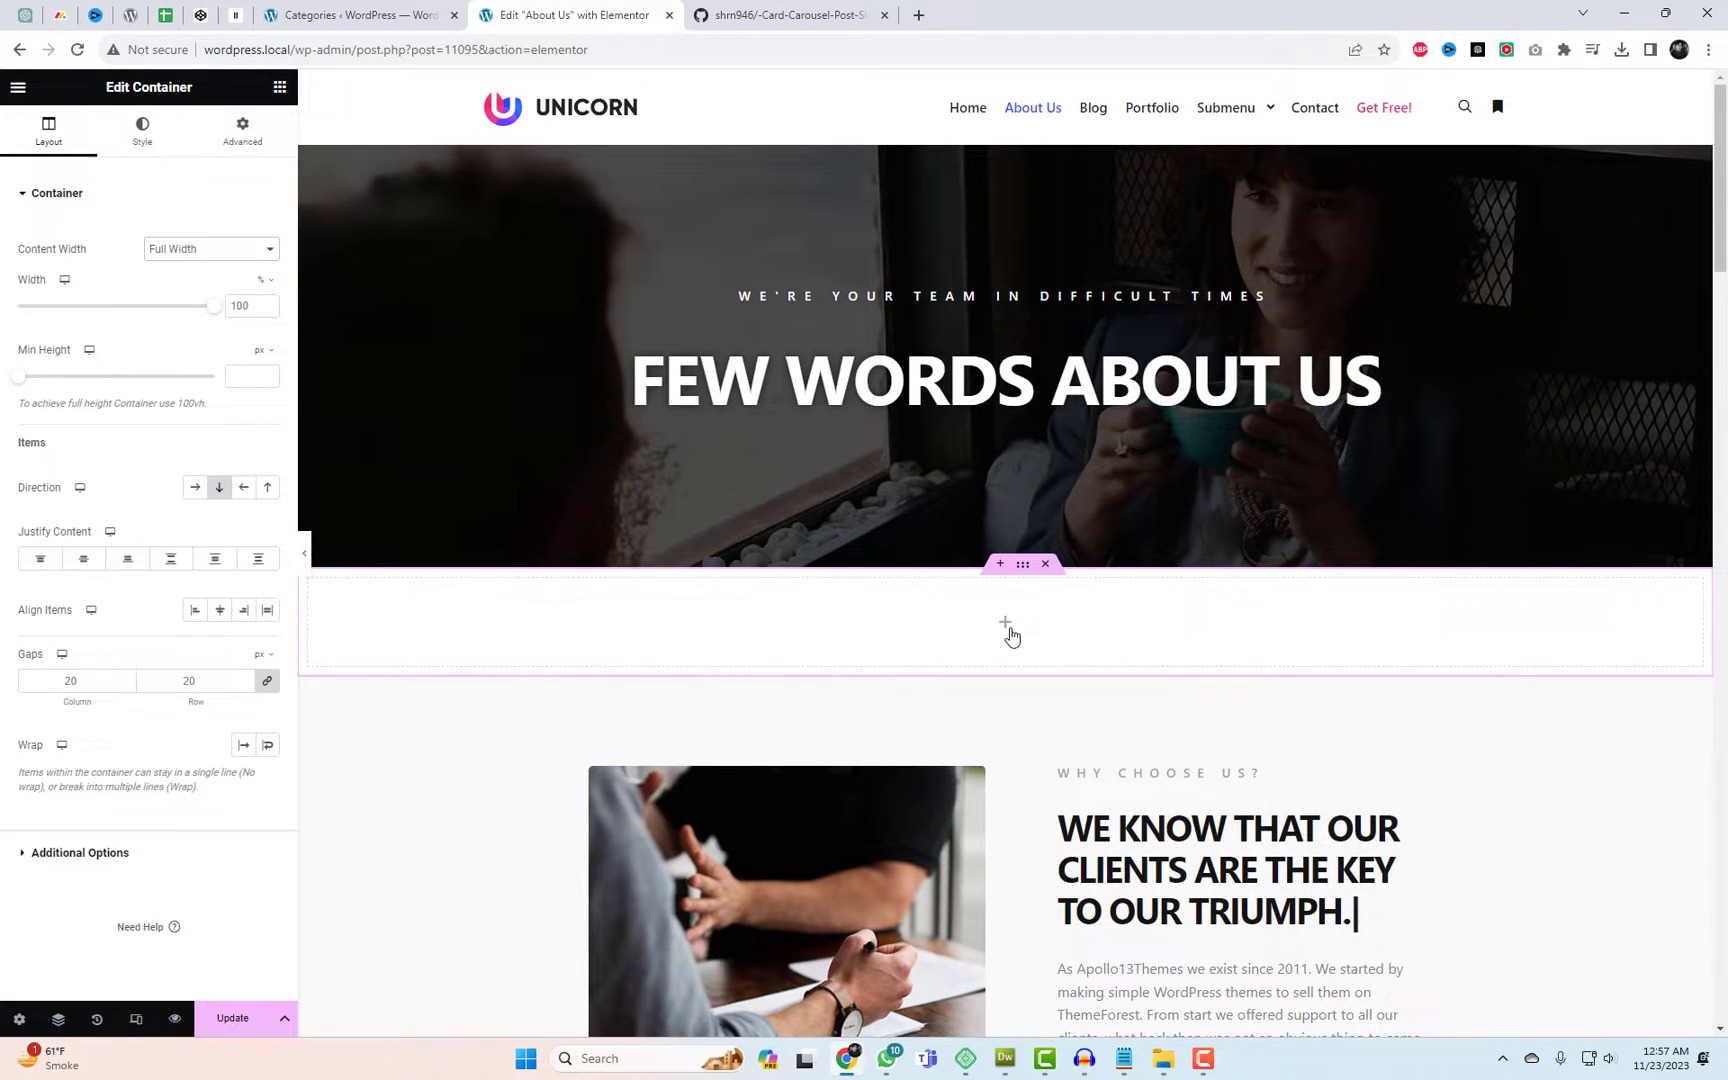
left_click(241, 129)
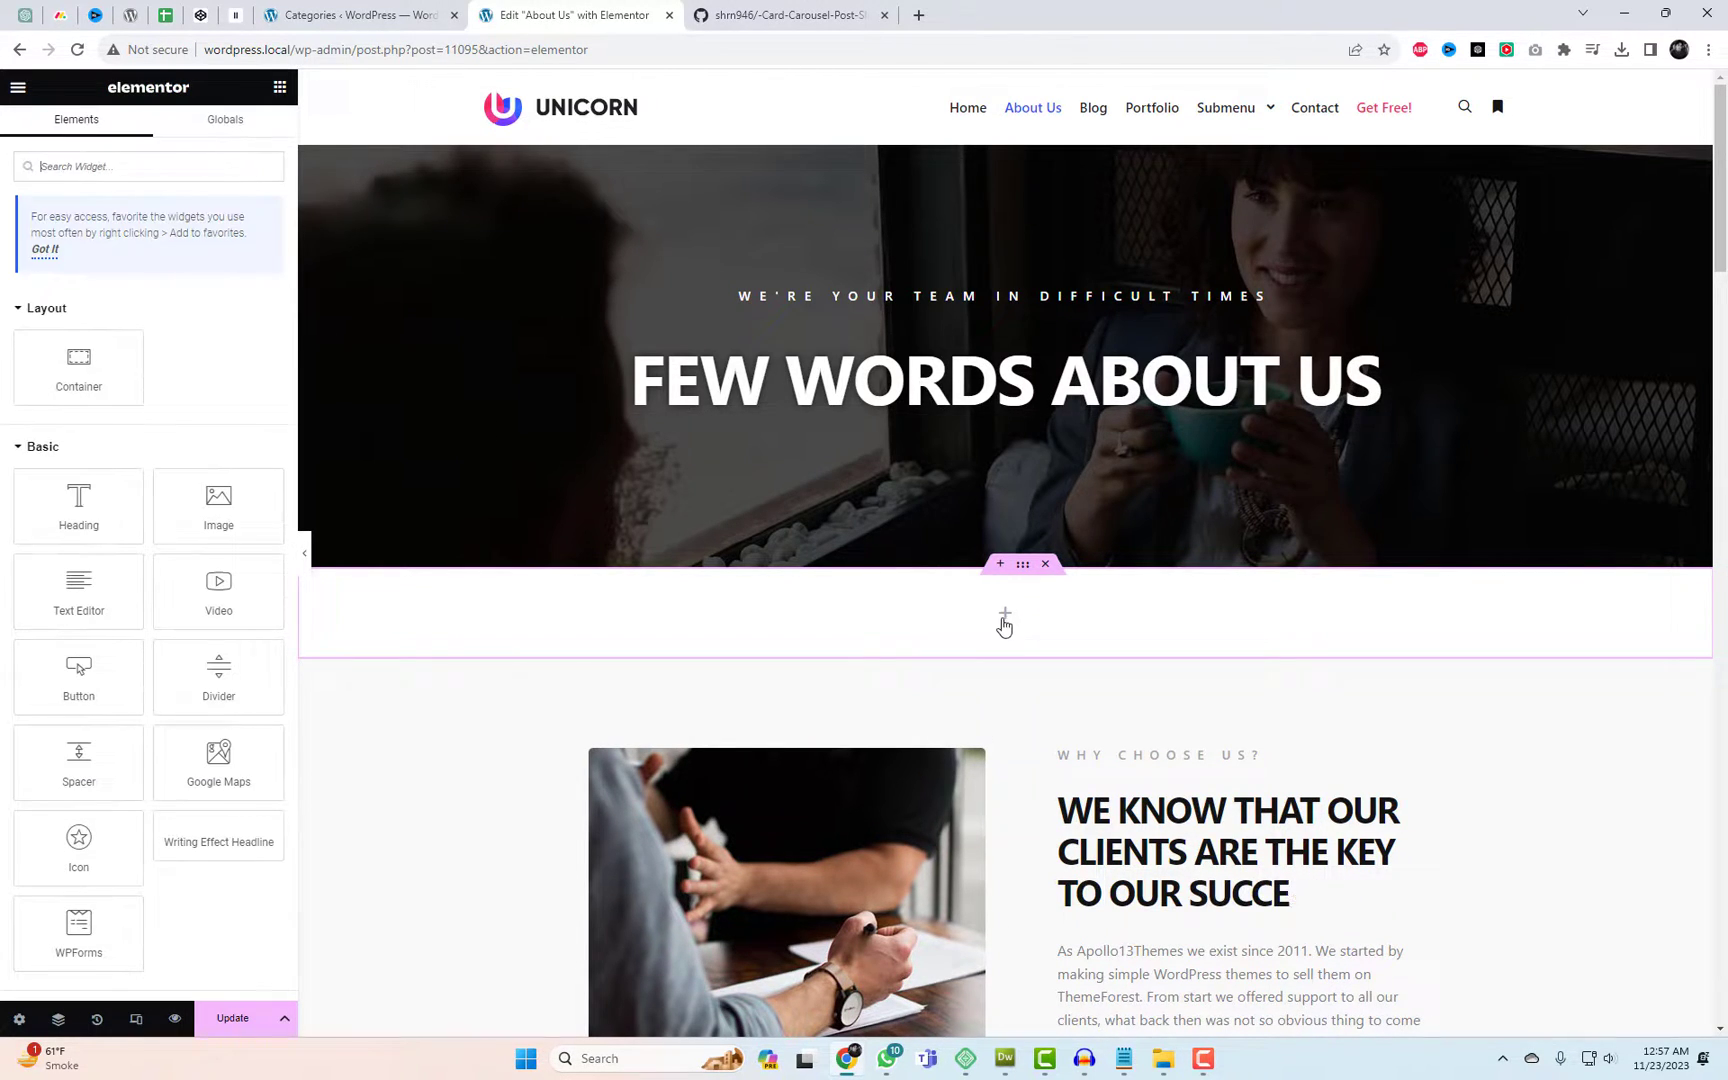
type("html")
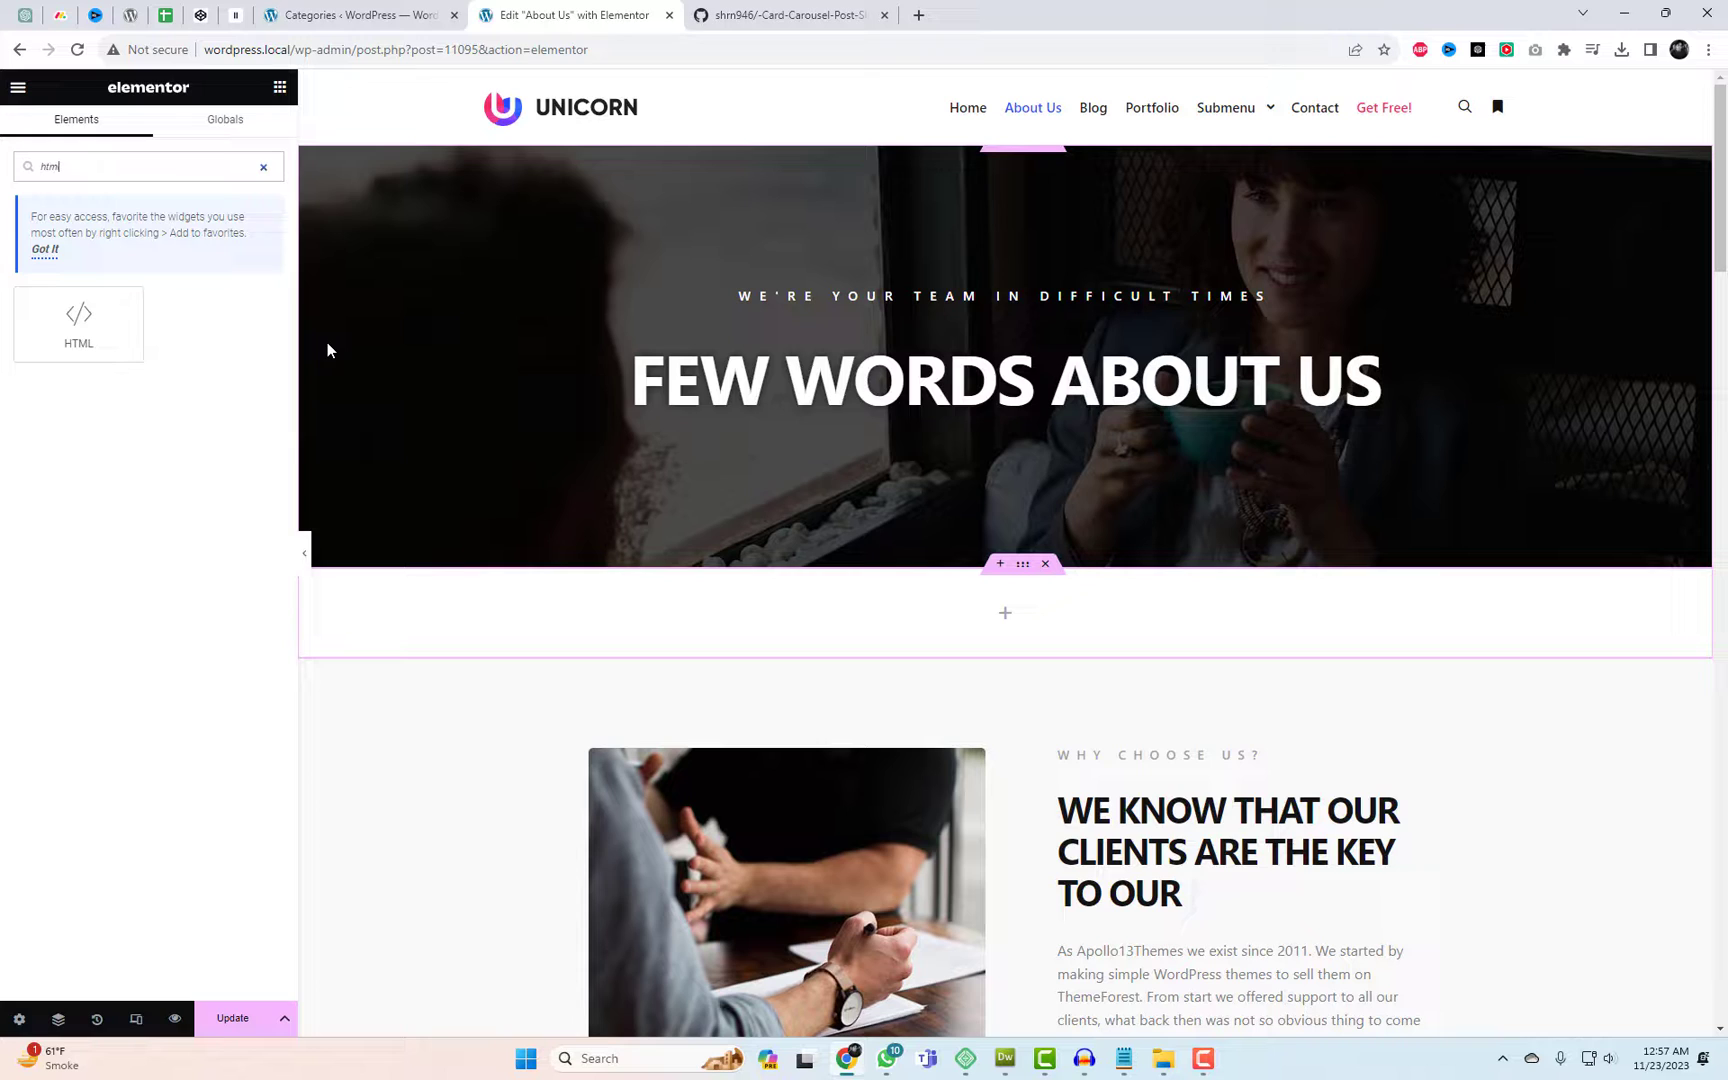
type("TRI")
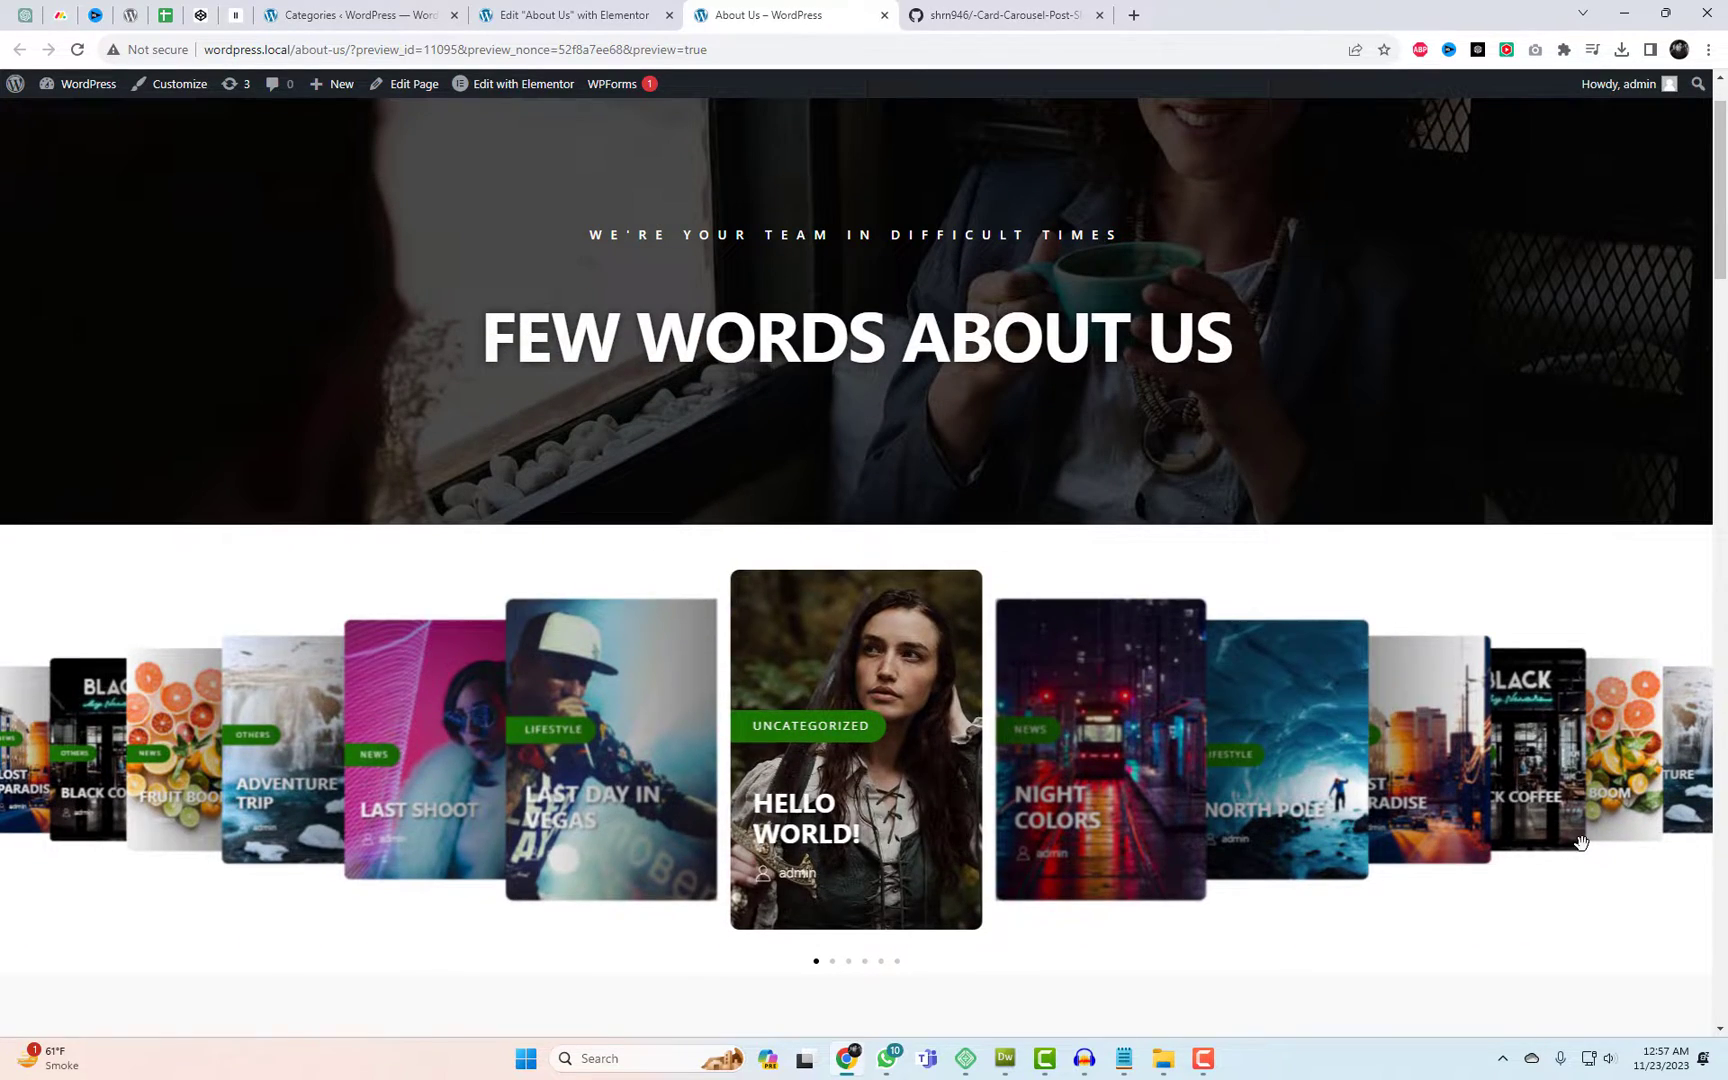
Scroll the About Us preview to the carousel, centre another post card, then return to Elementor
scroll("down", 3)
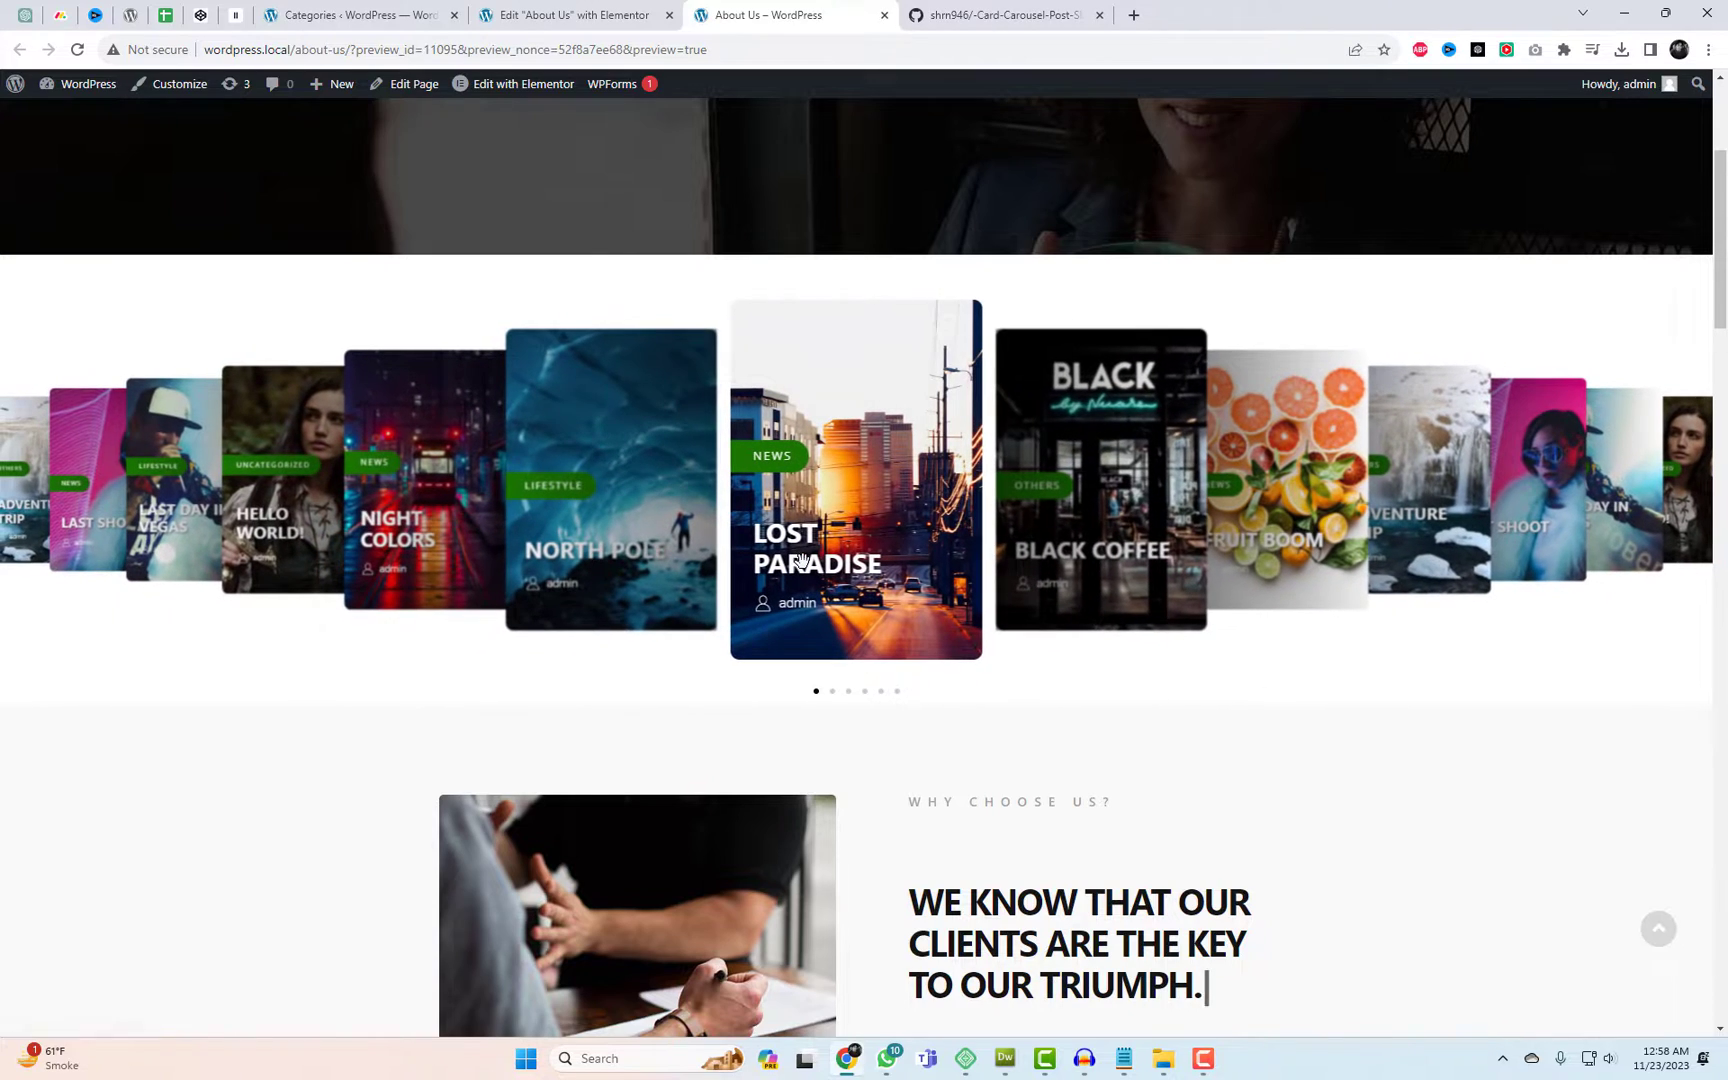
left_click(855, 476)
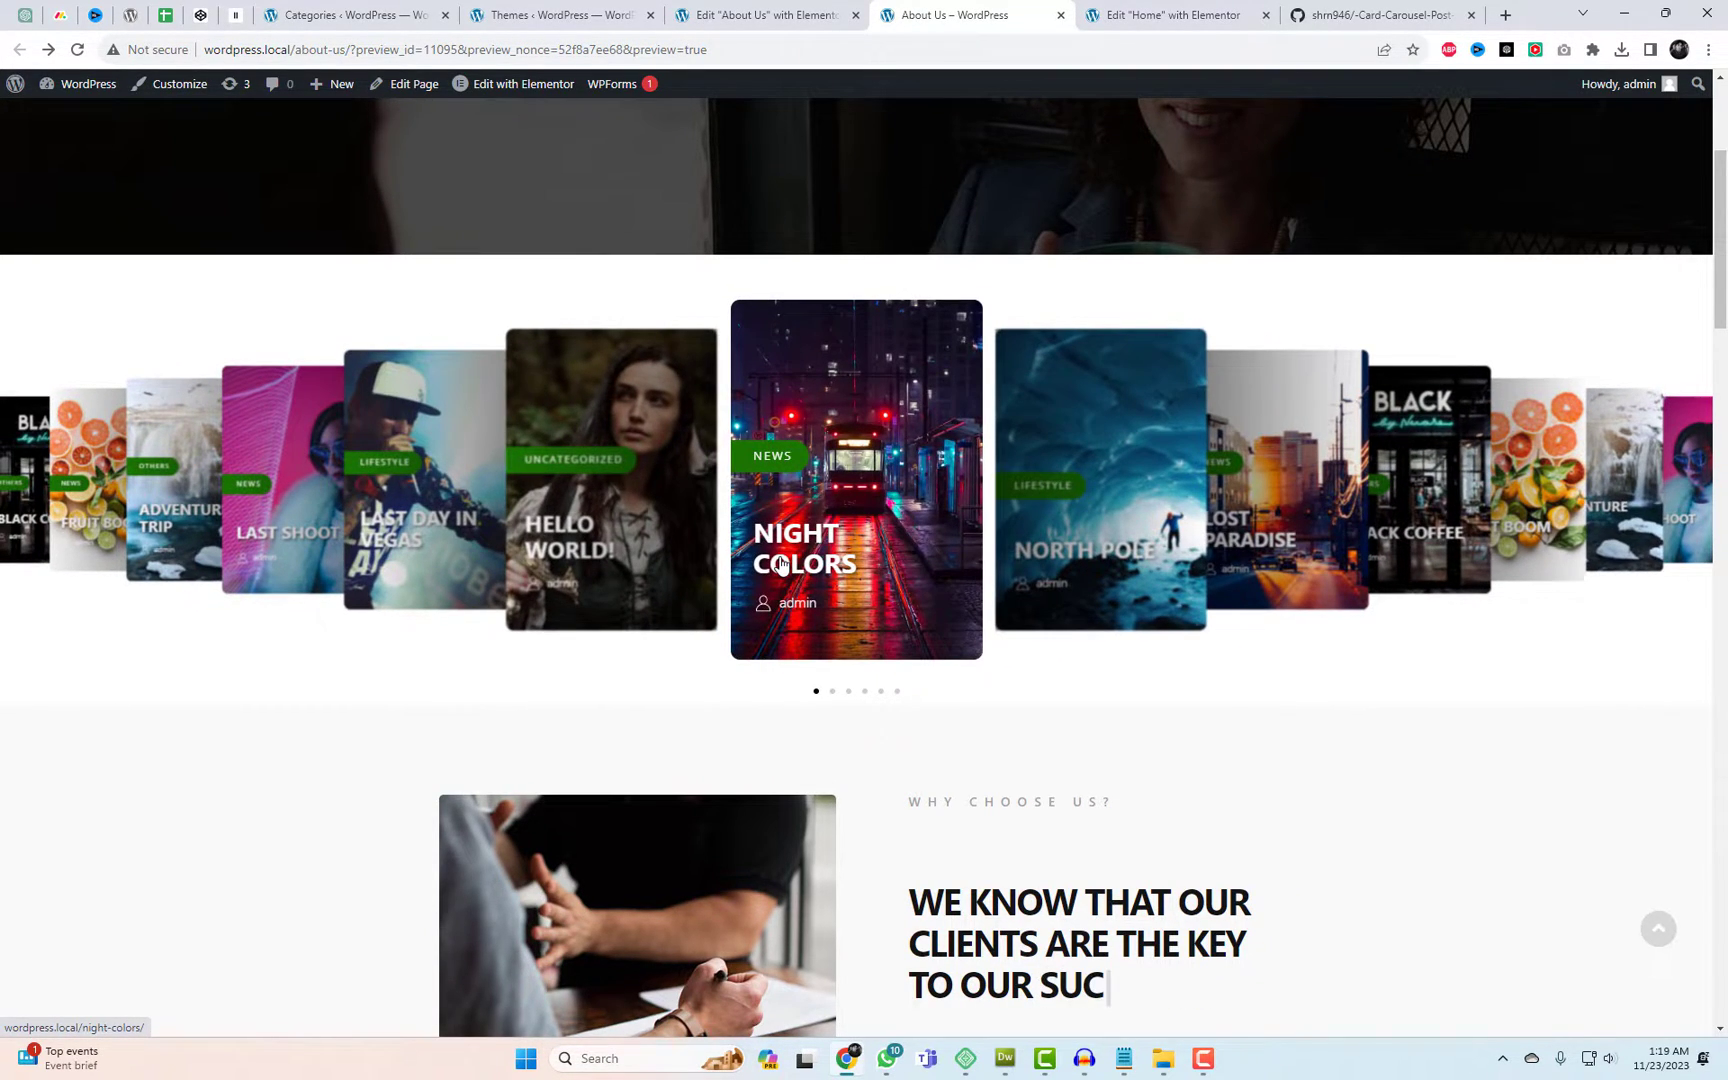
left_click(760, 14)
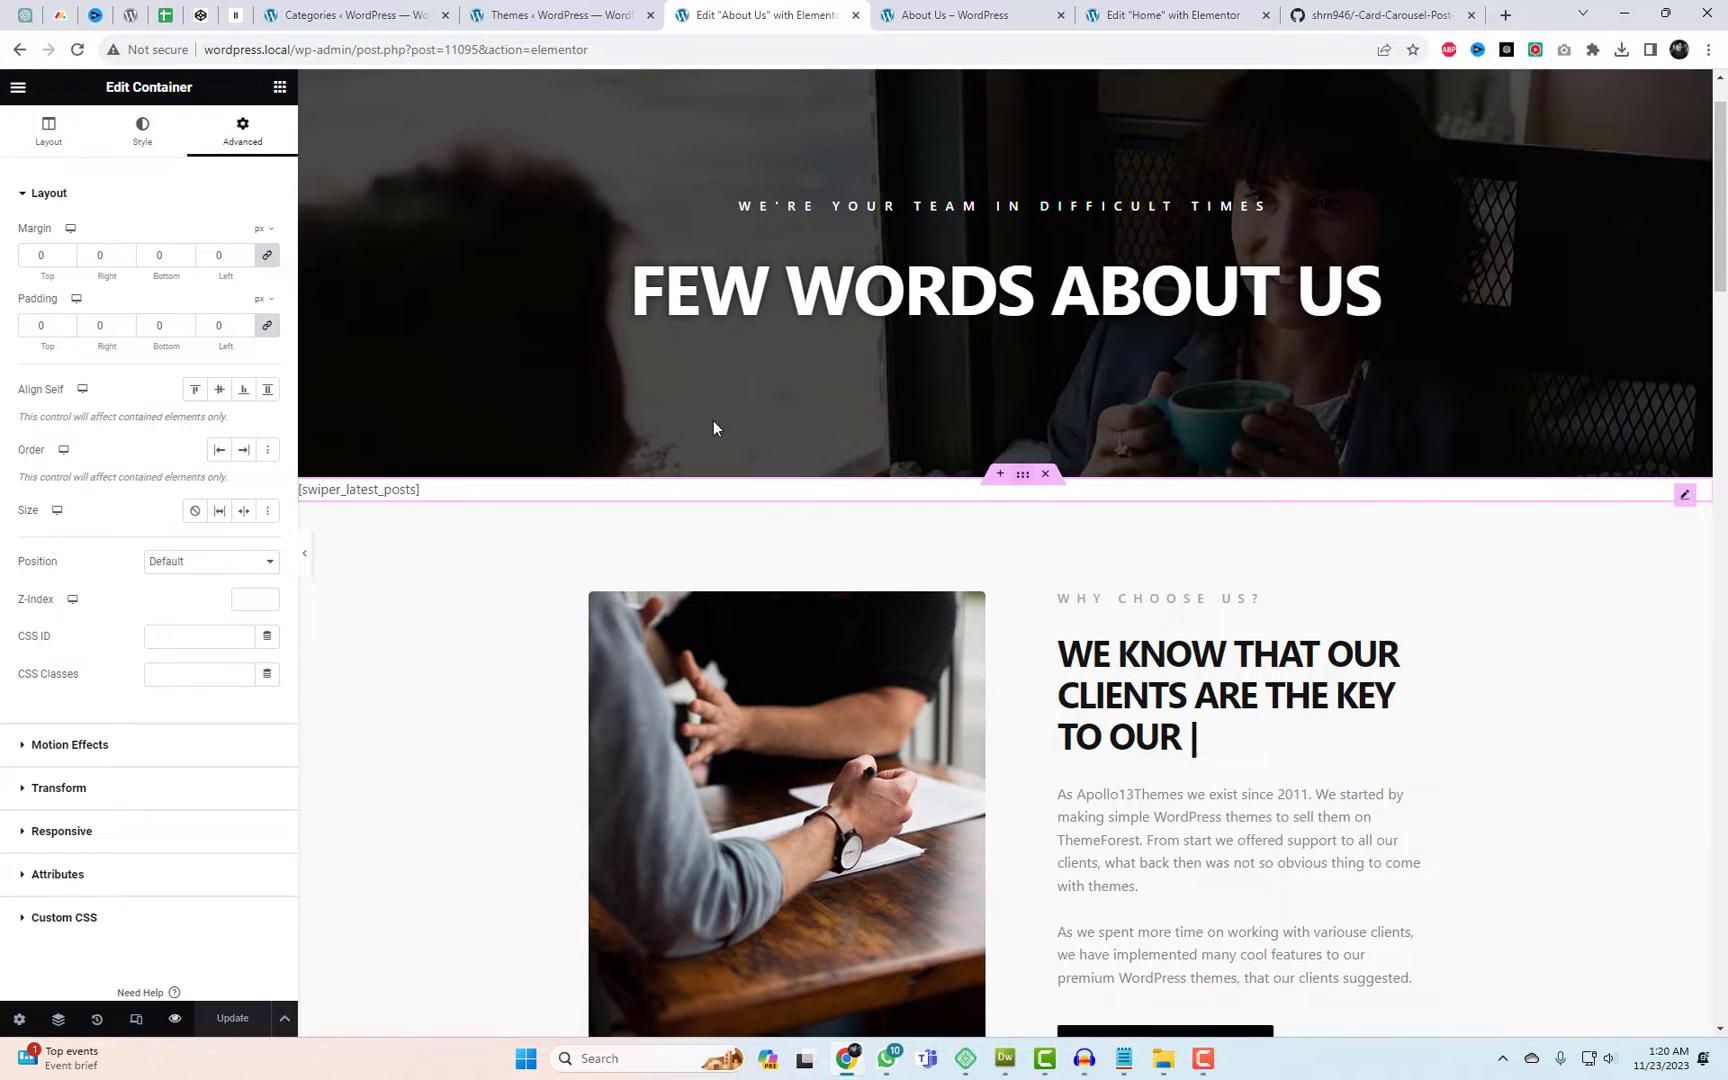
Choose Video as the carousel container's background type under Style > Background
left_click(141, 128)
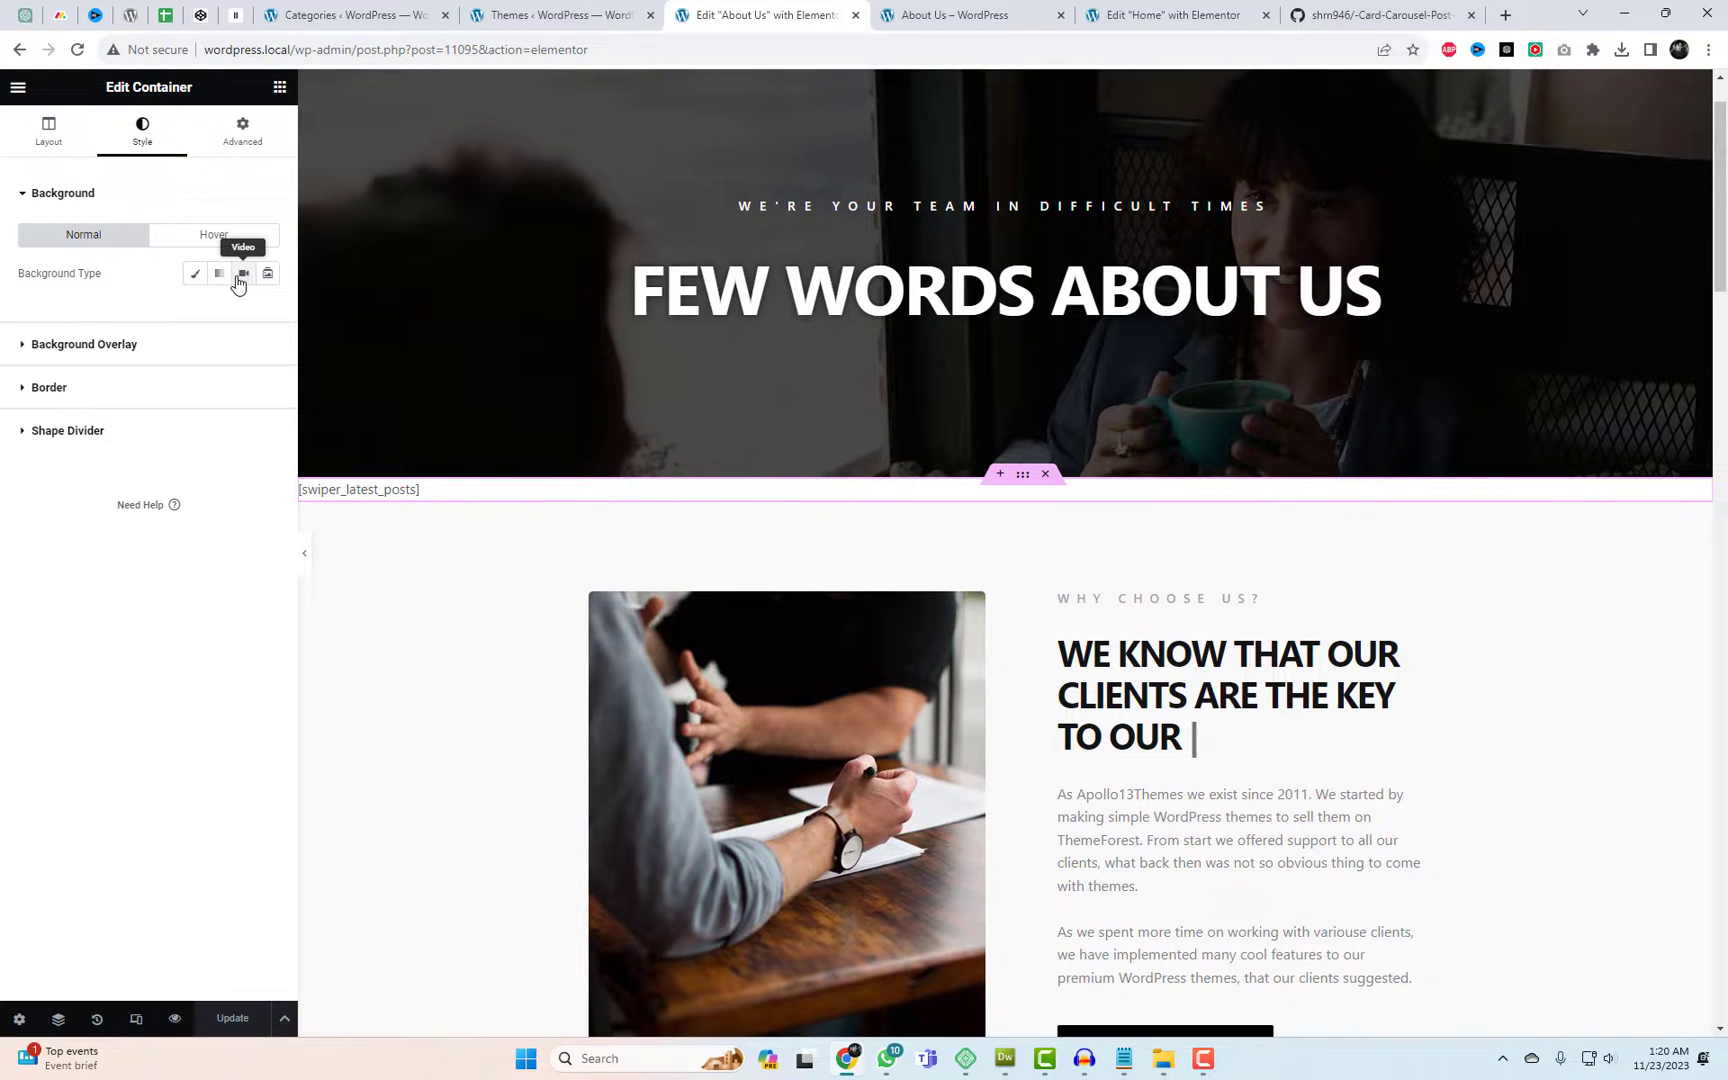
left_click(244, 273)
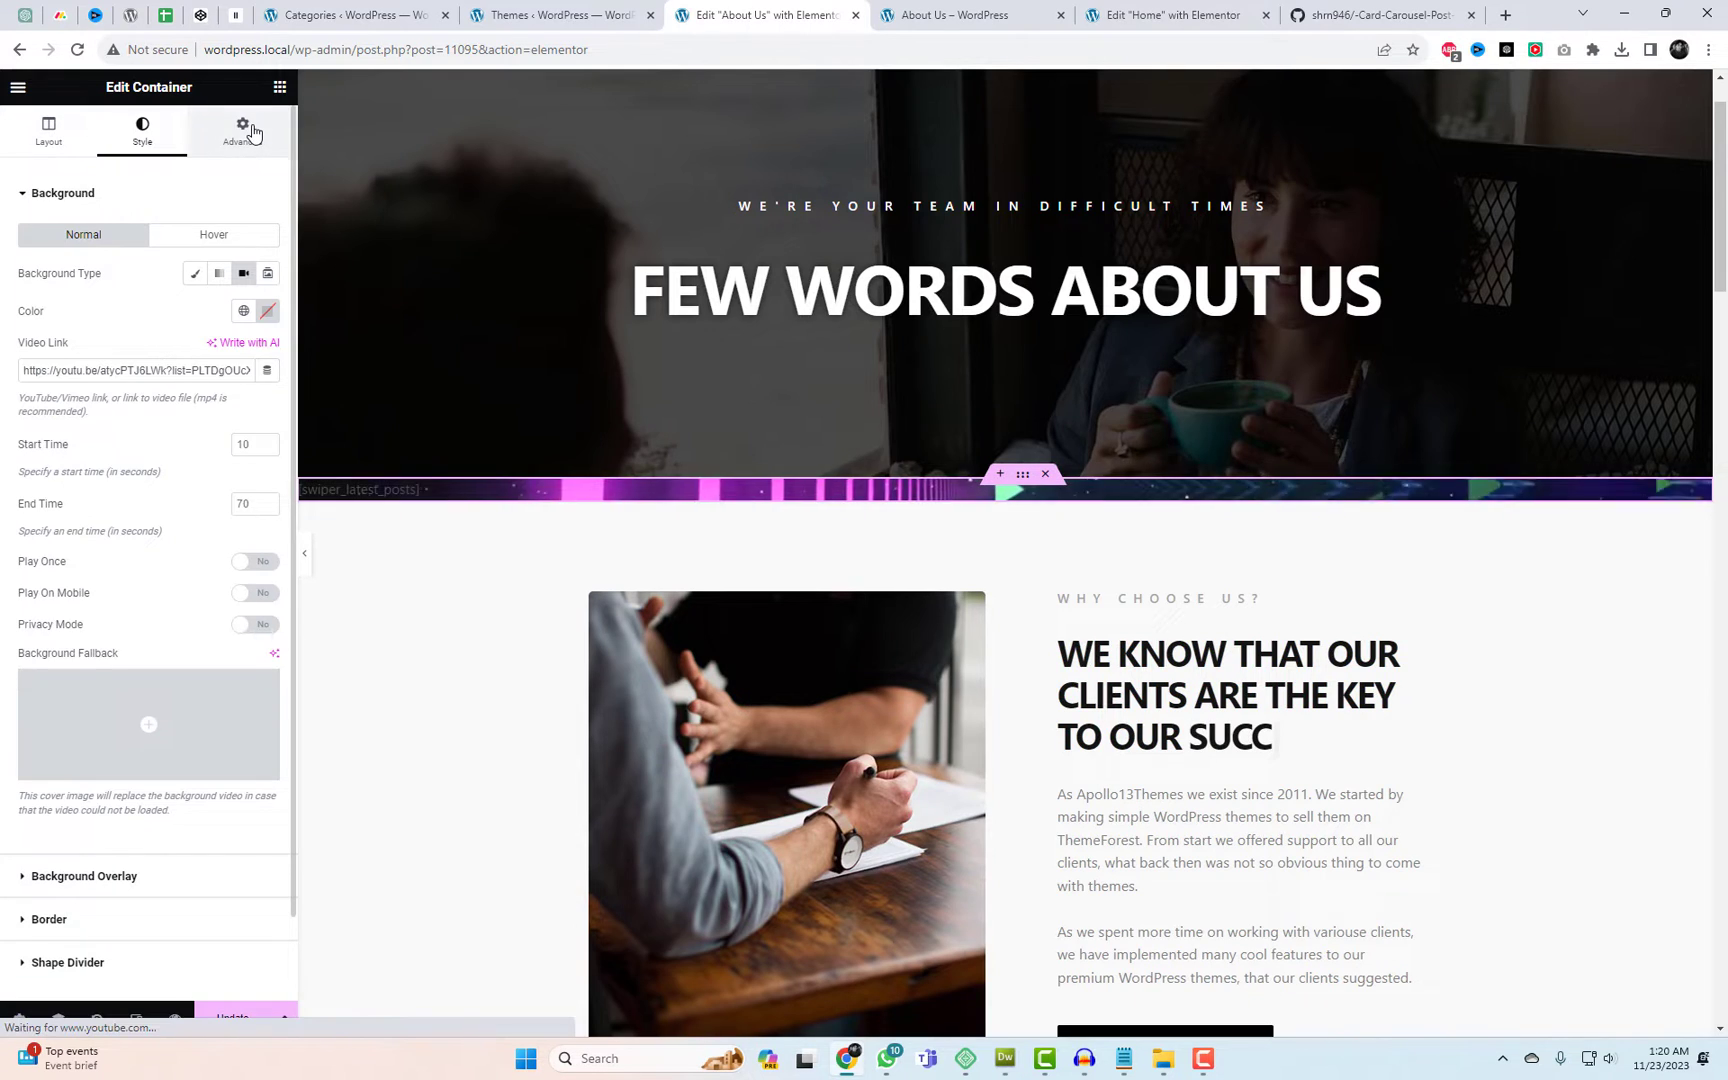
left_click(240, 127)
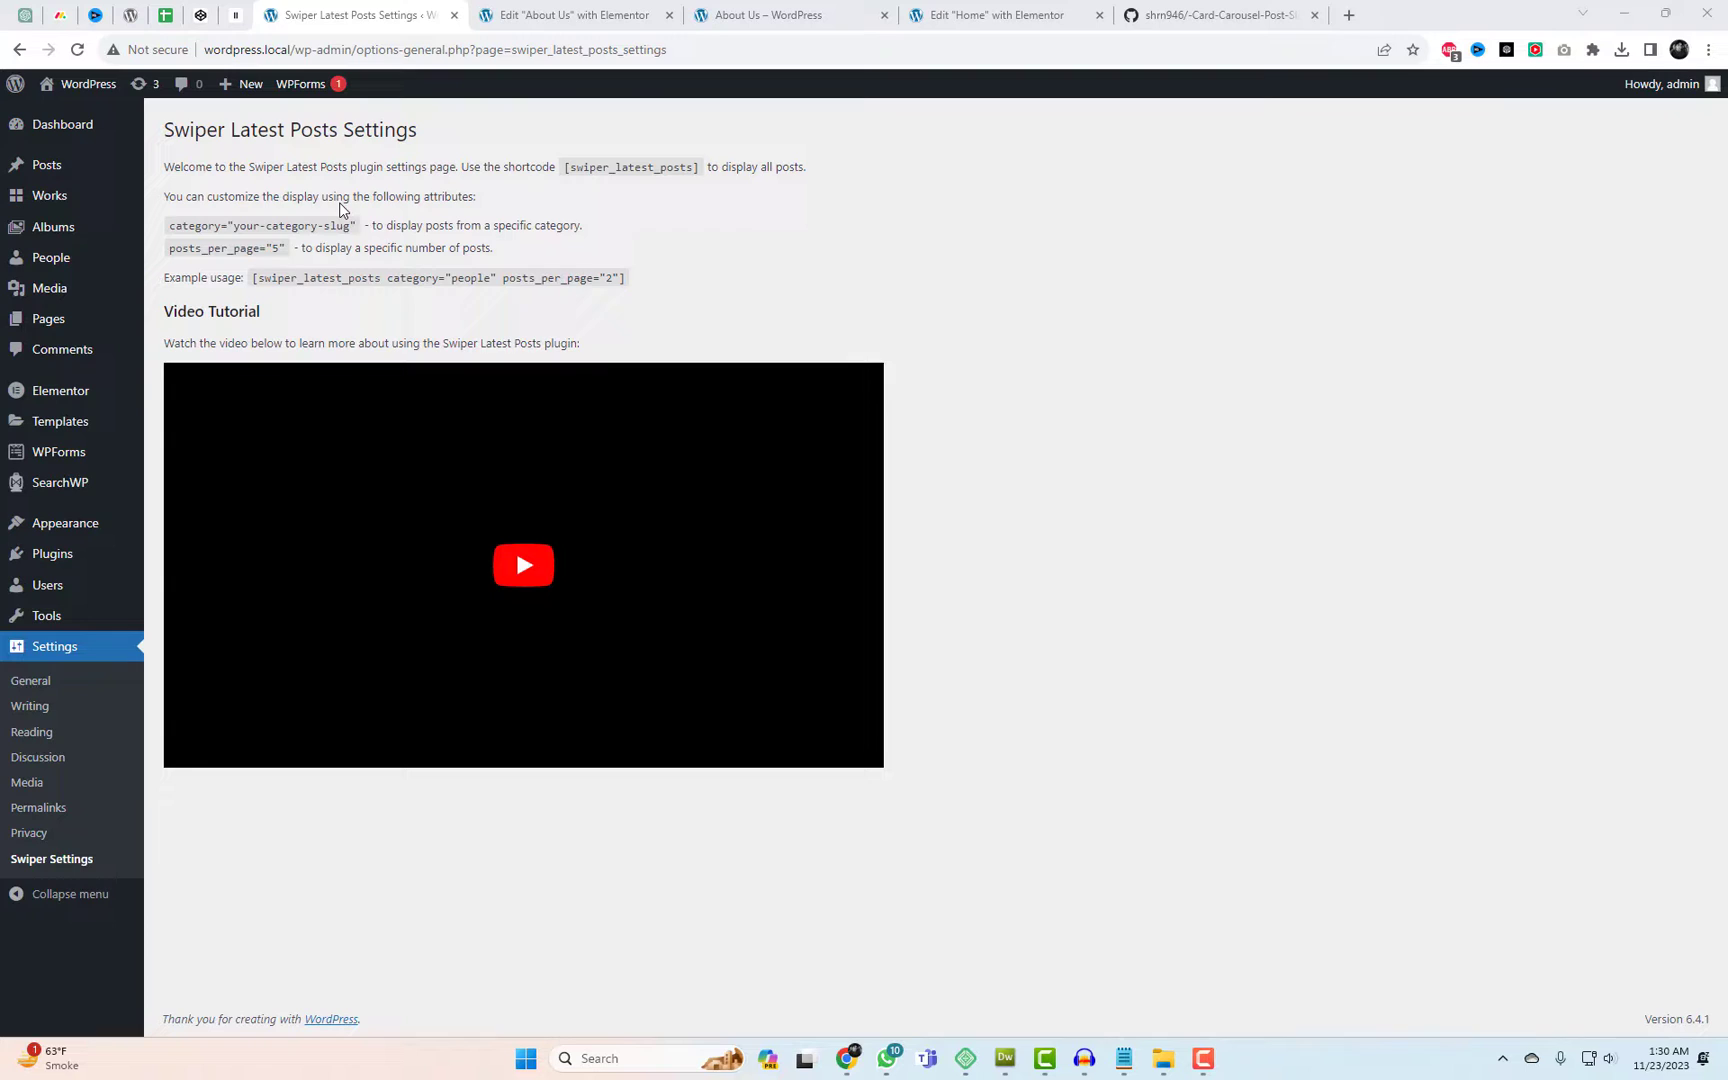
Select the example category shortcode, then open Posts > Categories to find the lifestyle and news slugs
double_click(316, 277)
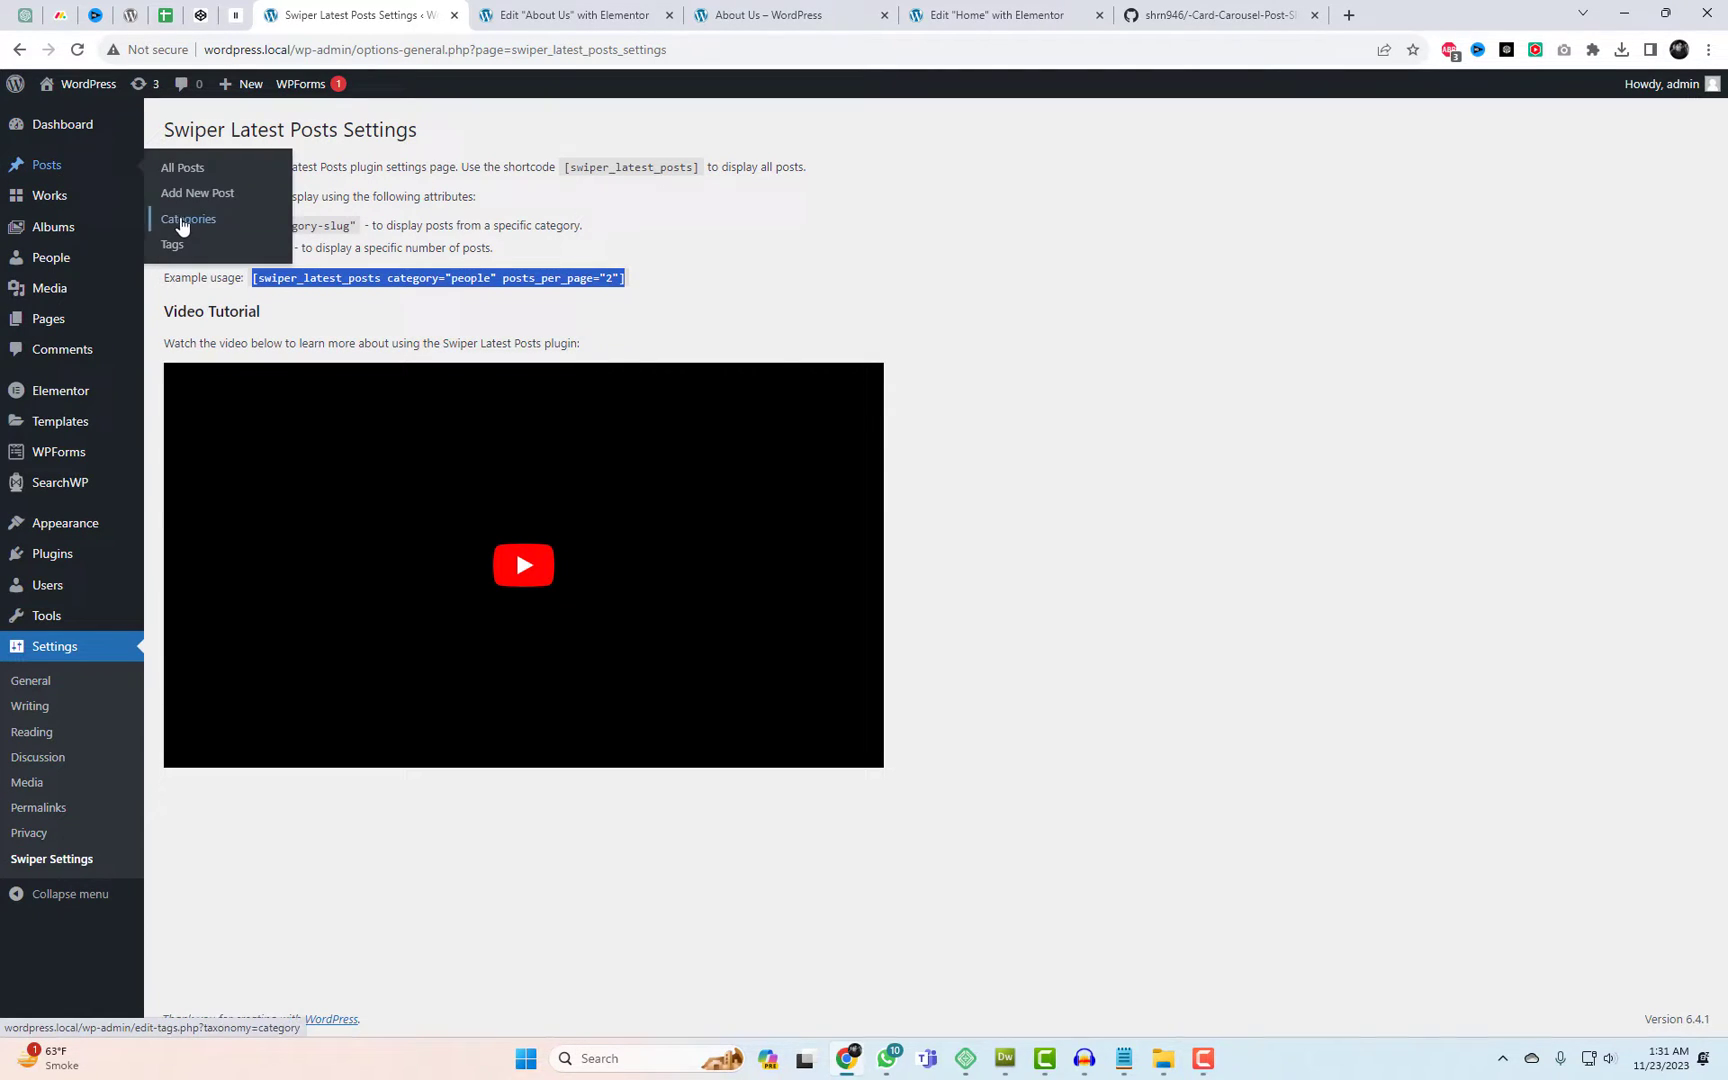
left_click(187, 218)
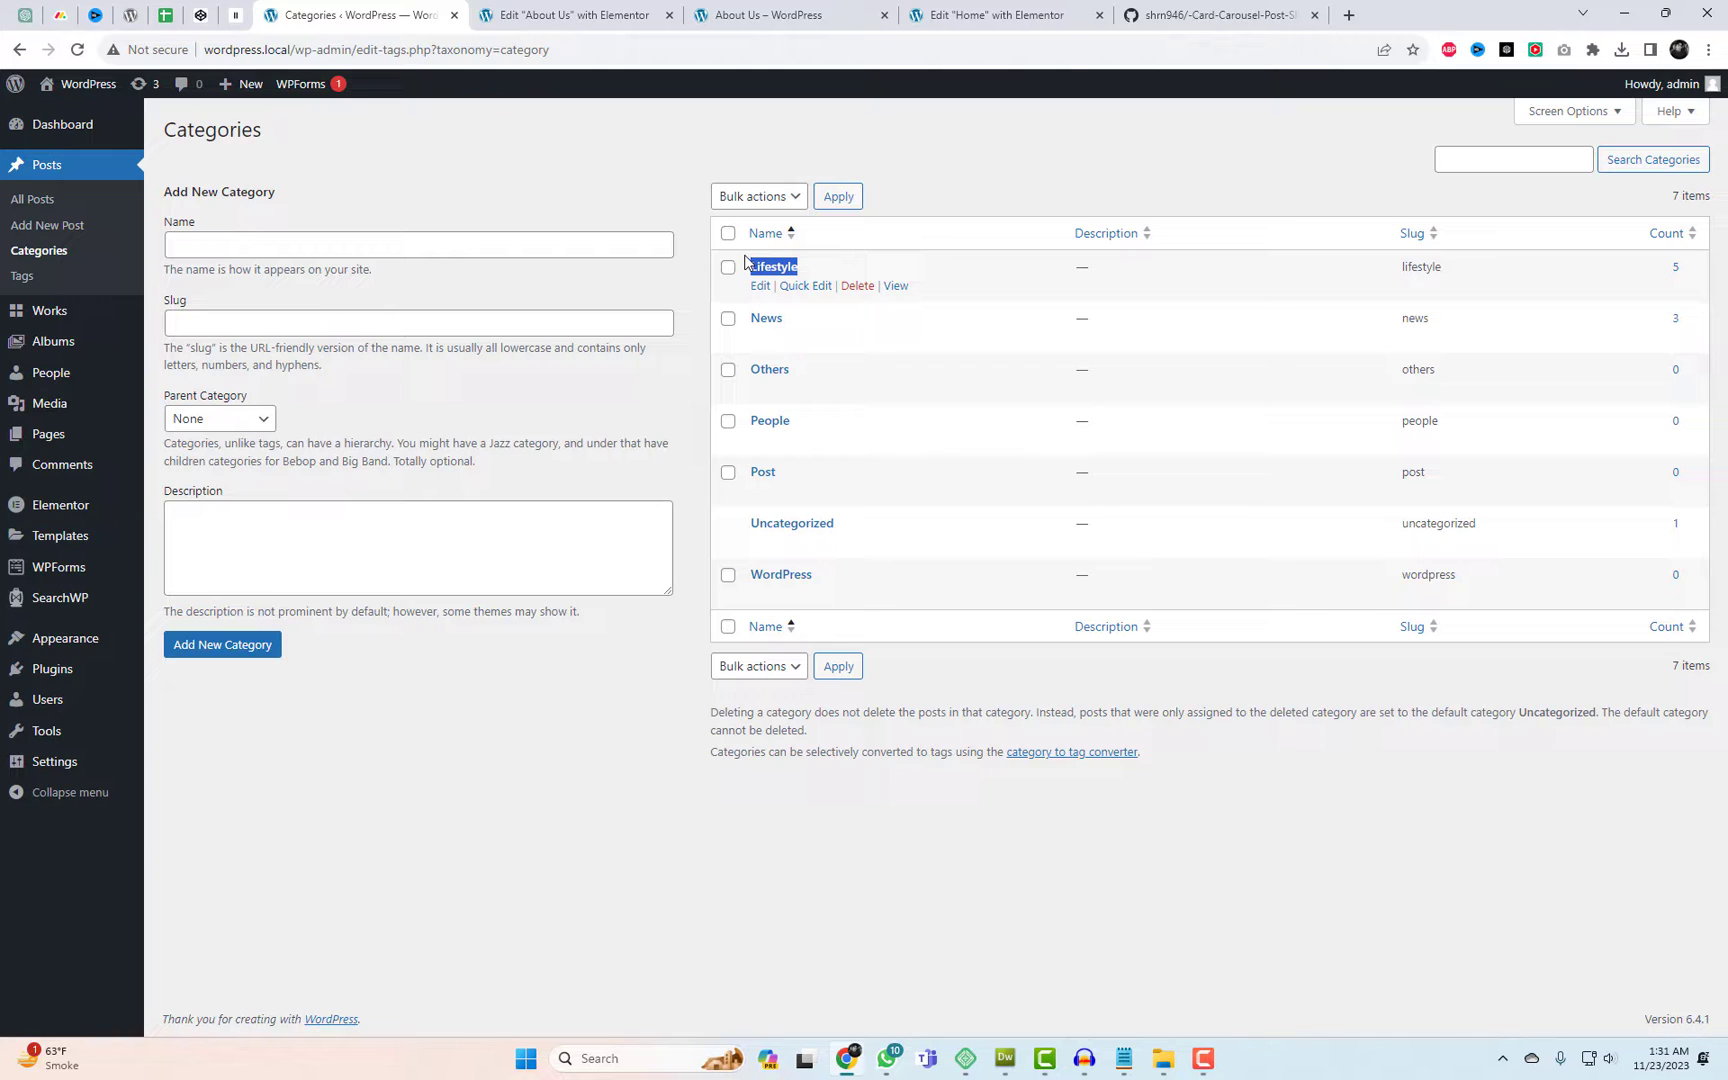
mouse_move(845, 352)
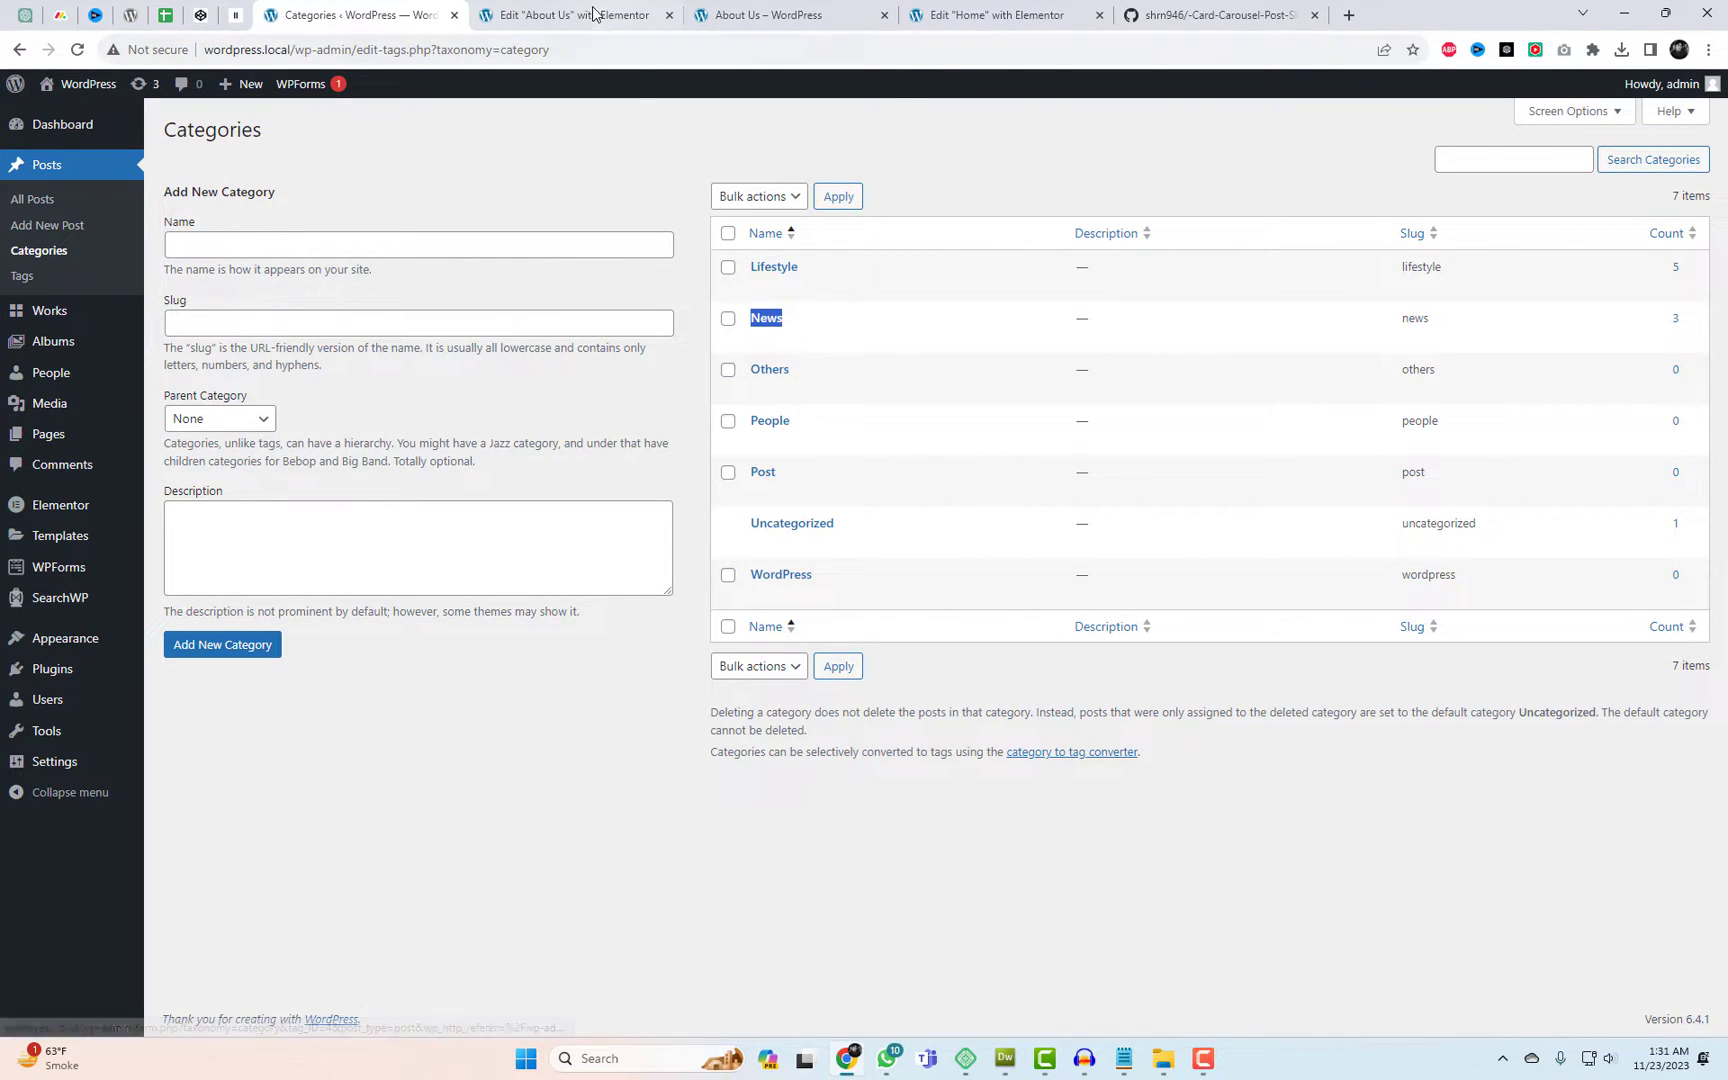
Set the shortcode to category="lifestyle,news" with posts_per_page="10" and check the About Us preview
left_click(573, 14)
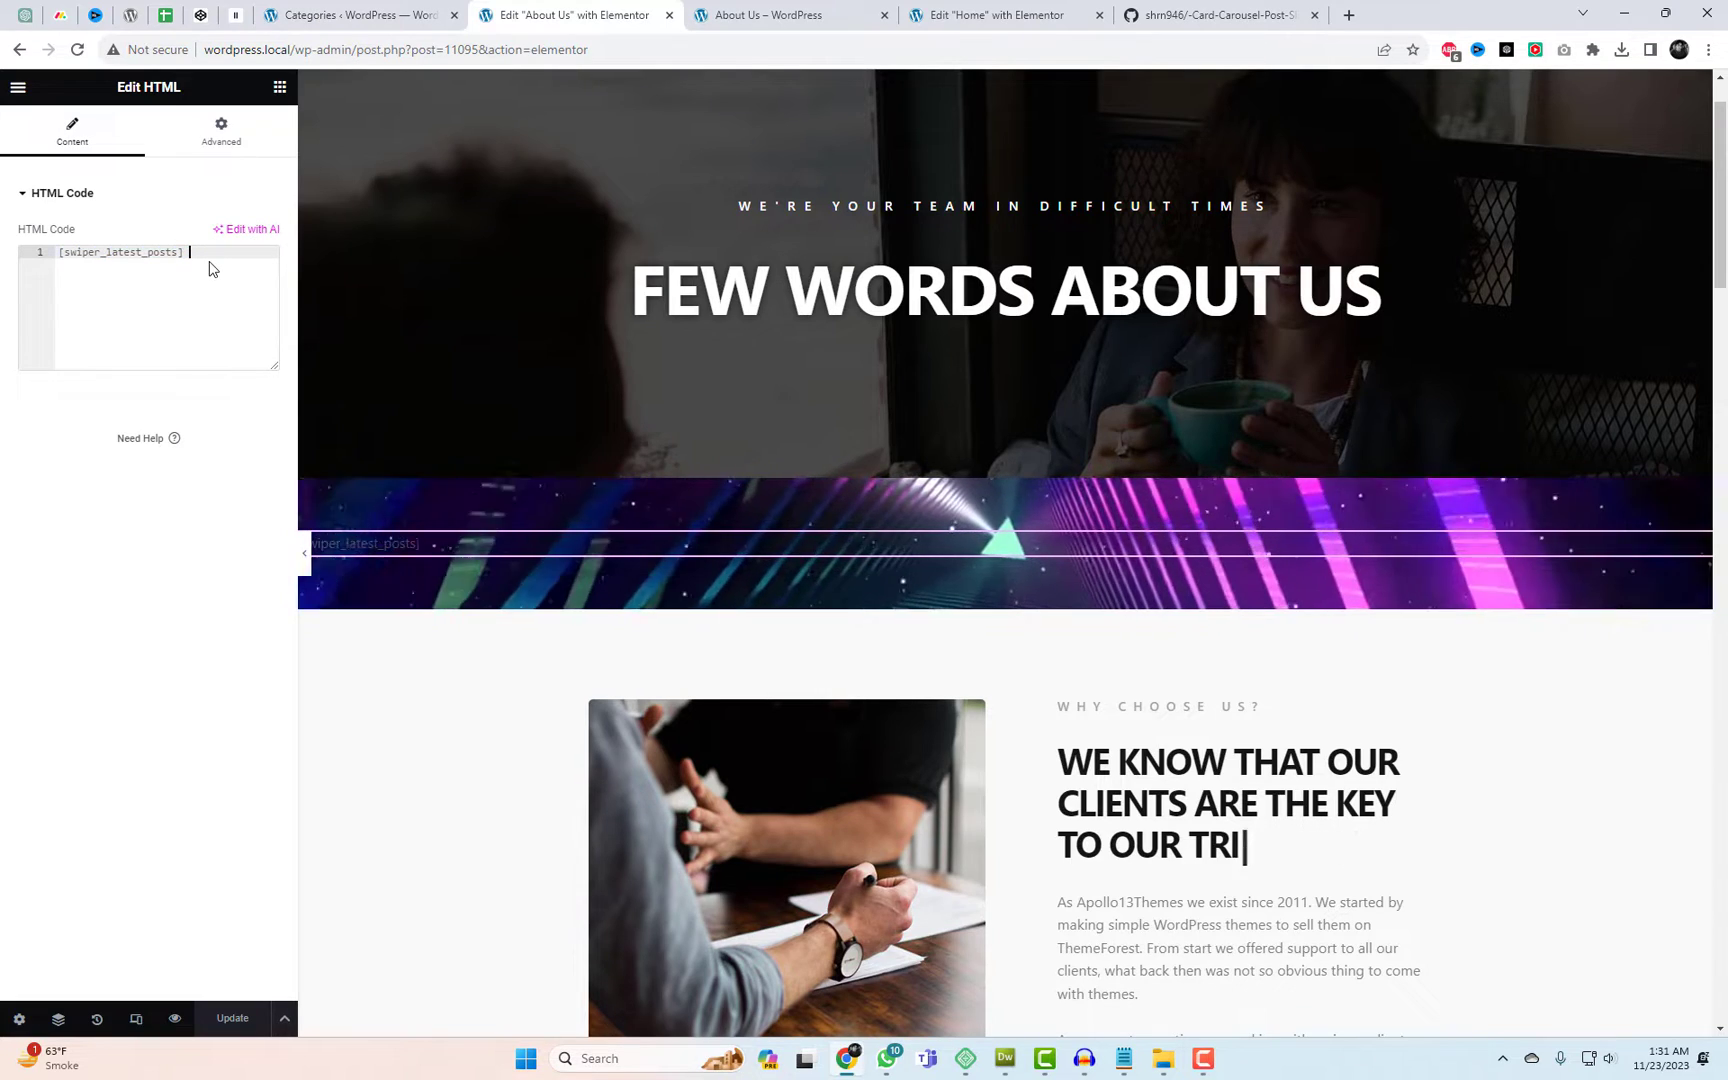
type("category=\"people\" posts_per_page=\"2\"")
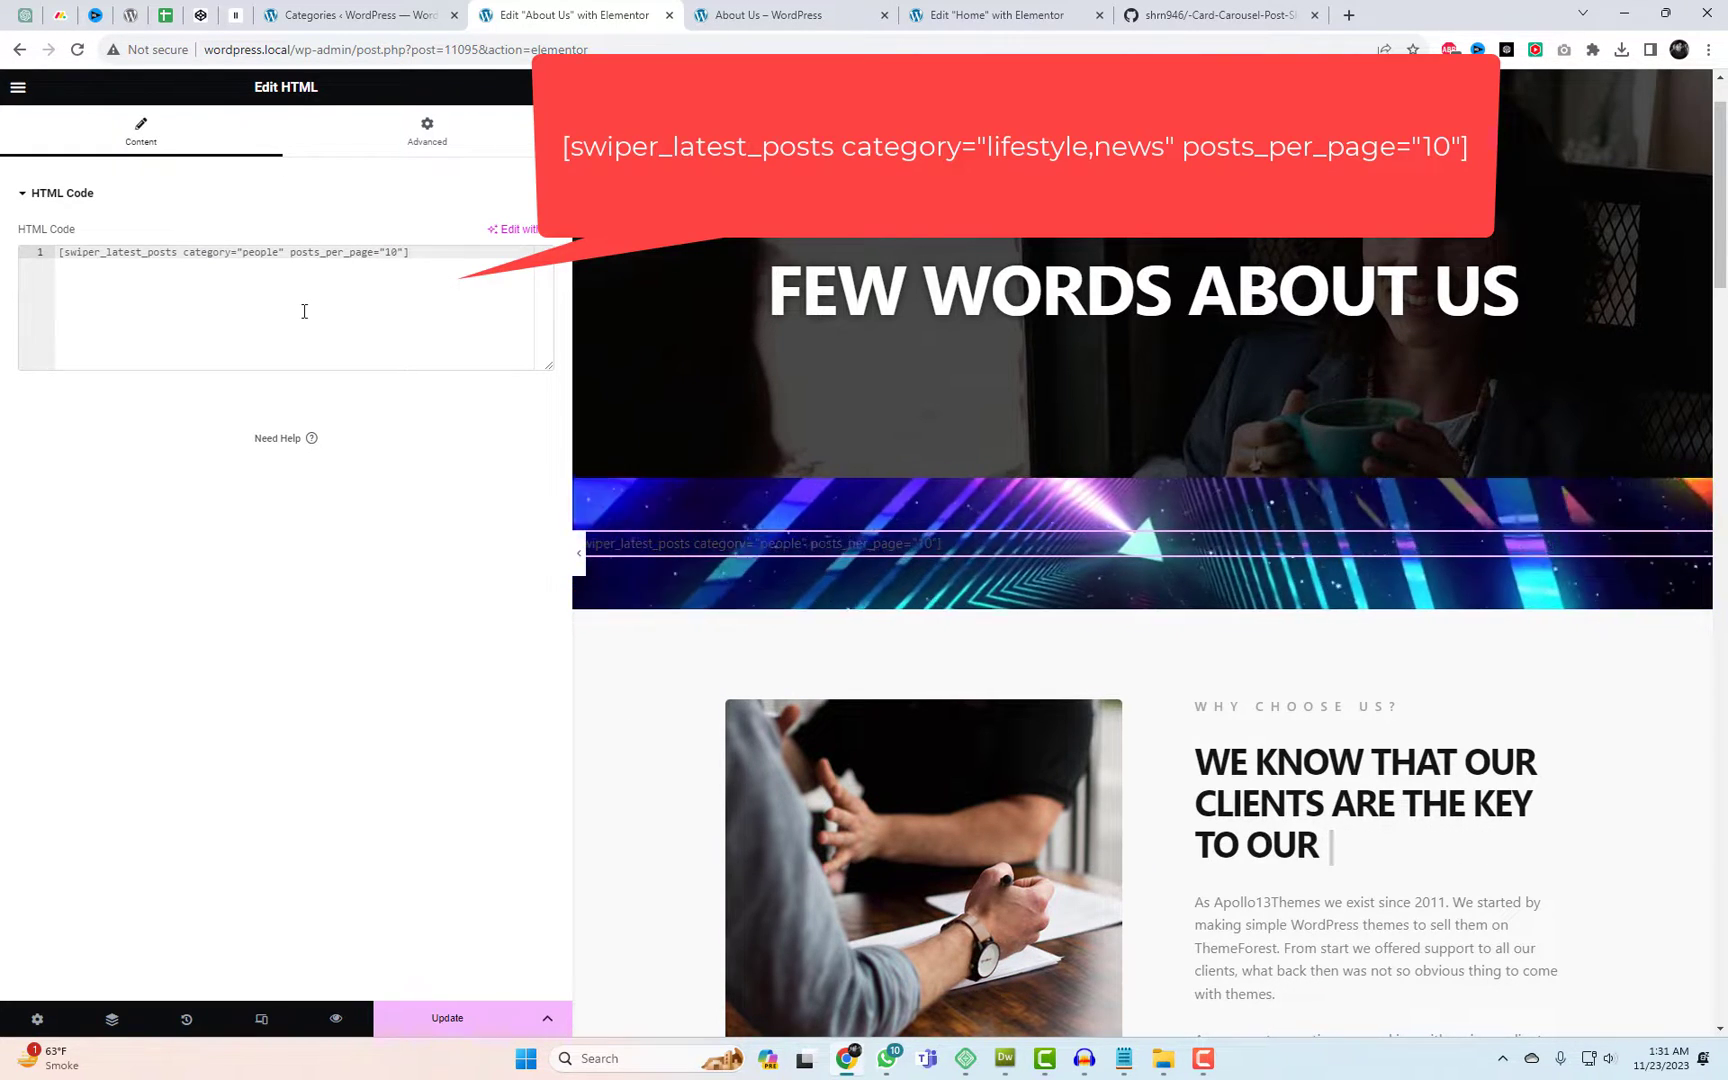
double_click(259, 252)
type("lifesty")
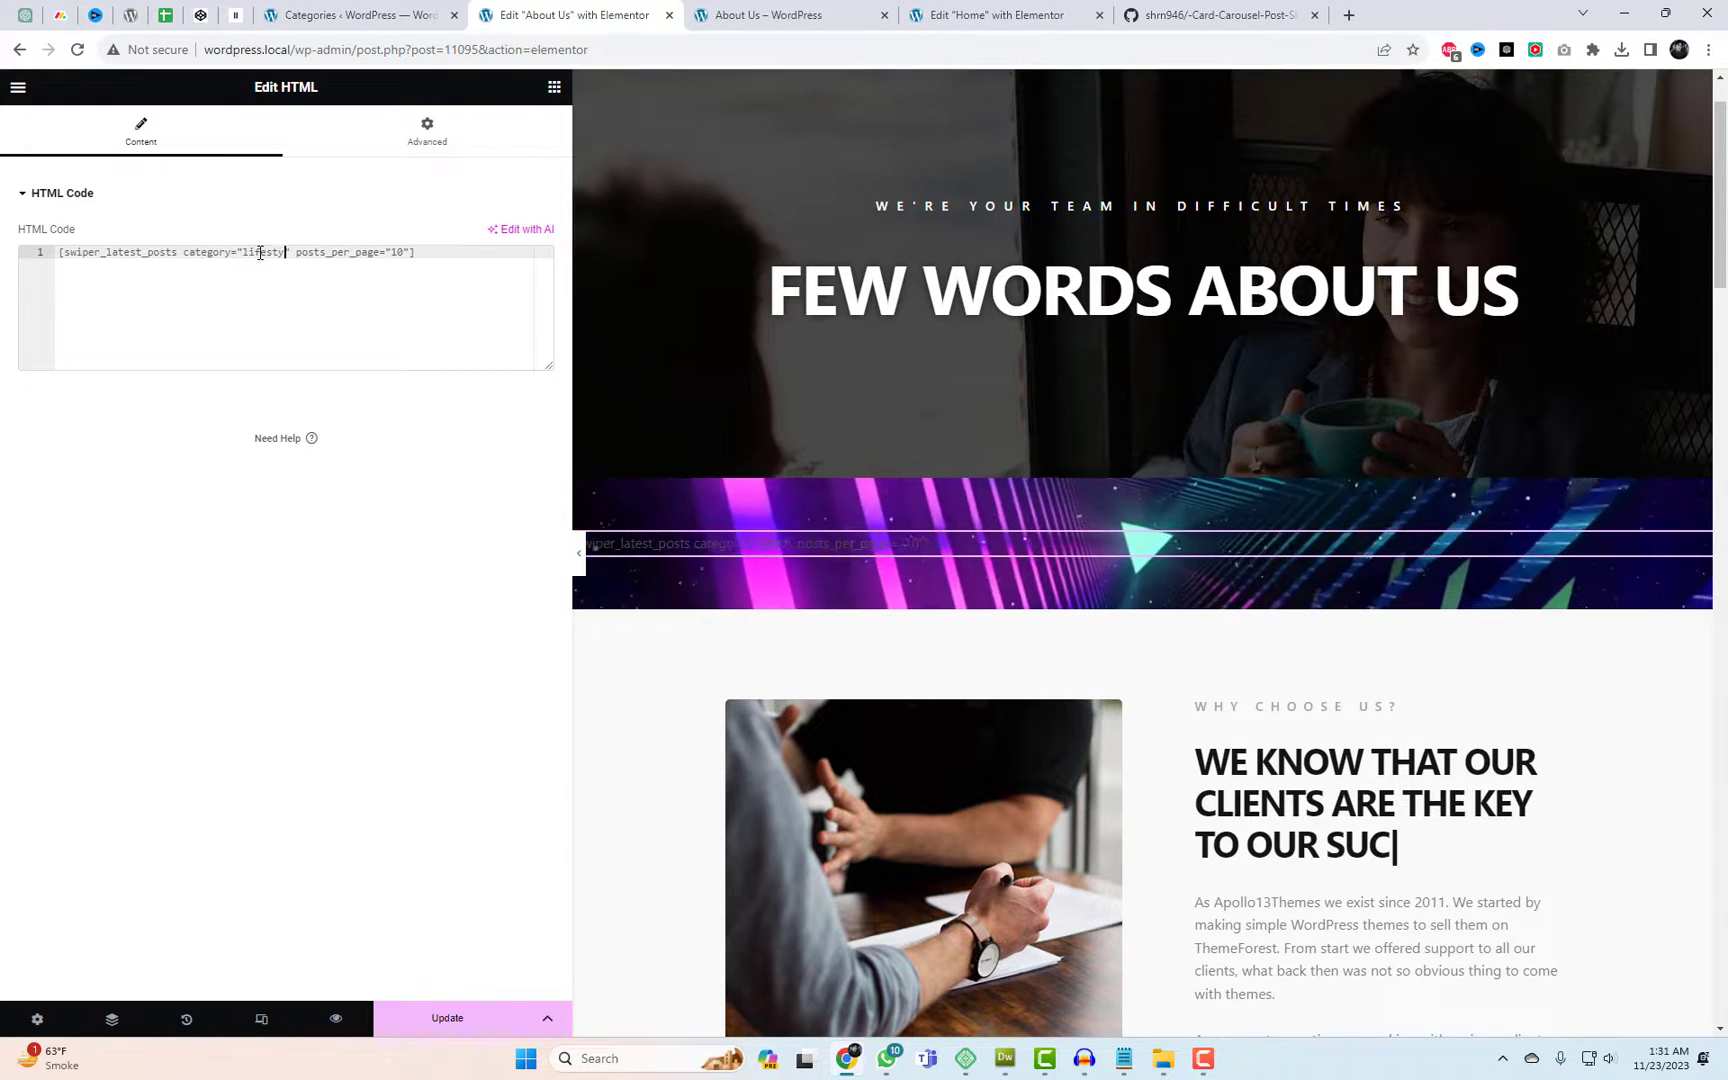
type(",news")
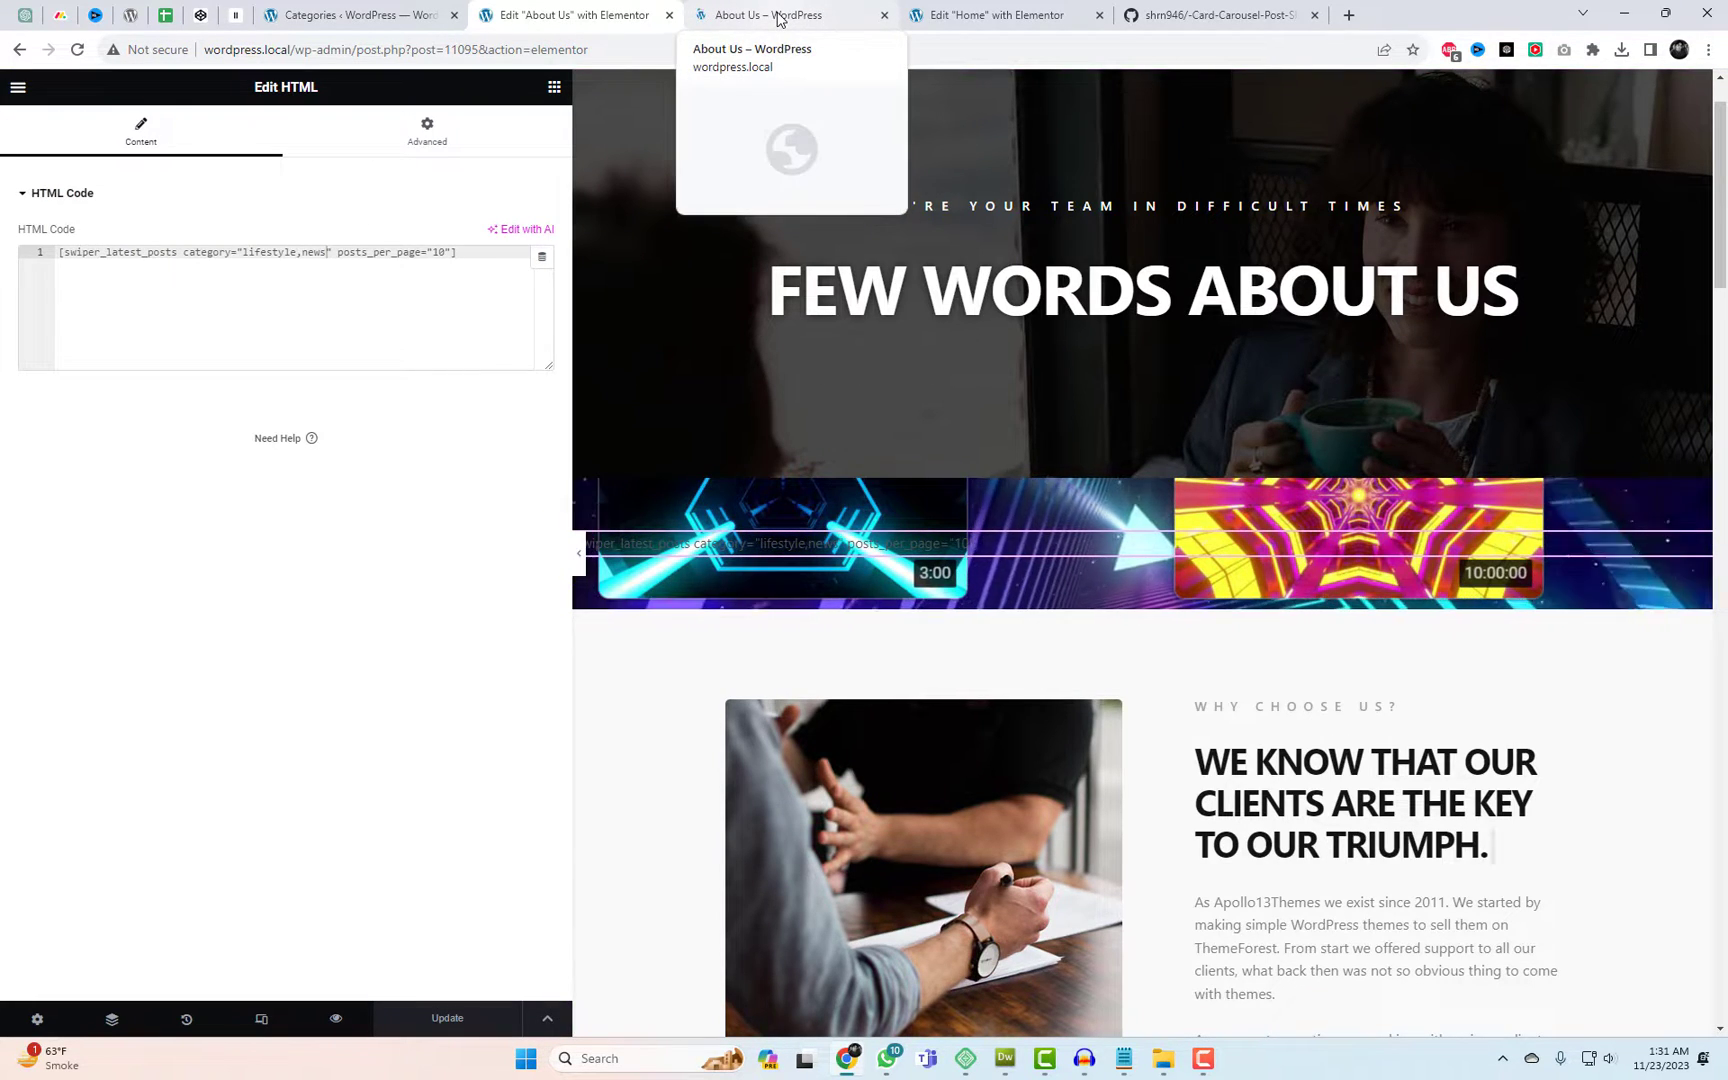
left_click(777, 14)
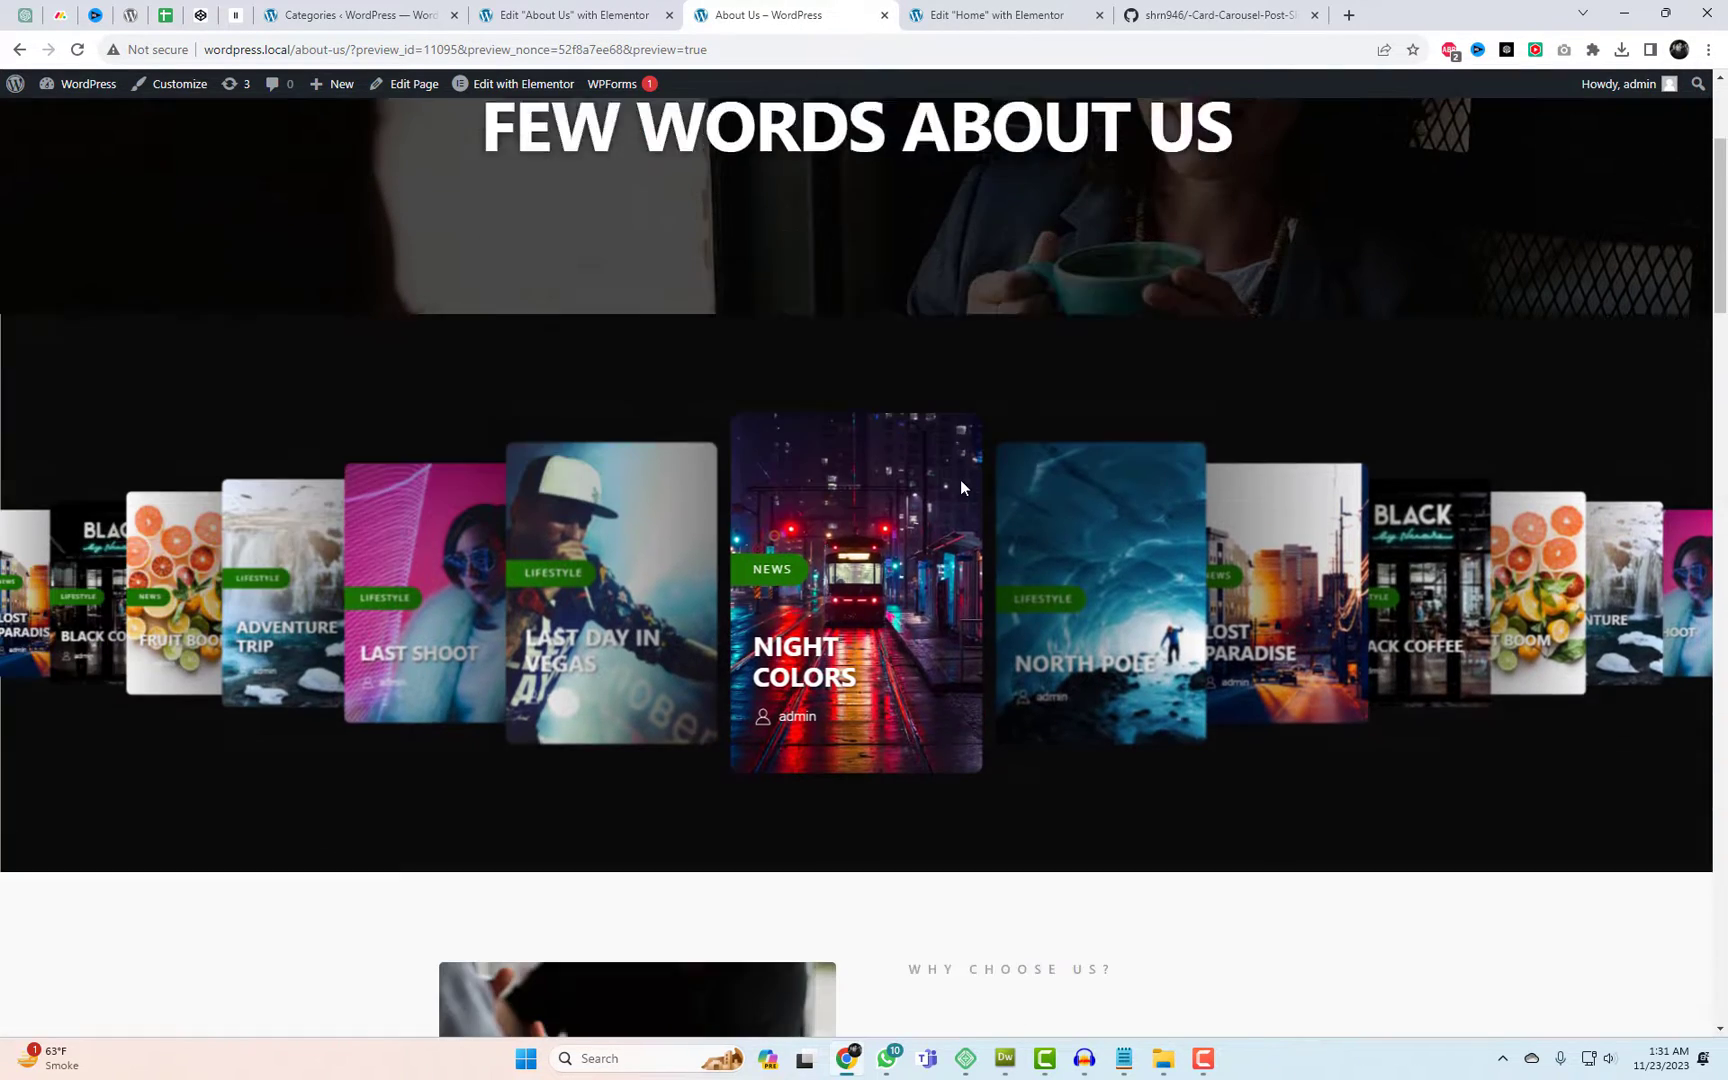